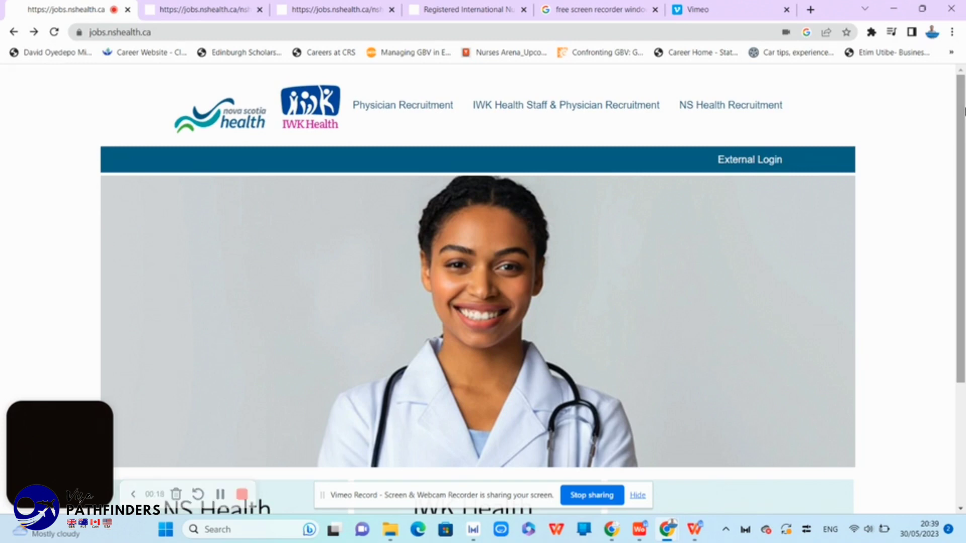
Open the NS Health Recruitment postings page from the jobs.nshealth.ca home page
scroll(down, 3)
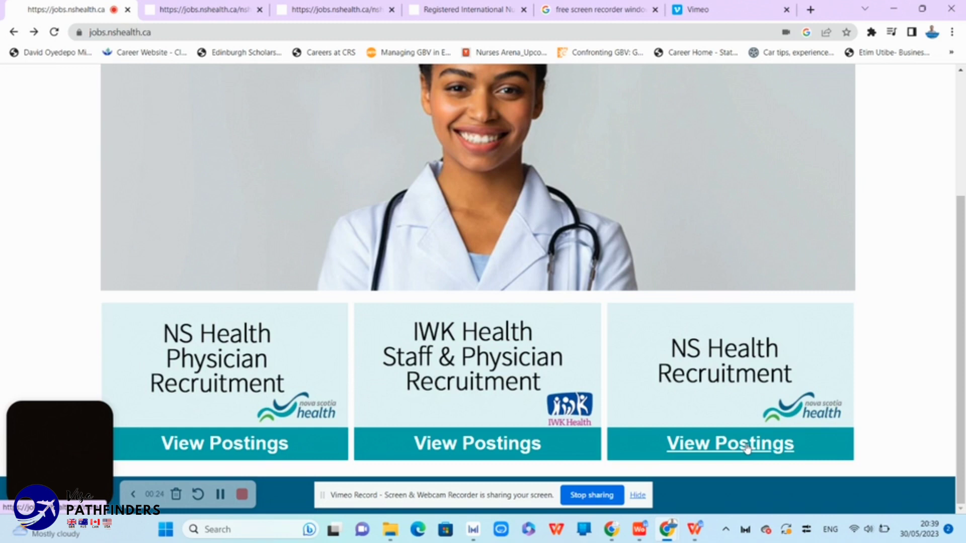
click(730, 444)
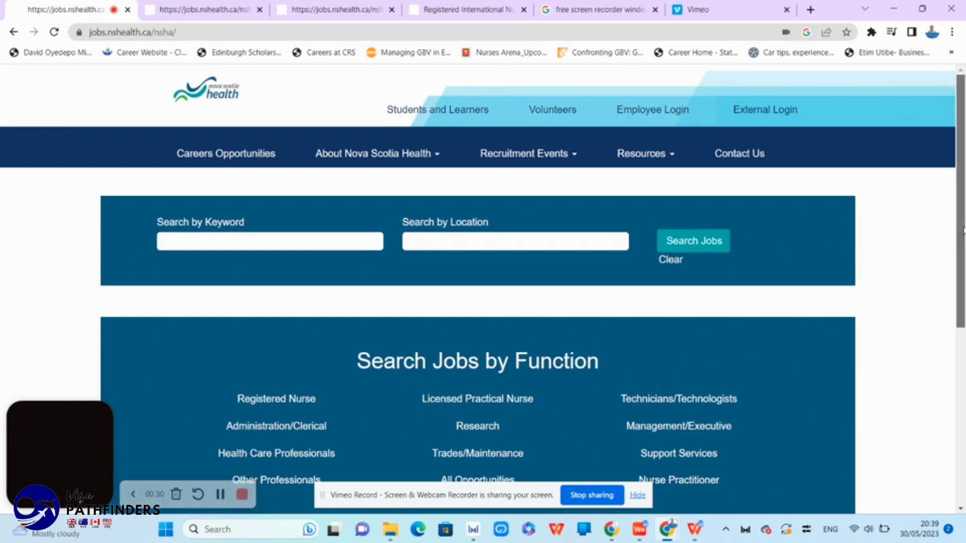
scroll(down, 3)
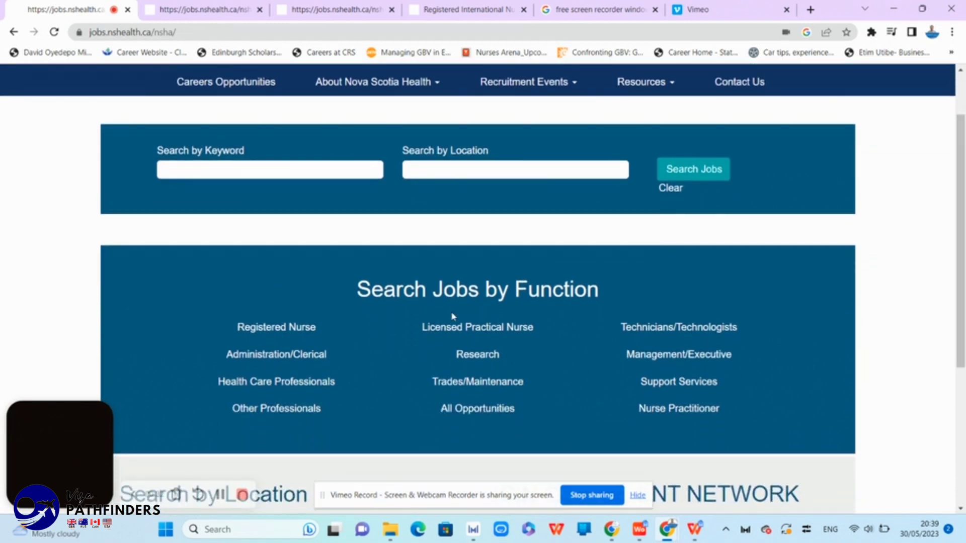
List the Registered Nurse function's ten postings, including Registered International Nurses
click(276, 327)
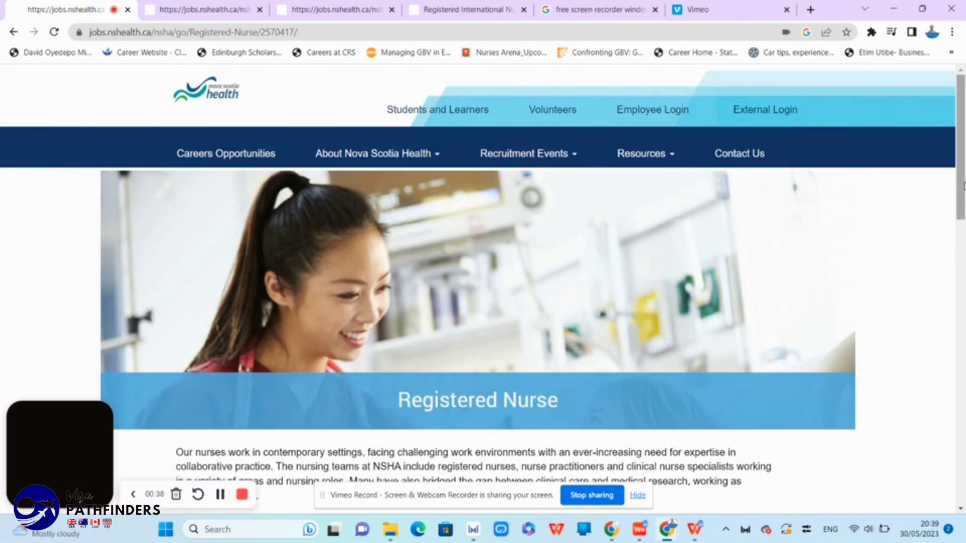
scroll(down, 3)
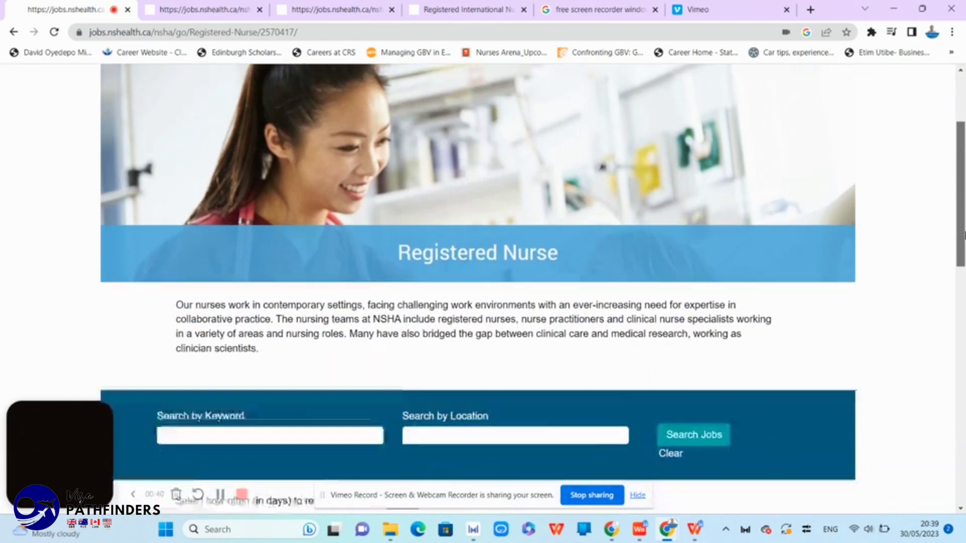
scroll(down, 3)
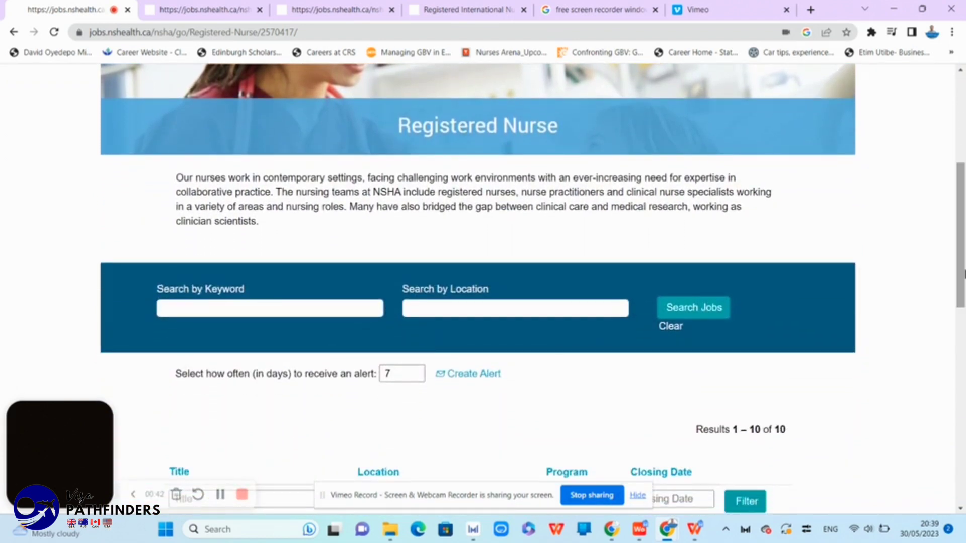
scroll(down, 3)
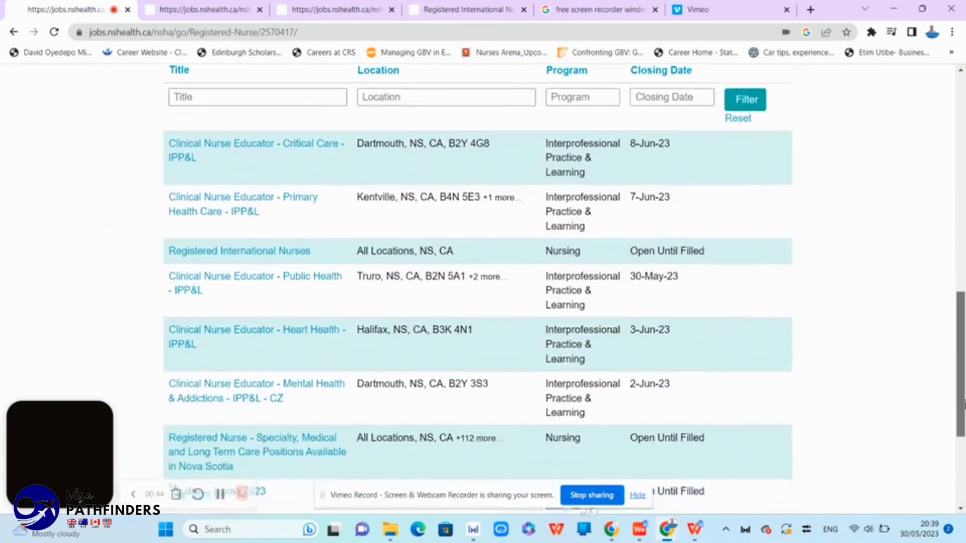
scroll(down, 3)
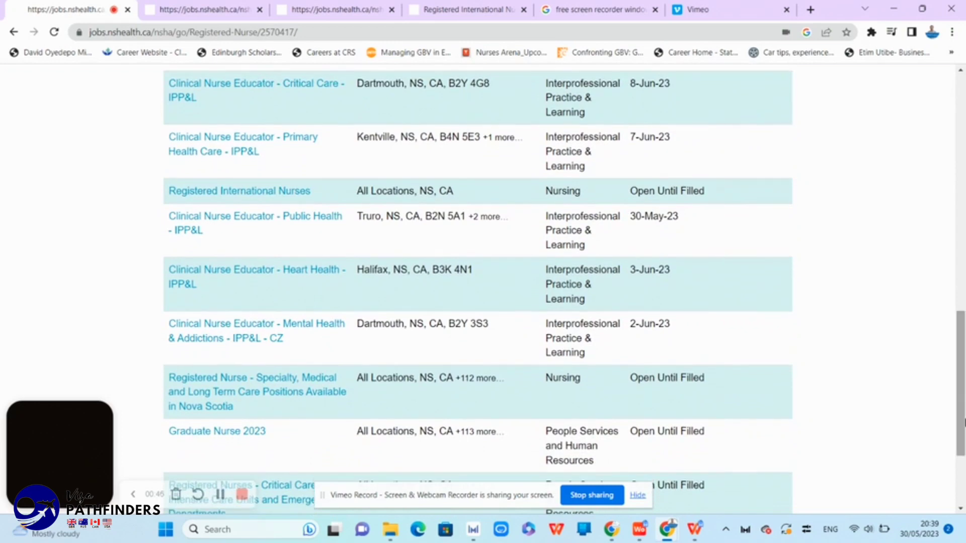
scroll(down, 3)
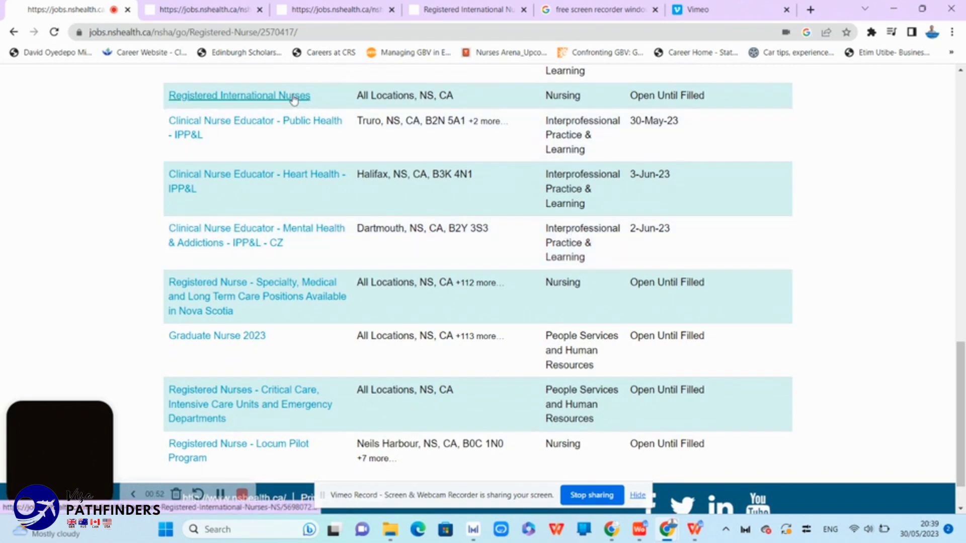
mouse_move(561, 97)
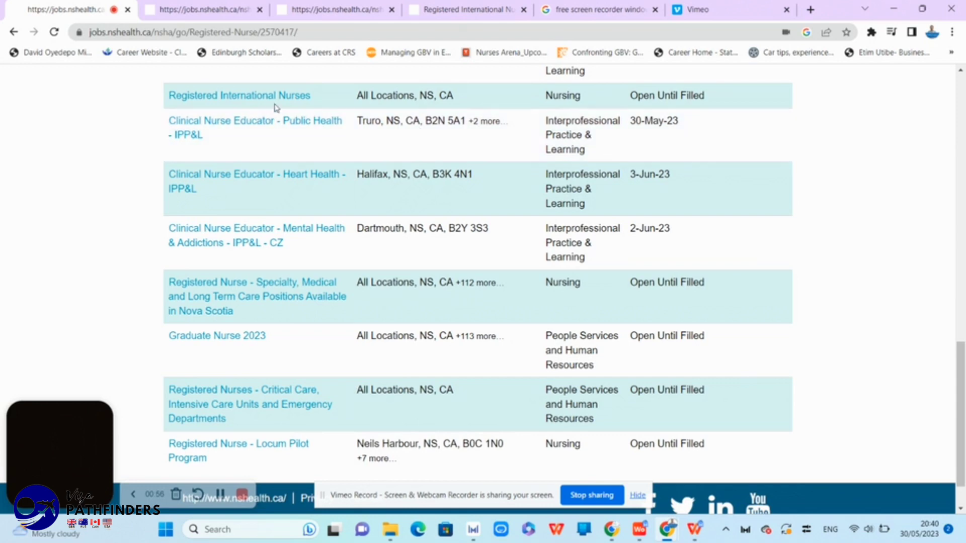
Open the Registered International Nurses posting and select its Req ID 154668 line
click(239, 96)
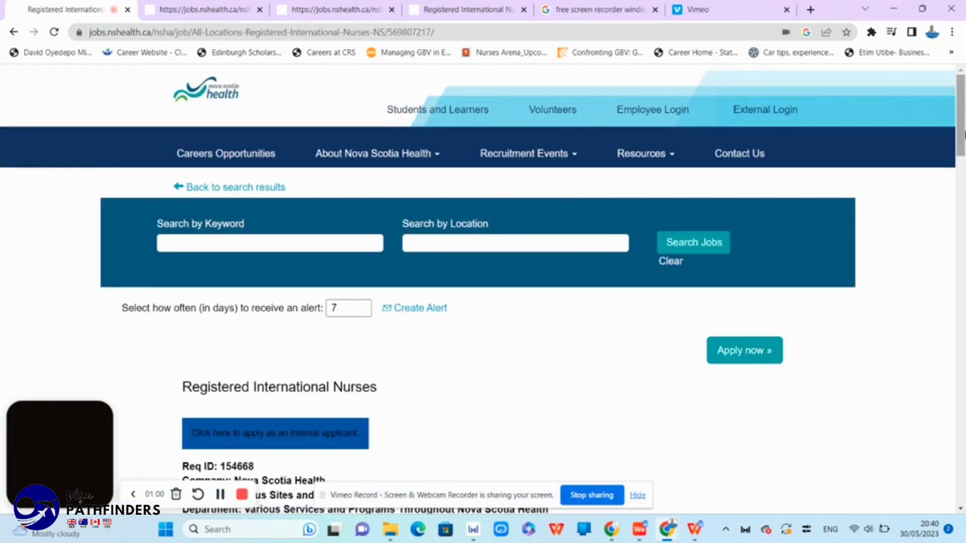
scroll(down, 3)
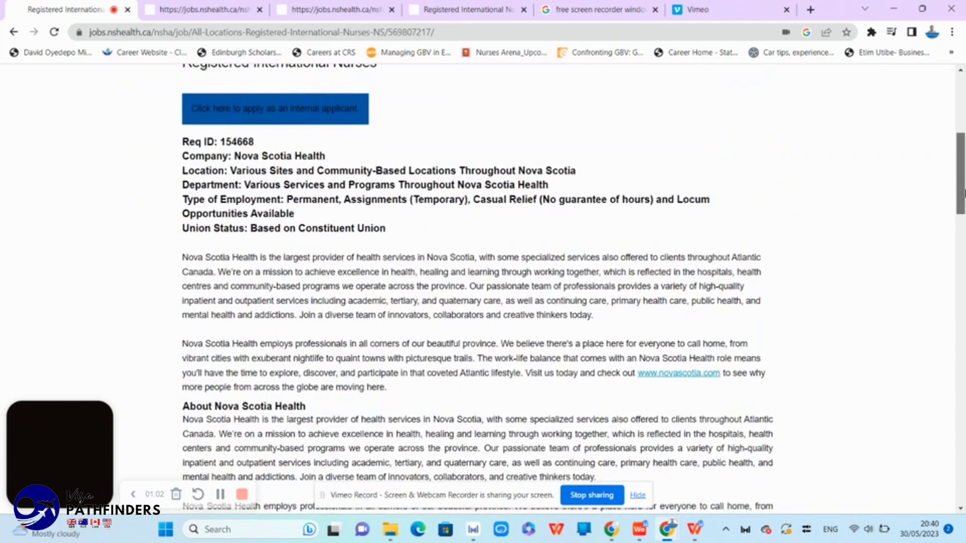
scroll(up, 3)
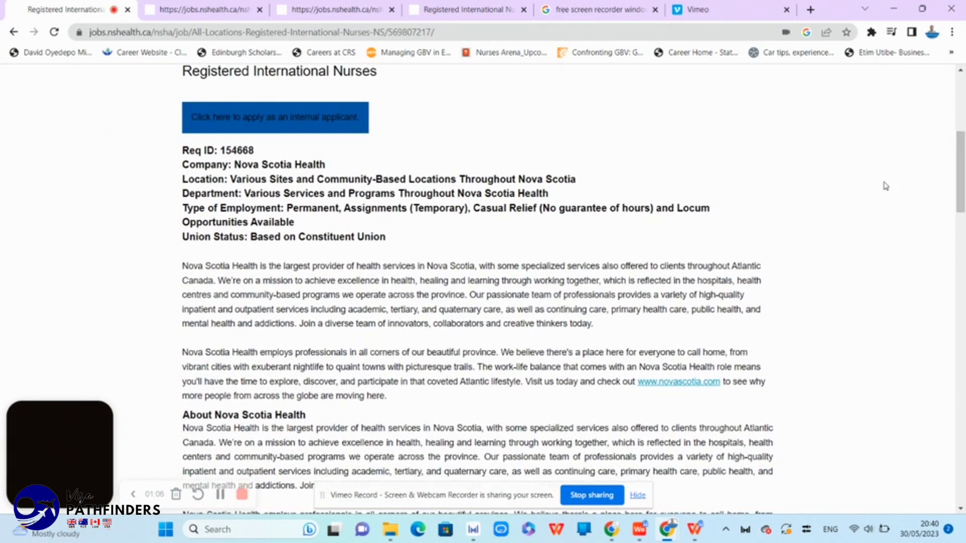
mouse_move(253, 156)
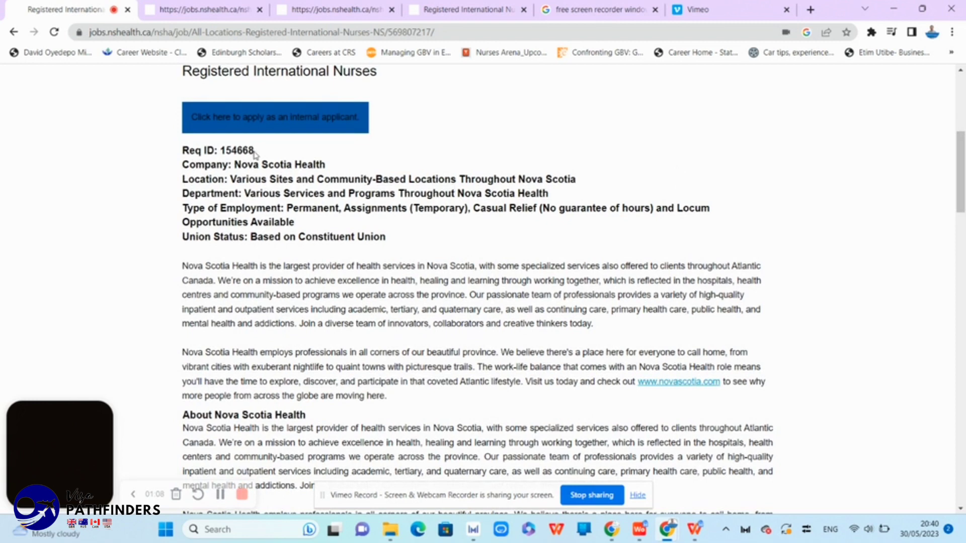
triple_click(217, 150)
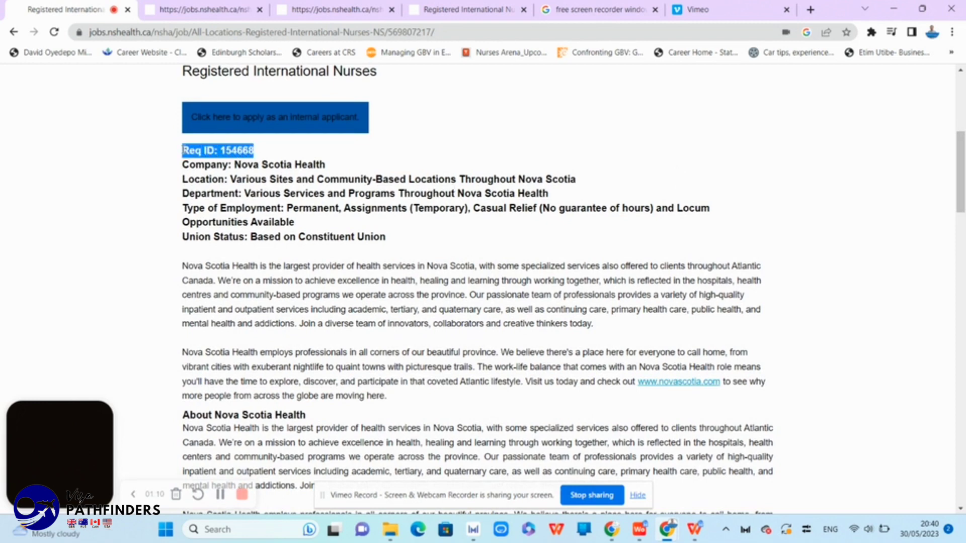
mouse_move(890, 255)
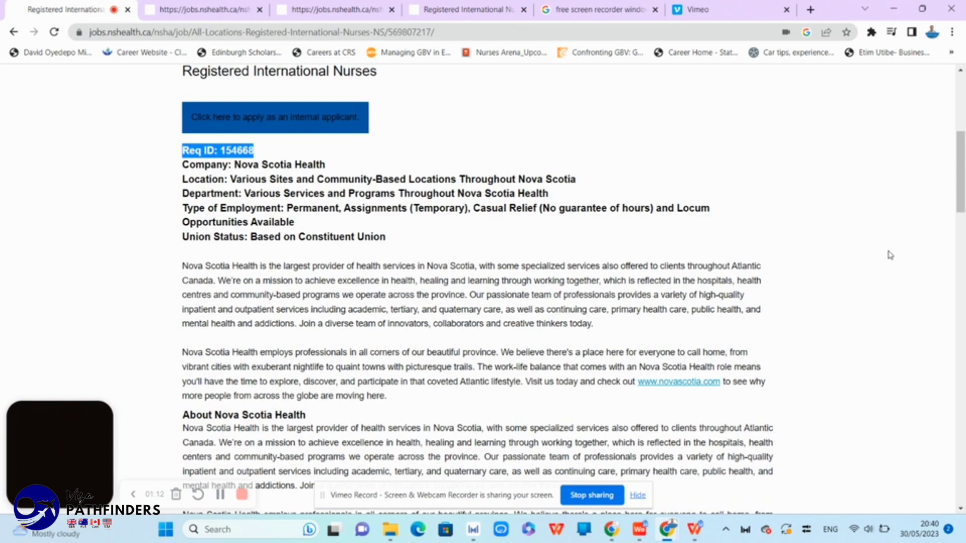
Read through the posting's eligibility, hours, salary ranges and benefits
scroll(down, 3)
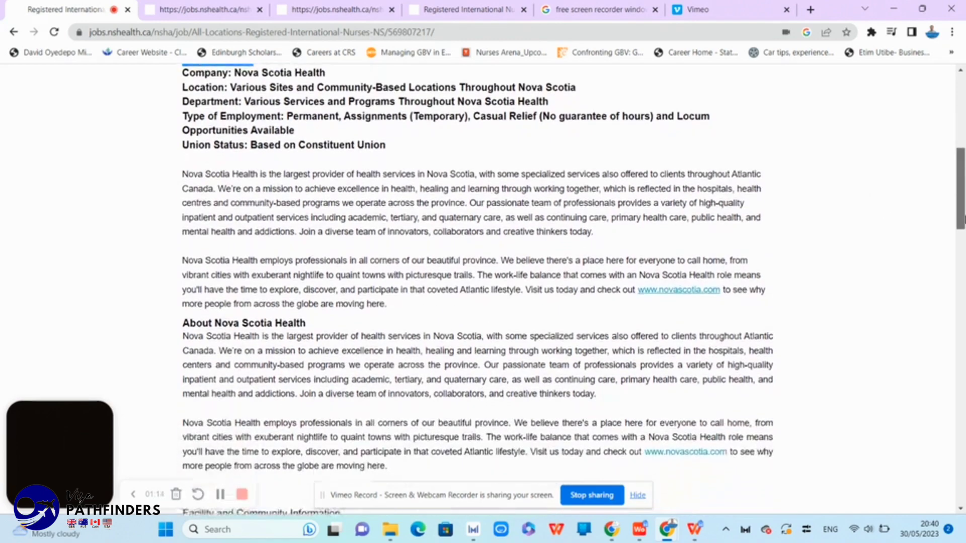
scroll(down, 3)
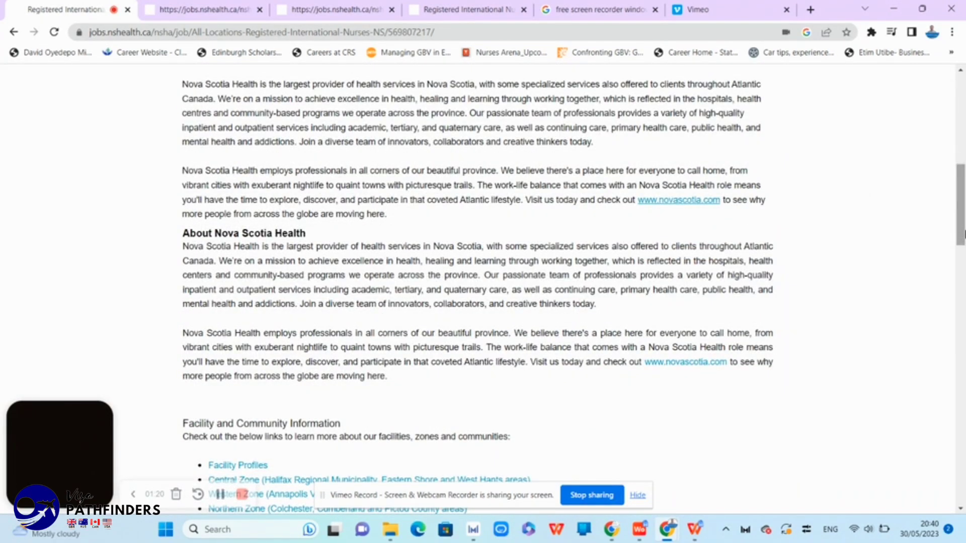
scroll(down, 3)
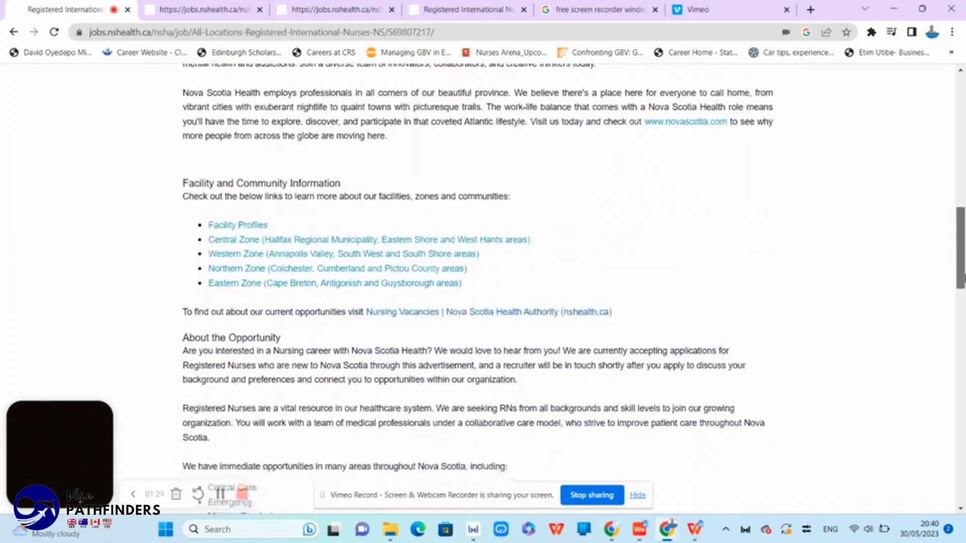
scroll(down, 3)
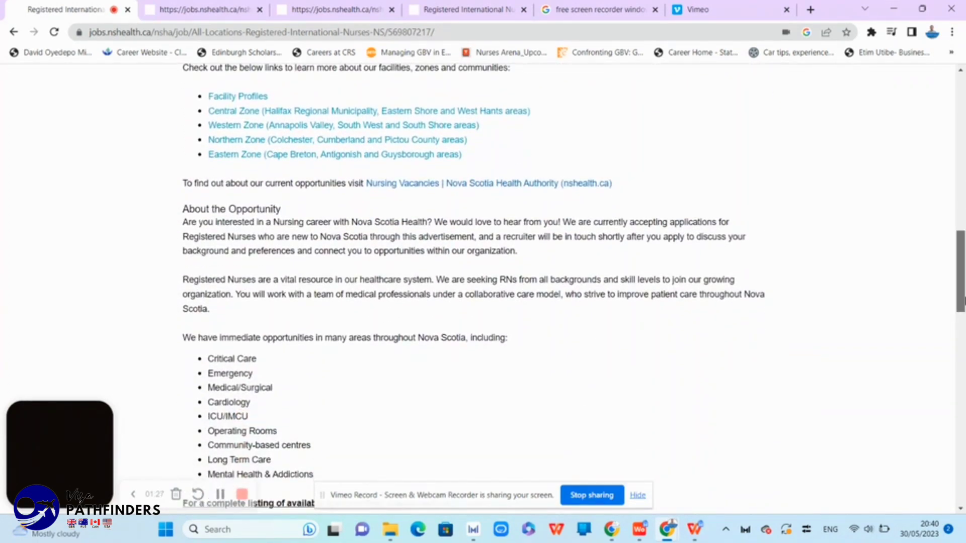
scroll(down, 3)
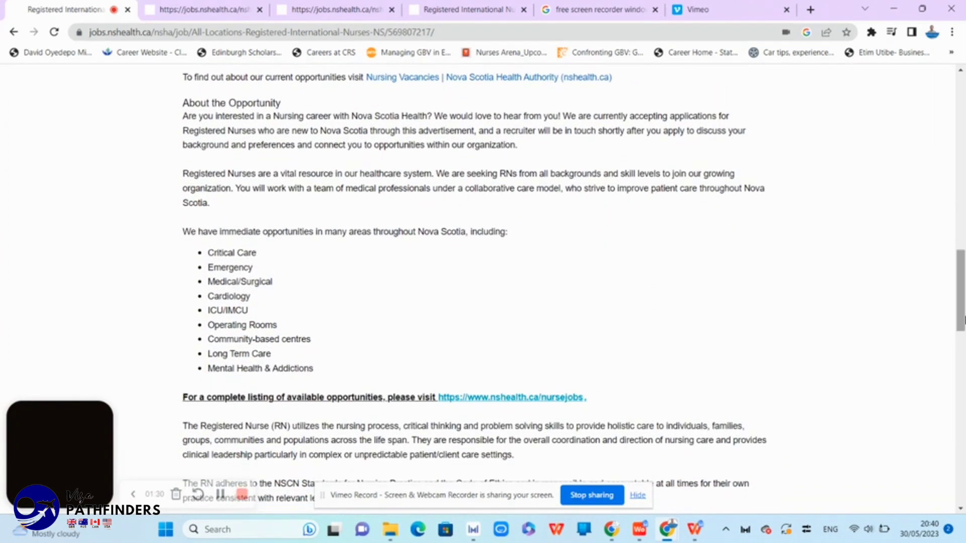
scroll(down, 3)
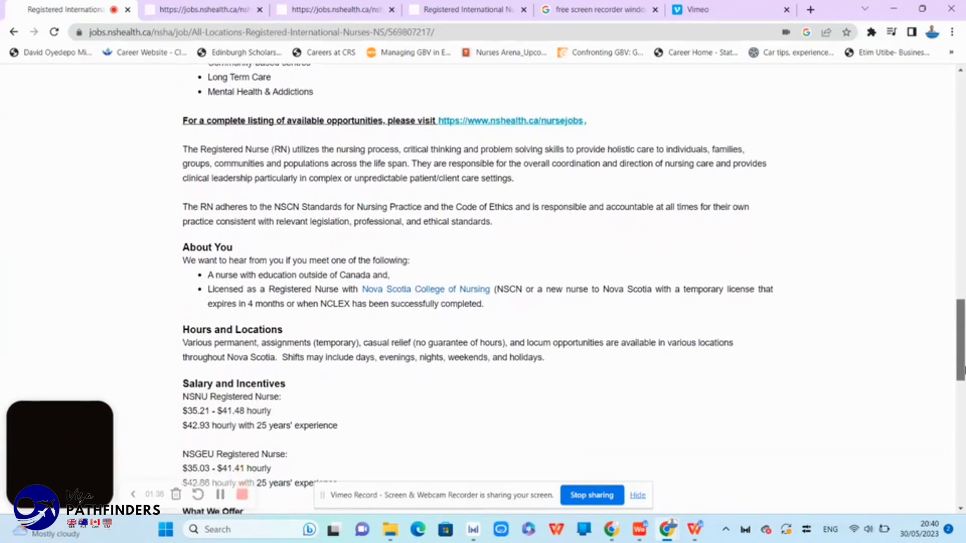
scroll(down, 3)
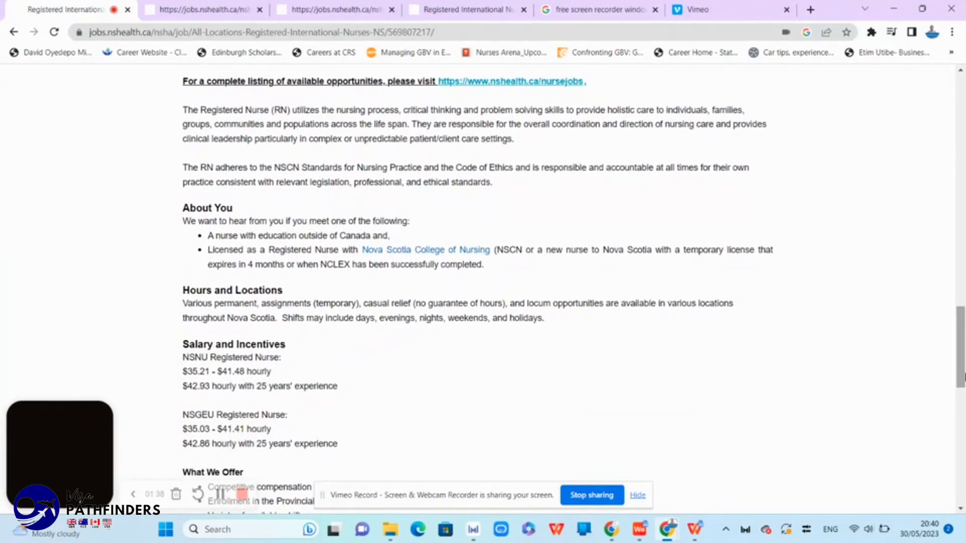
scroll(down, 3)
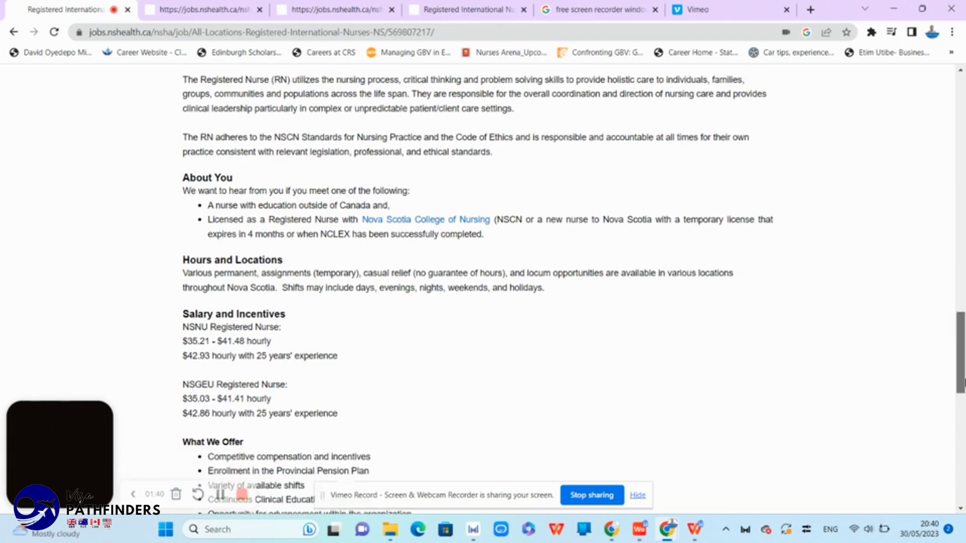
scroll(down, 3)
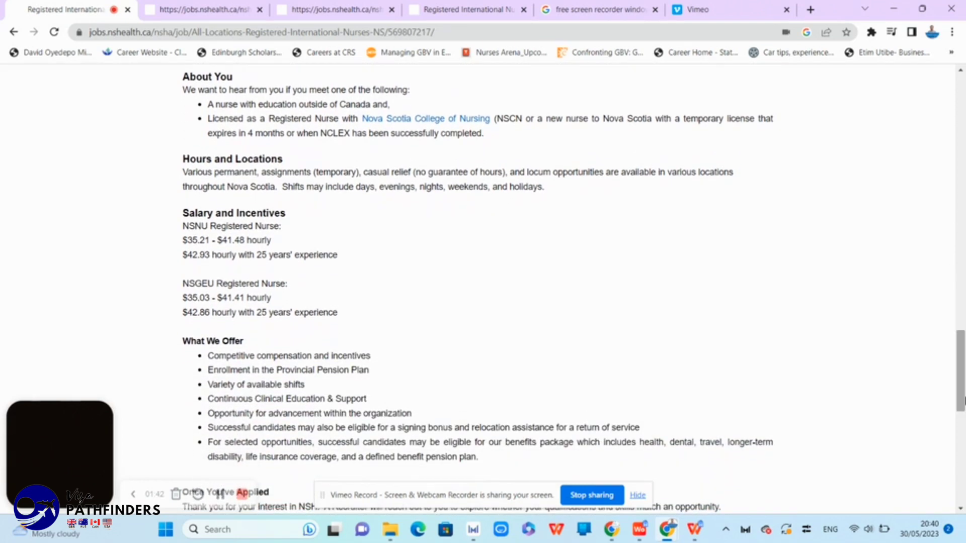
mouse_move(507, 261)
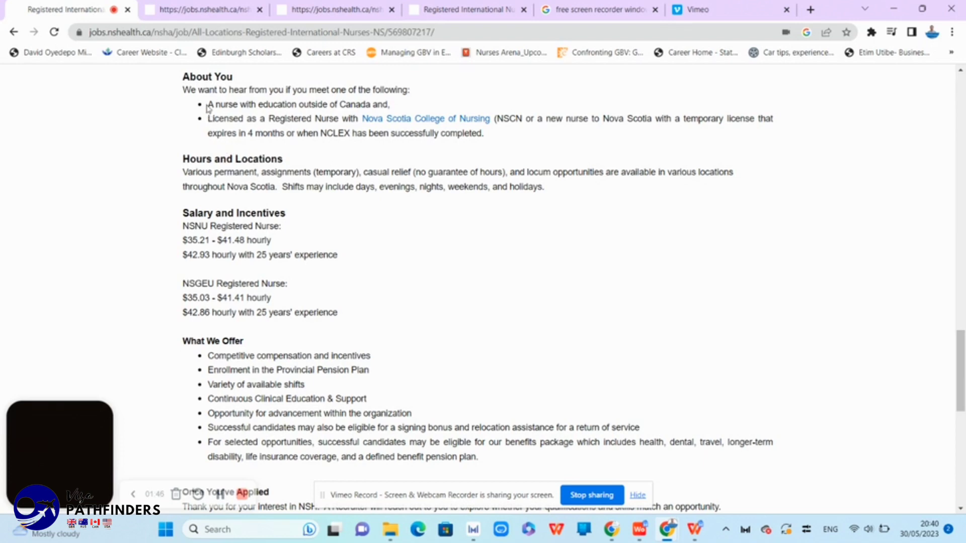
drag(209, 104, 372, 104)
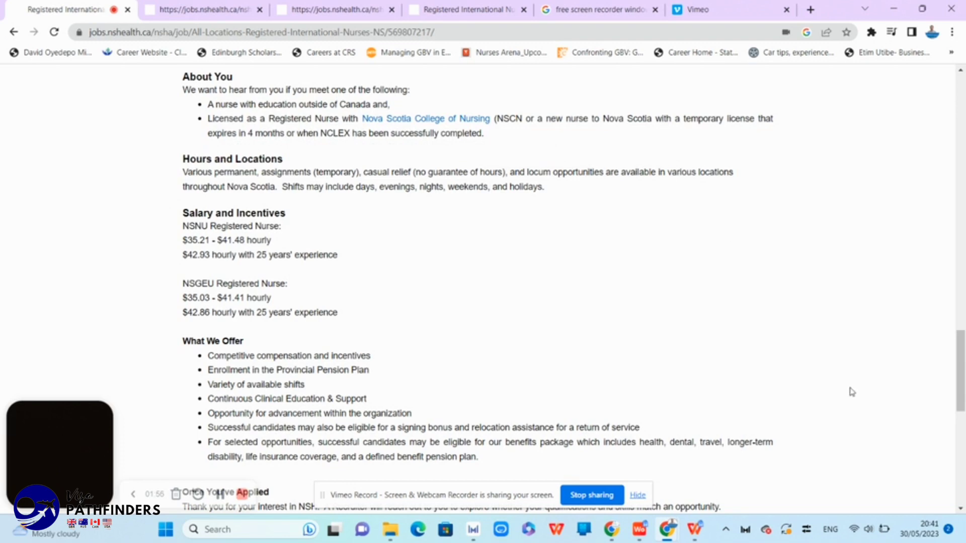
scroll(down, 3)
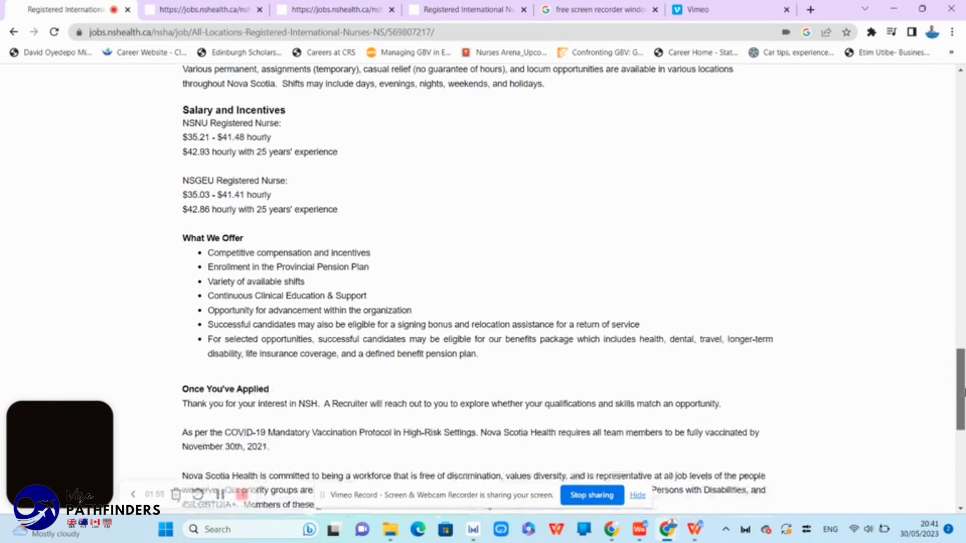
scroll(down, 3)
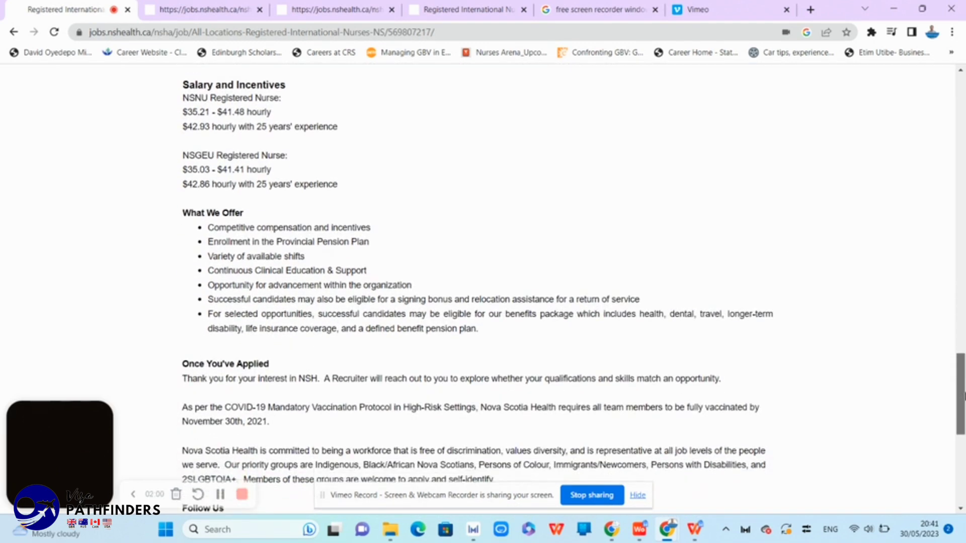
scroll(up, 3)
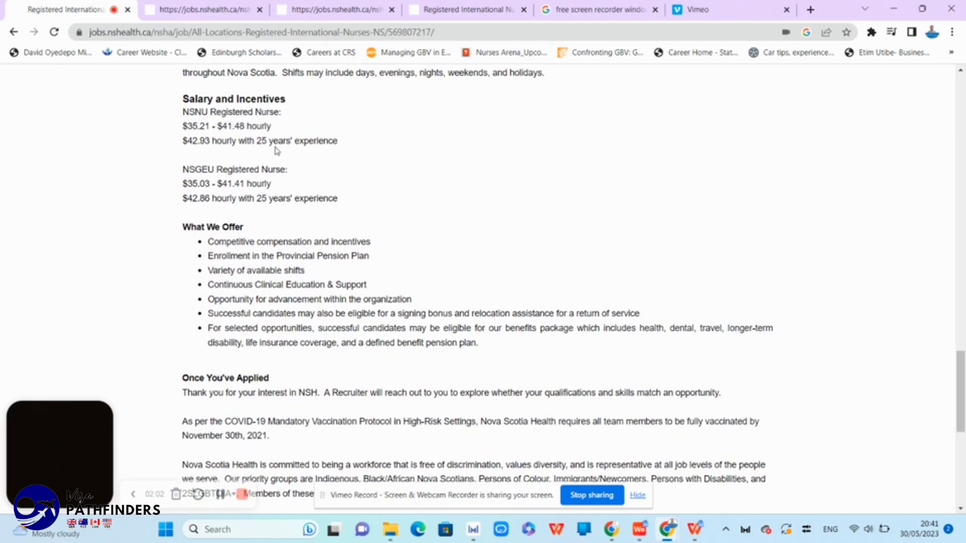
double_click(195, 112)
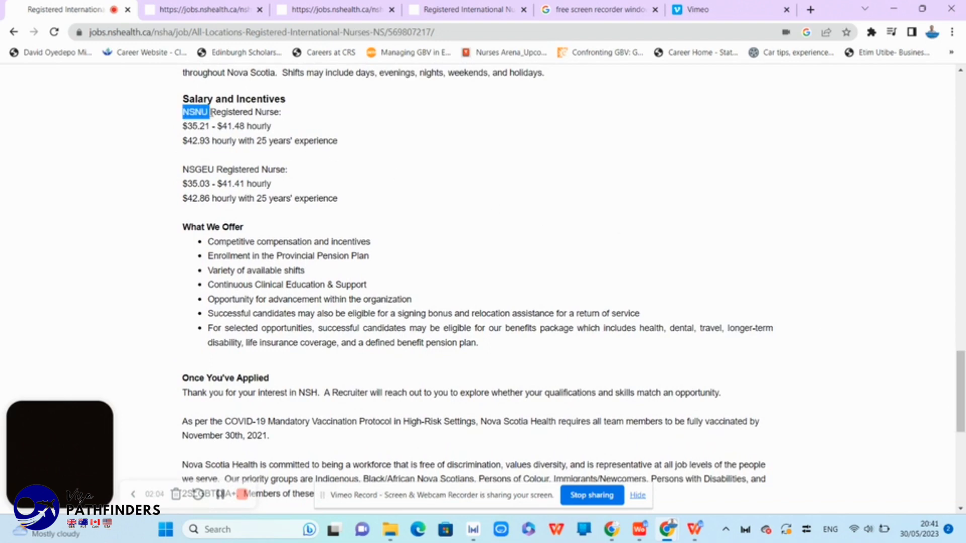
double_click(198, 170)
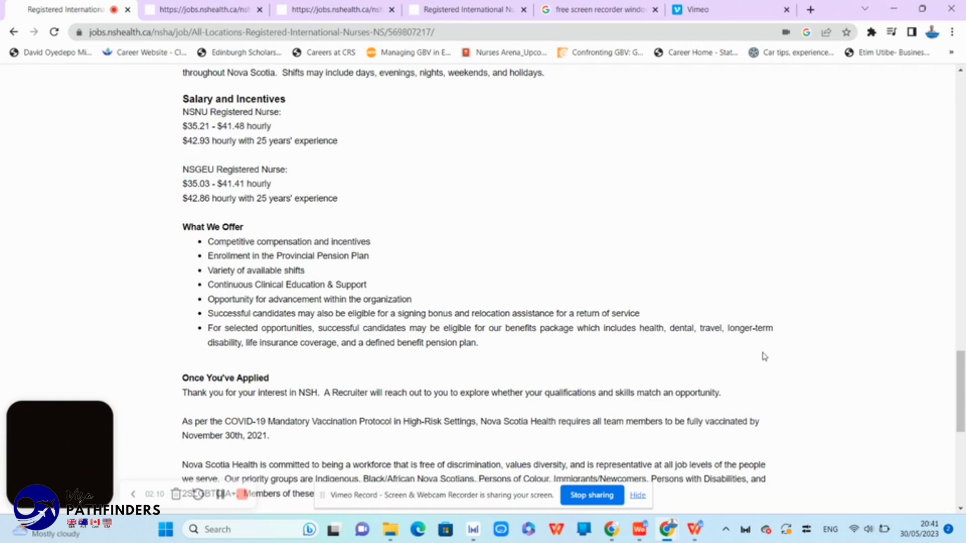
scroll(down, 3)
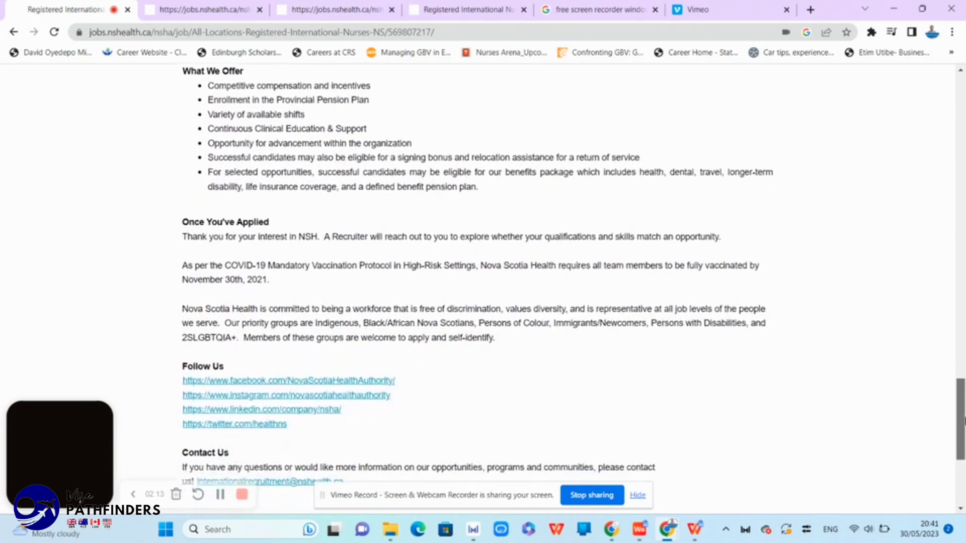
scroll(down, 3)
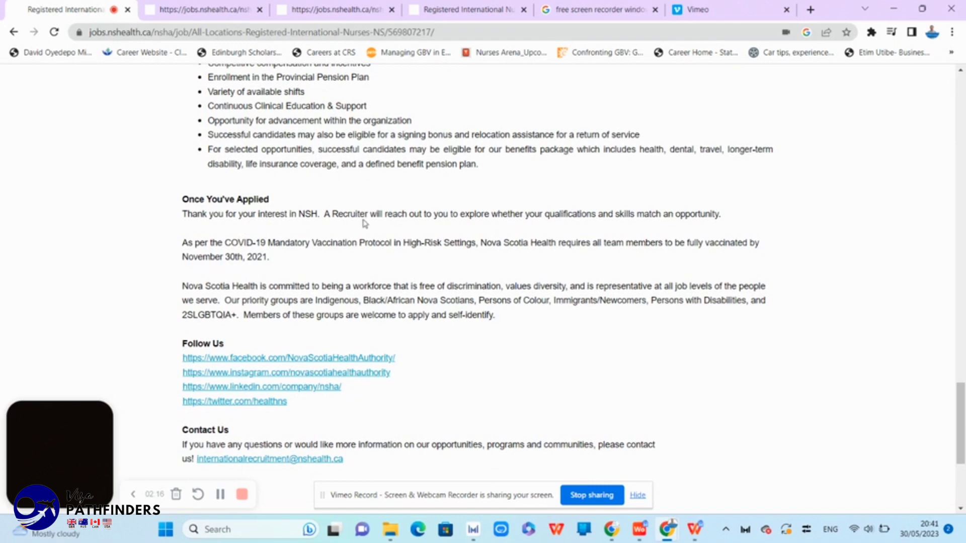
mouse_move(725, 228)
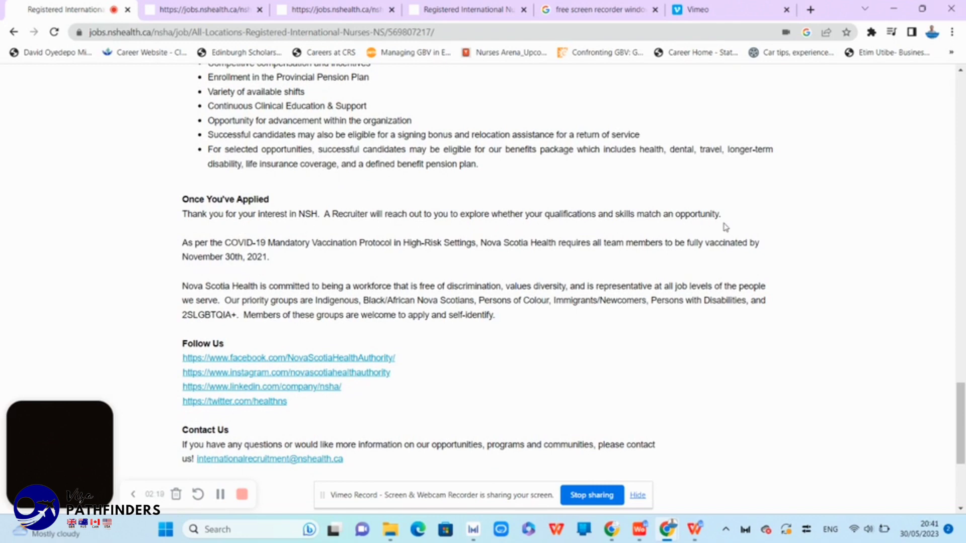
mouse_move(282, 263)
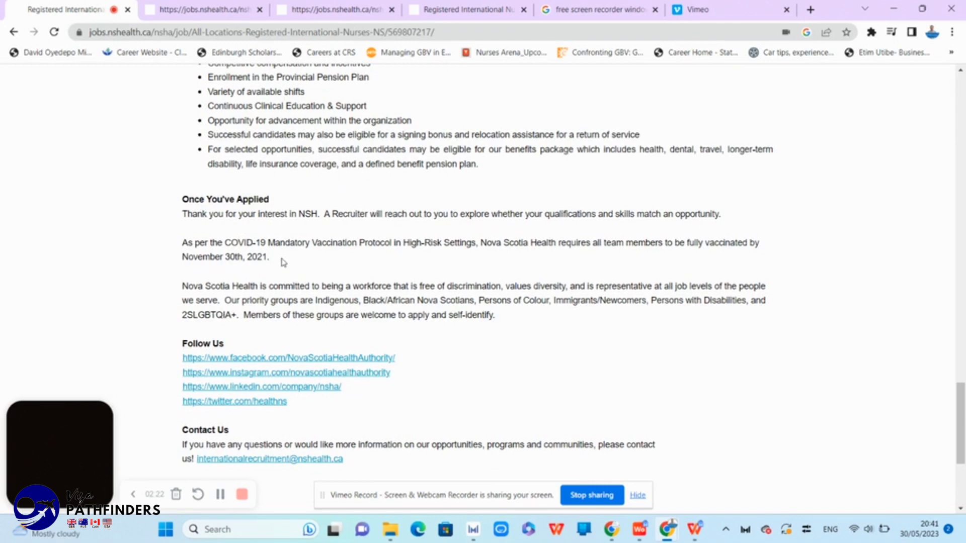
mouse_move(759, 460)
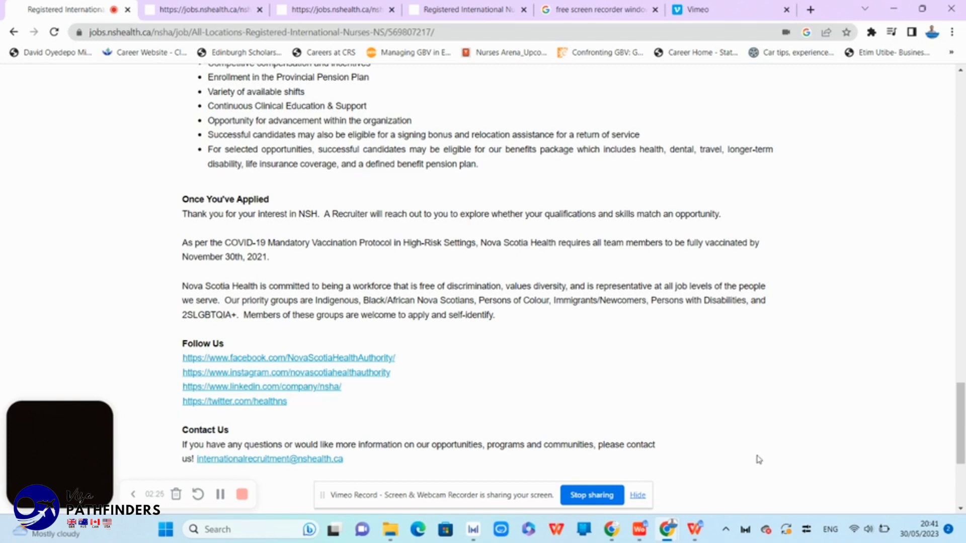
scroll(down, 3)
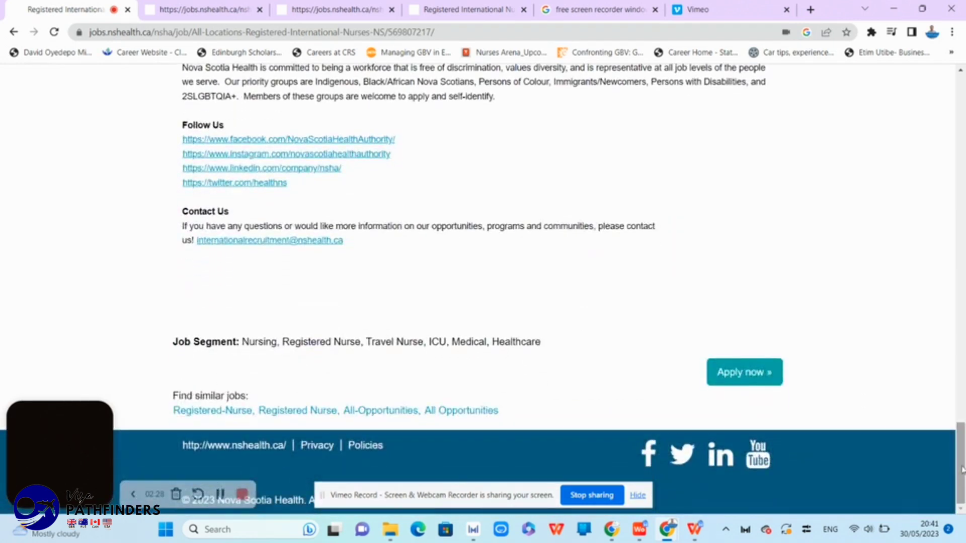
Apply for the international nurse posting and sign in with existing account credentials
click(744, 372)
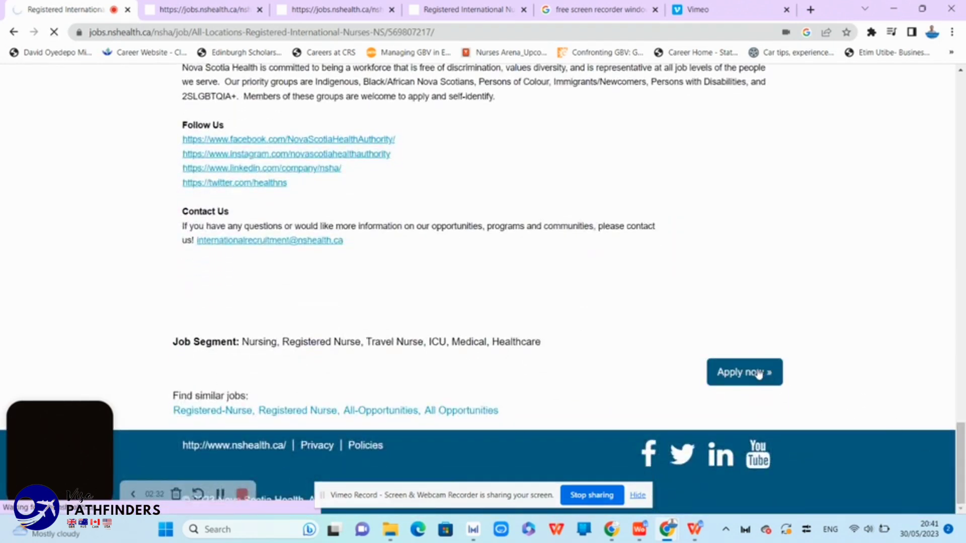
click(744, 372)
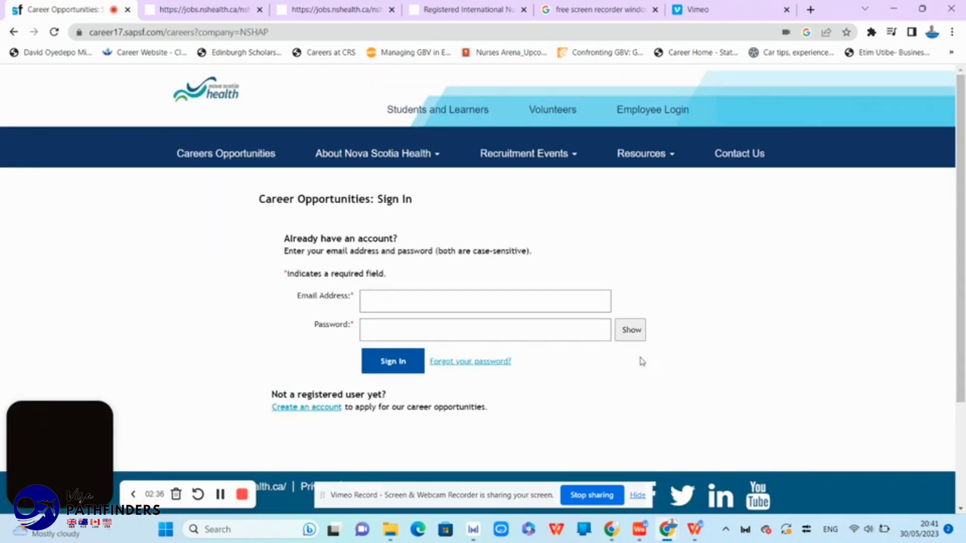
click(307, 407)
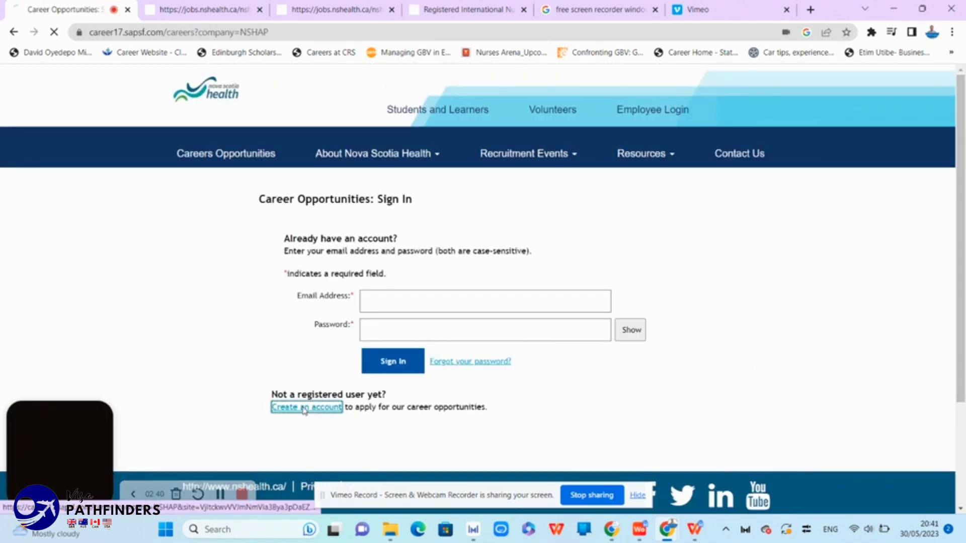
click(307, 407)
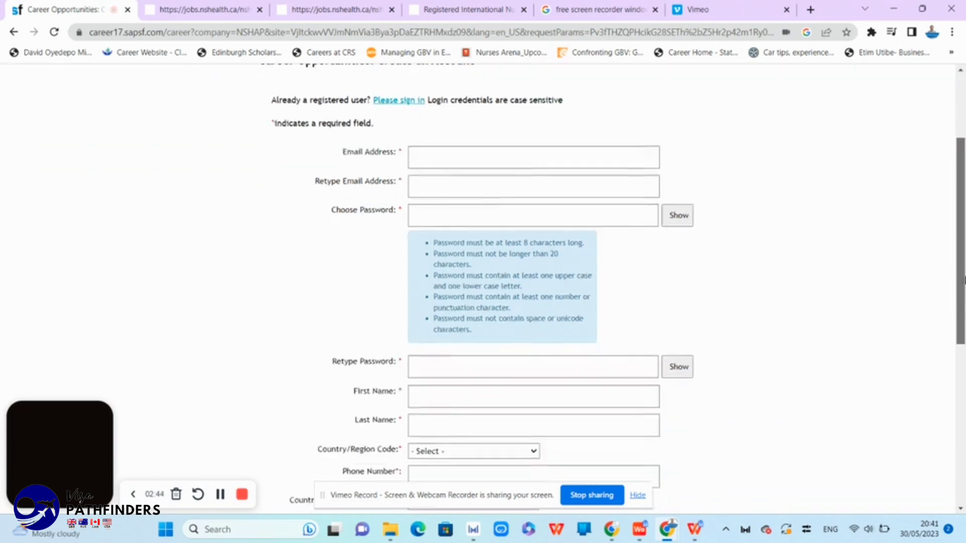
scroll(down, 3)
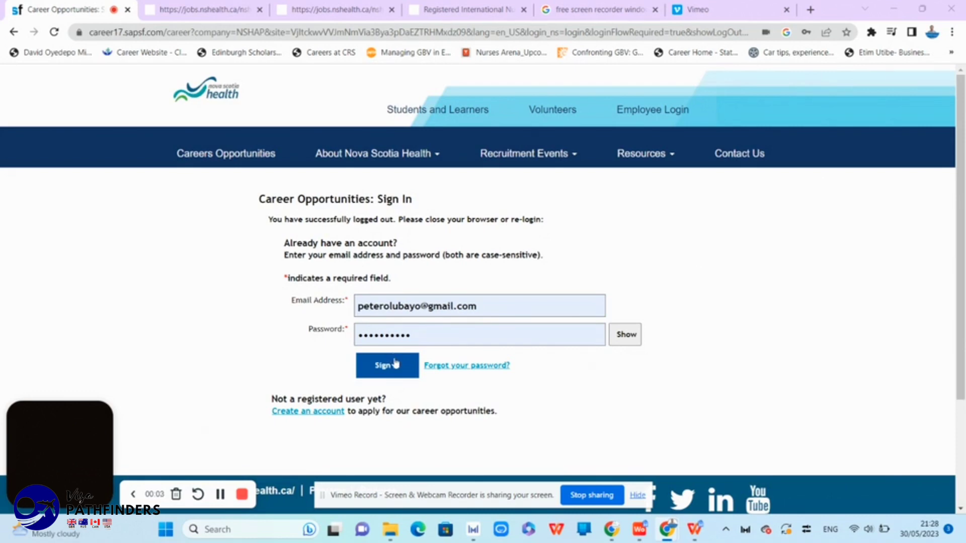
click(387, 364)
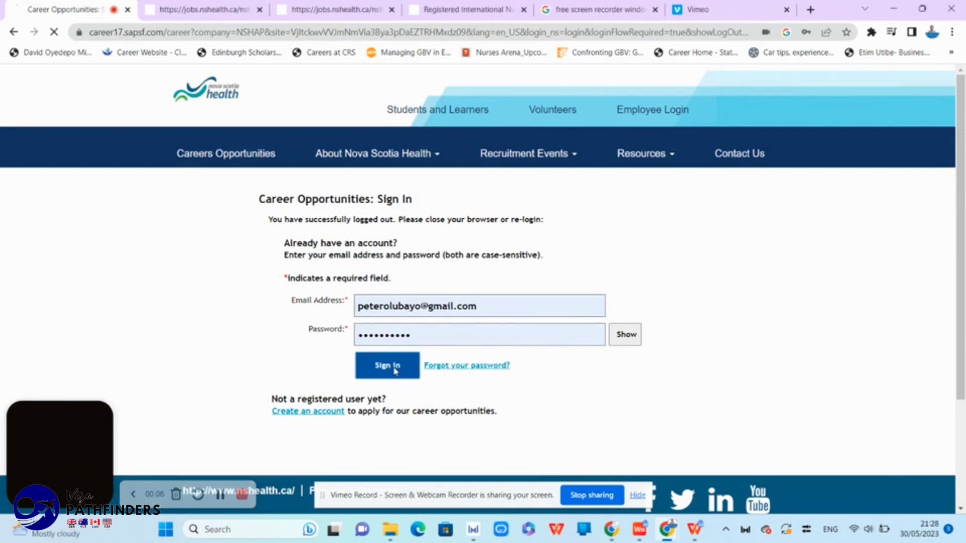
Show the Candidate Profile's Resume/CV, Cover Letter and Supporting Documentation upload slots
click(387, 365)
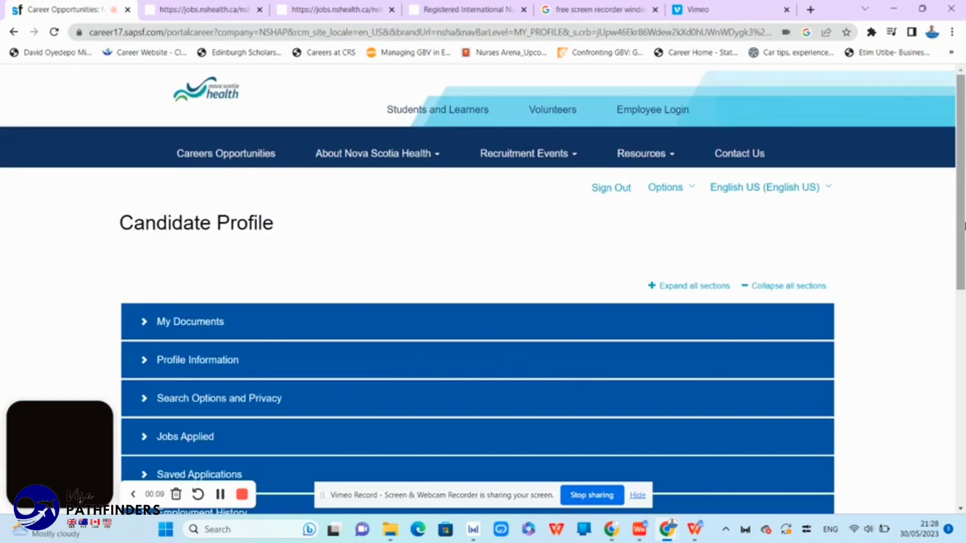
scroll(down, 3)
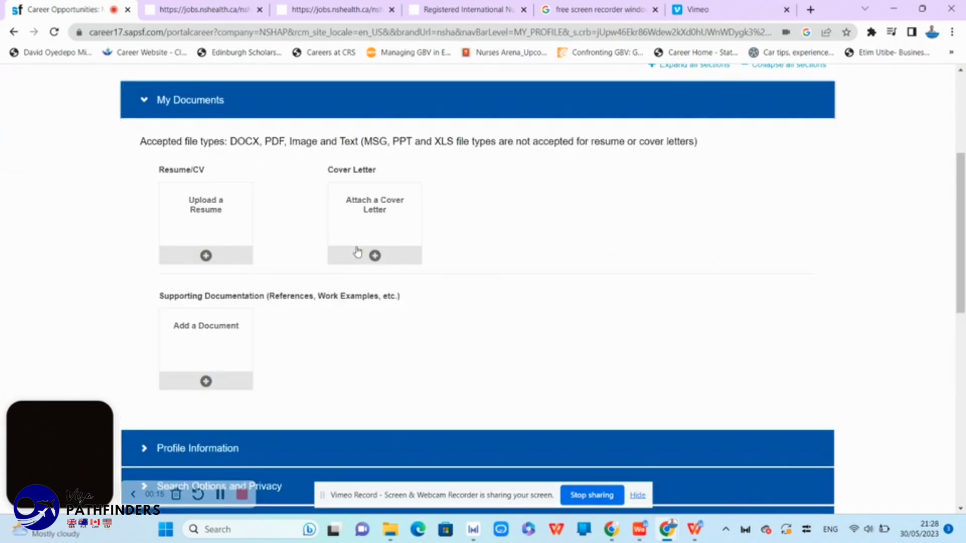
mouse_move(205, 376)
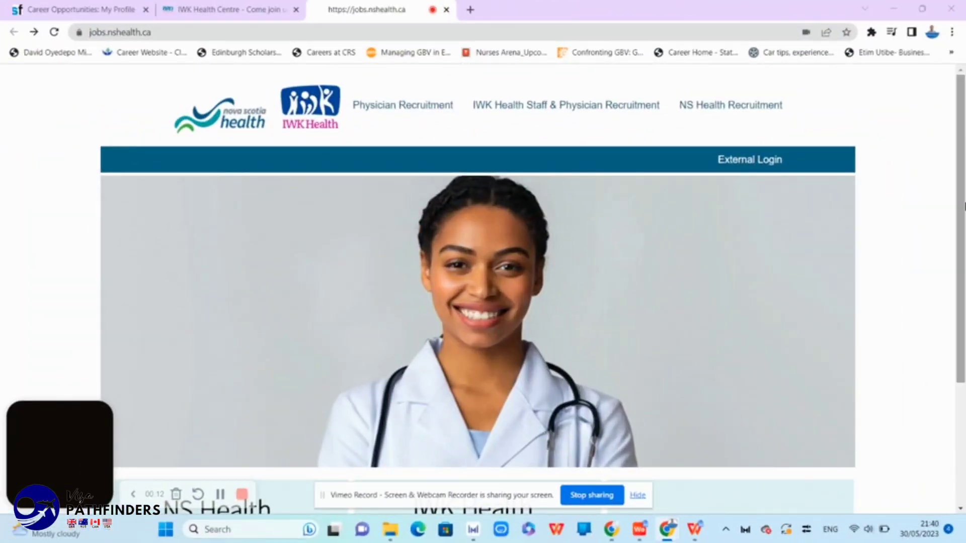
Open the IWK Health staff and physician job postings
scroll(down, 3)
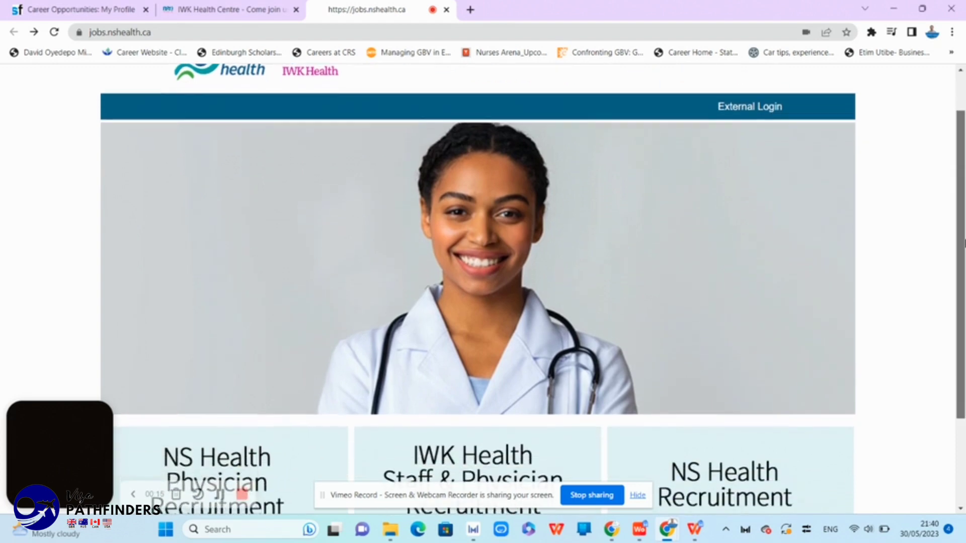
scroll(down, 3)
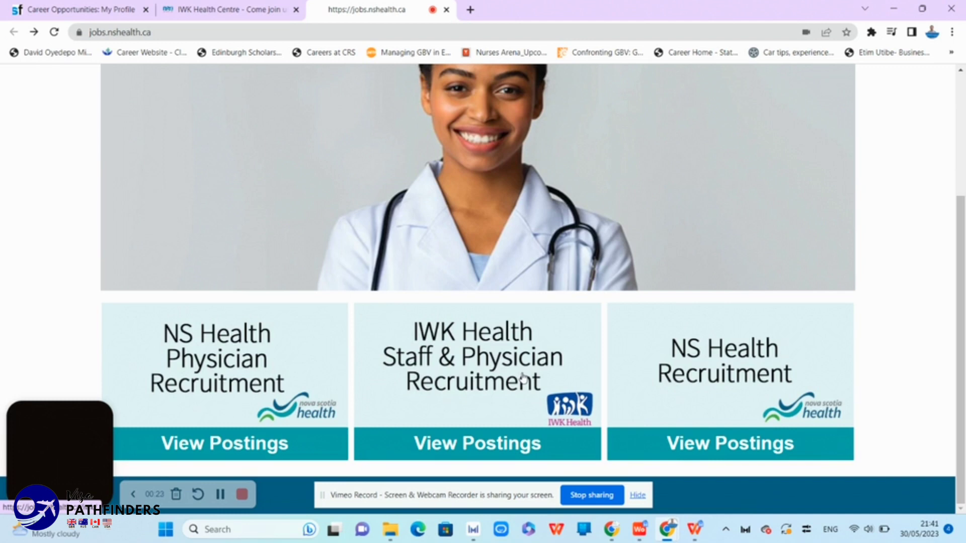
click(475, 442)
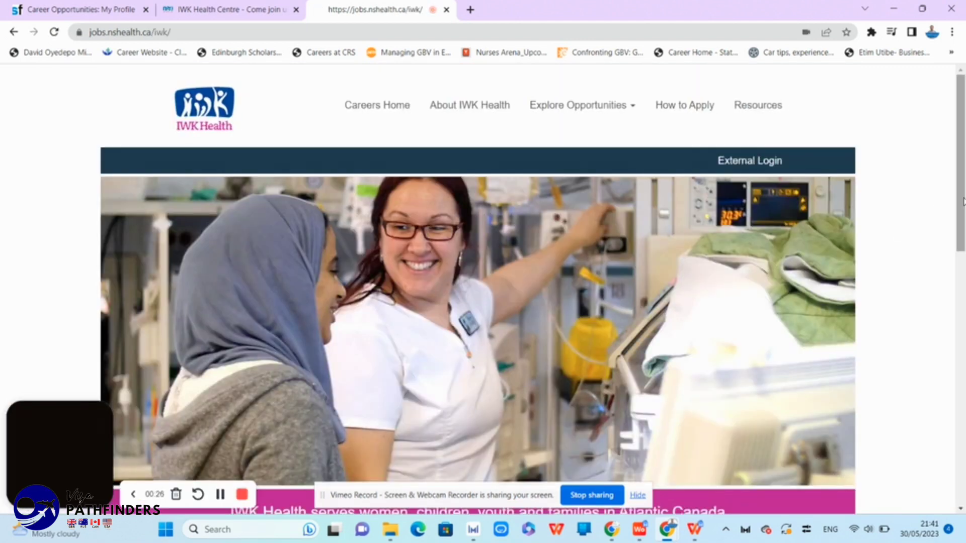
List IWK Registered Nurse openings, including PMU, FNCU, Birth Unit and Youth Forensic roles
scroll(down, 3)
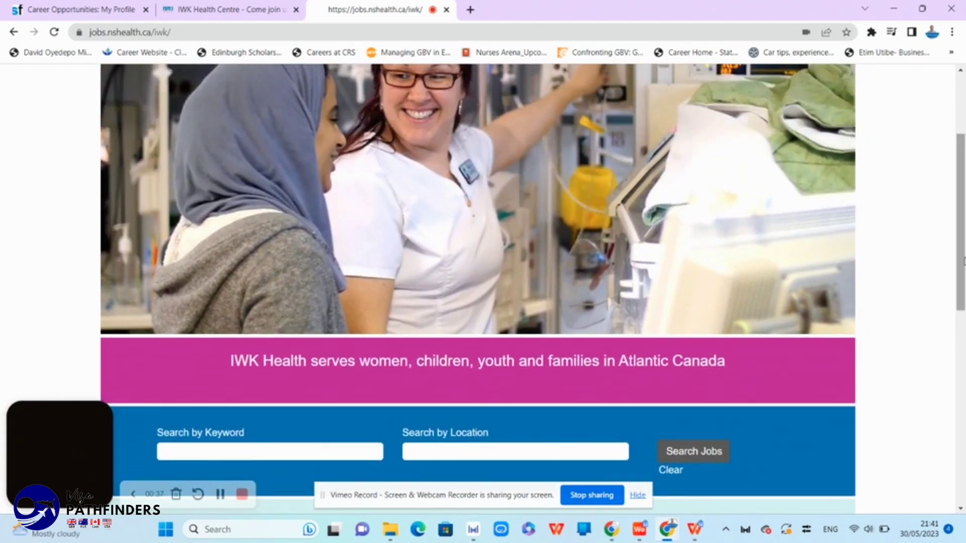
scroll(down, 3)
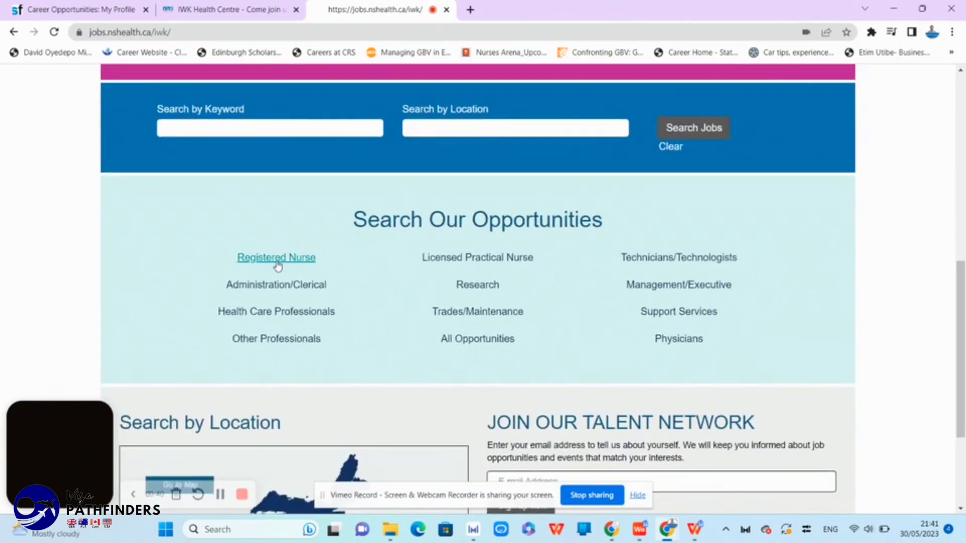
click(277, 258)
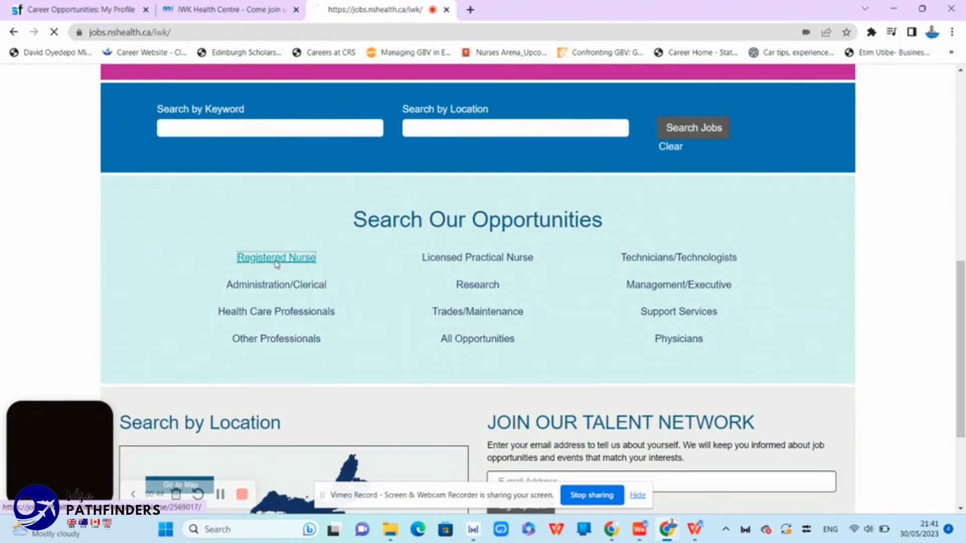
click(276, 258)
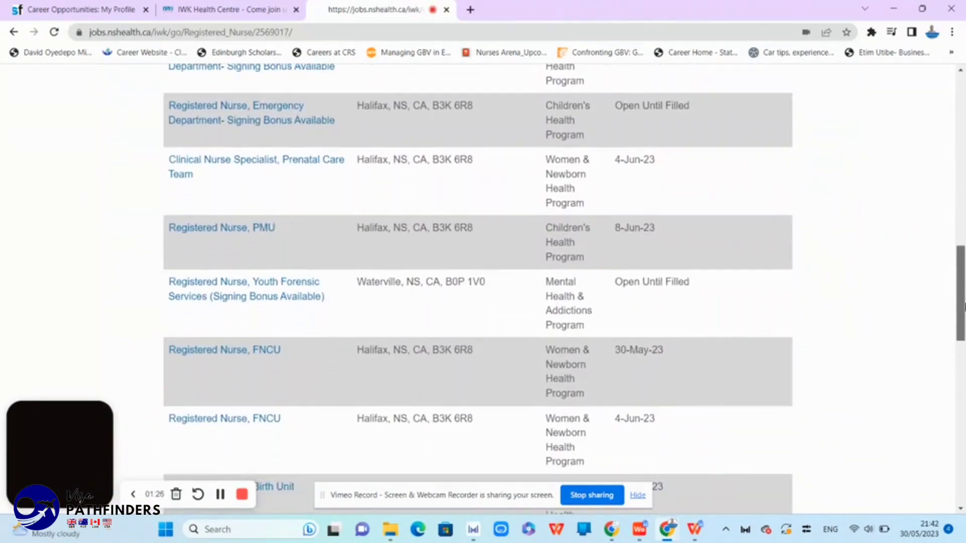
scroll(down, 3)
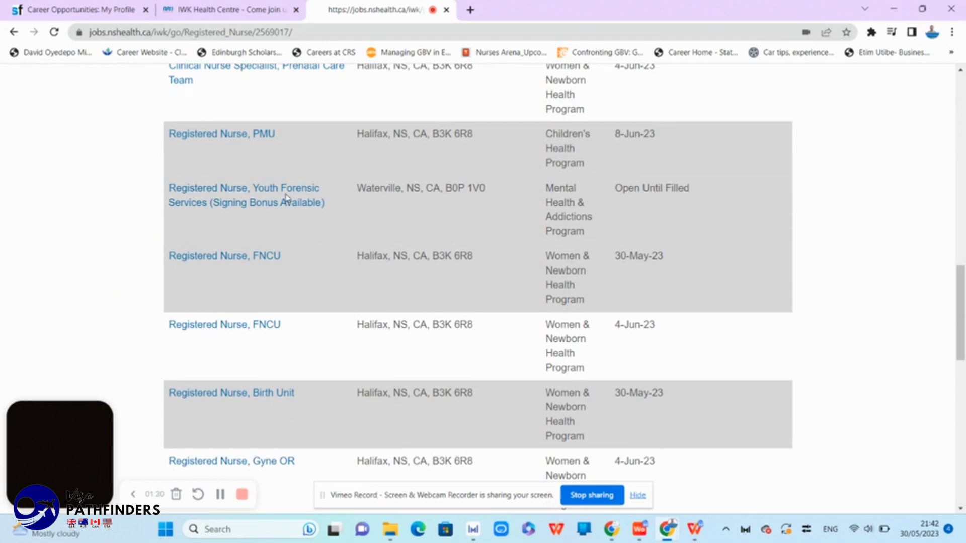
Read the Registered Nurse, Youth Forensic Services posting down to Your Qualifications
click(244, 195)
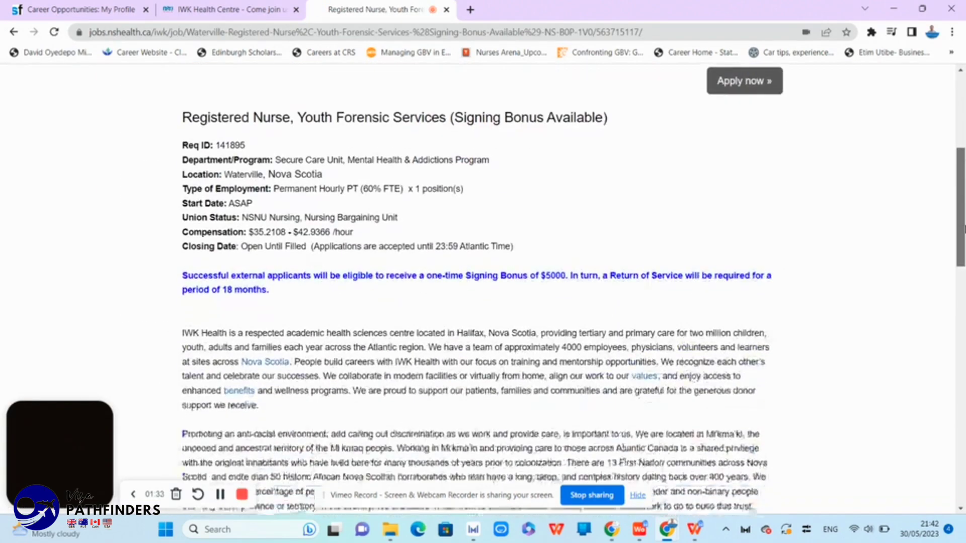
scroll(down, 3)
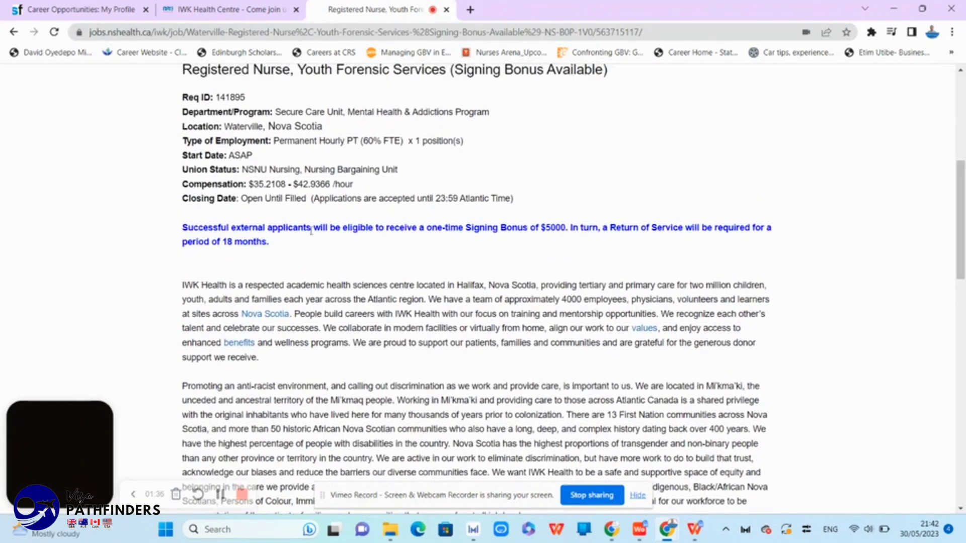
scroll(down, 3)
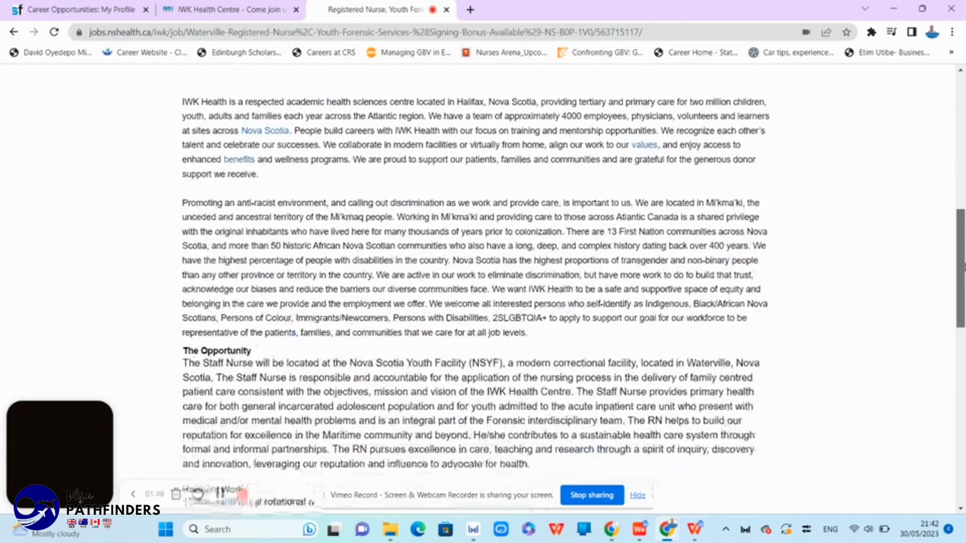
scroll(down, 3)
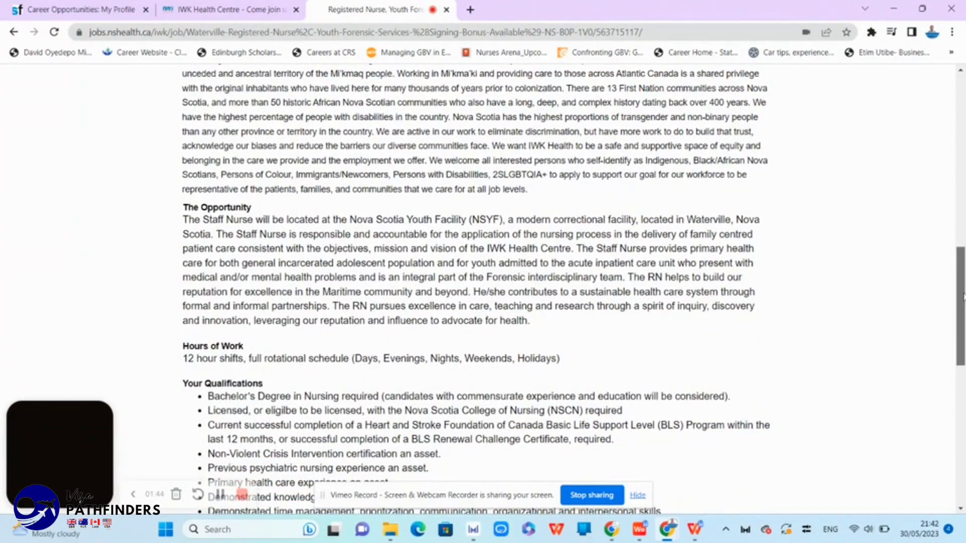
scroll(down, 3)
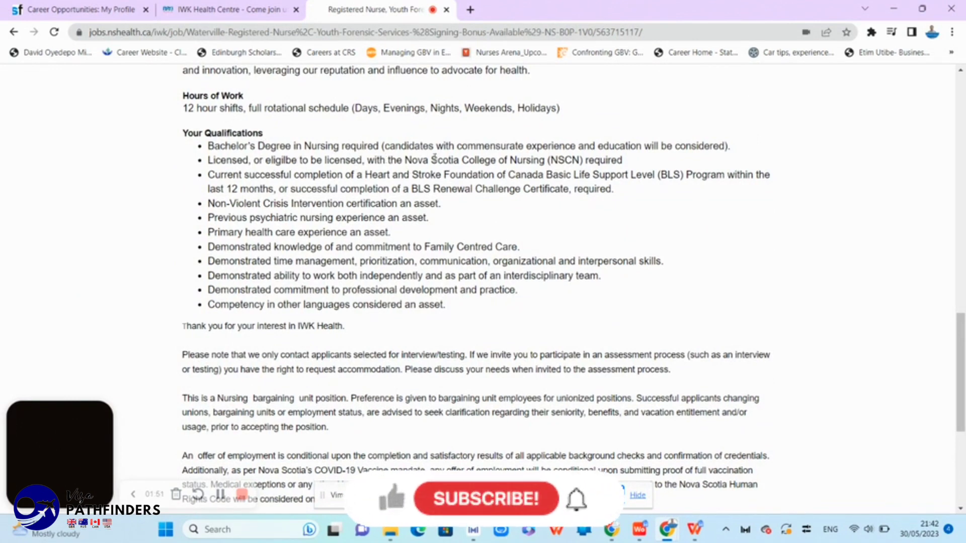
drag(253, 159, 351, 159)
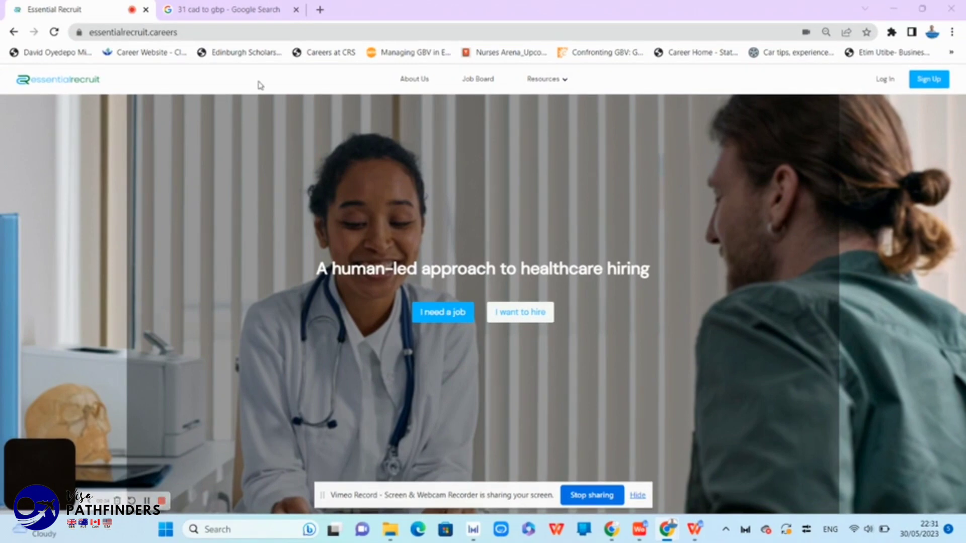
Open Essential Recruit's Job Board of Nova Scotia LPN and RN postings
click(132, 32)
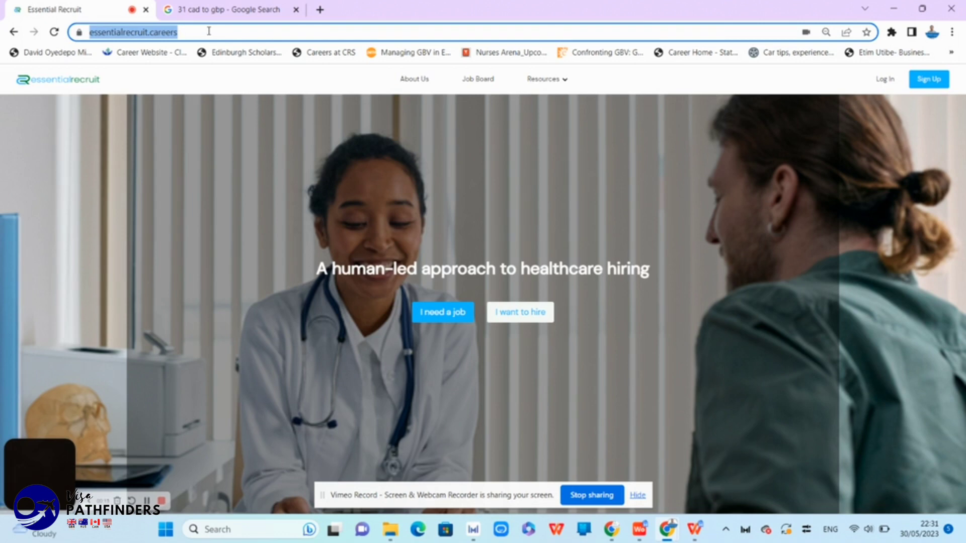
mouse_move(477, 79)
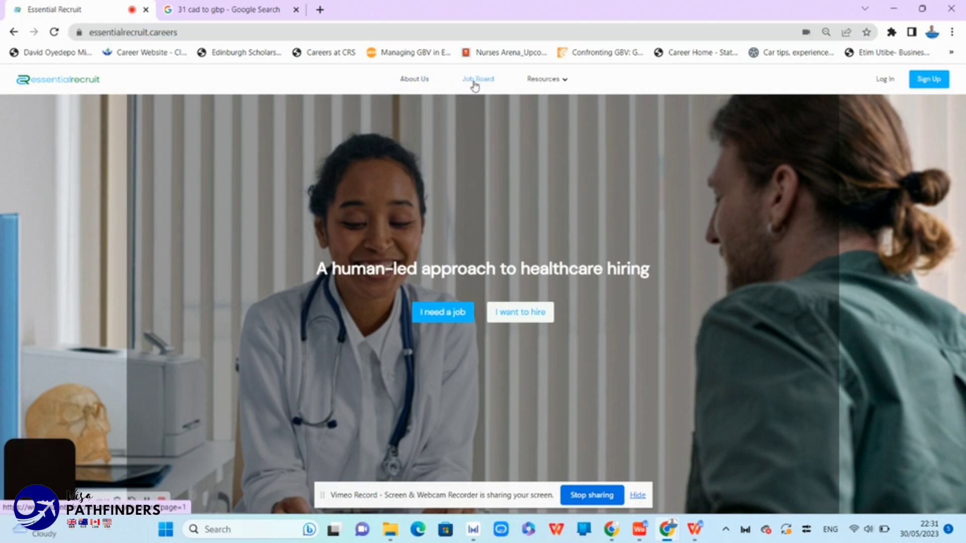
click(477, 79)
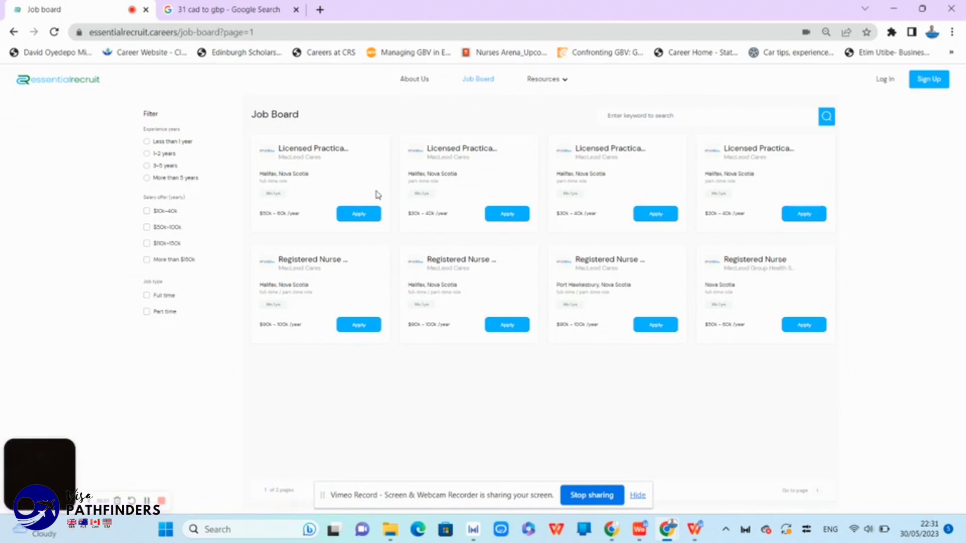
mouse_move(306, 144)
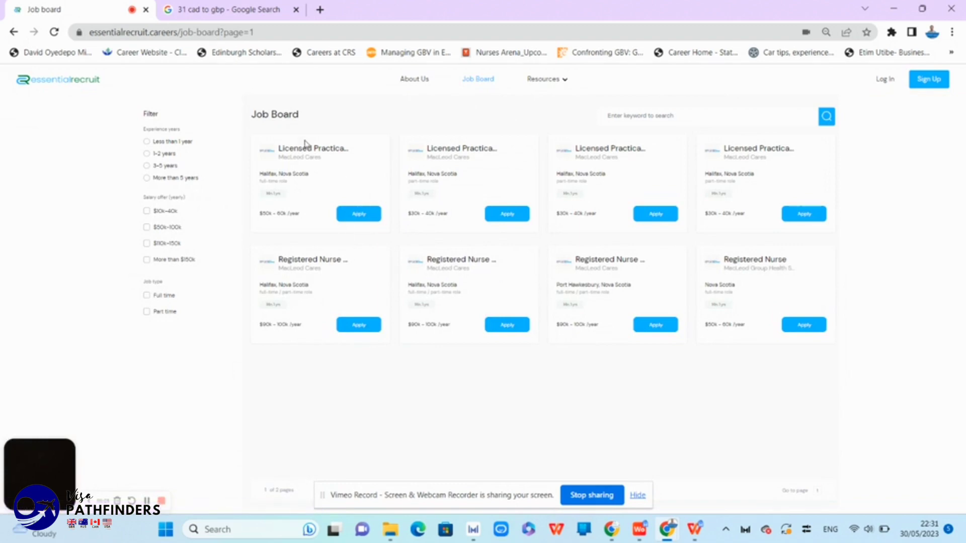
mouse_move(585, 245)
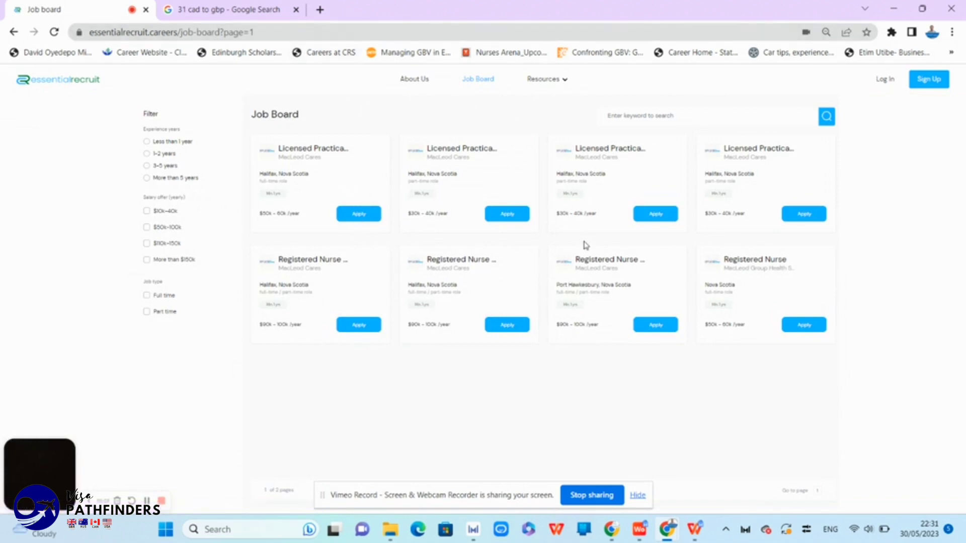
mouse_move(265, 305)
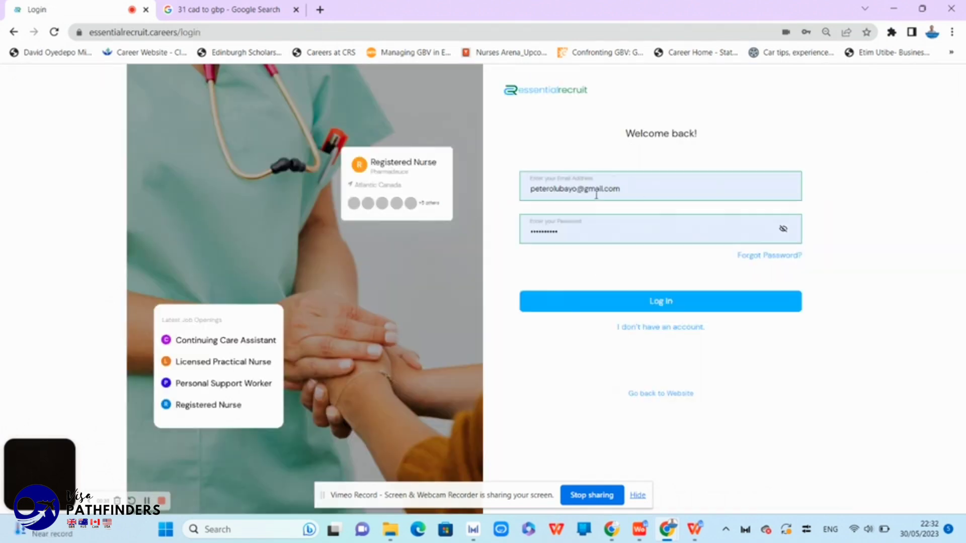
mouse_move(667, 330)
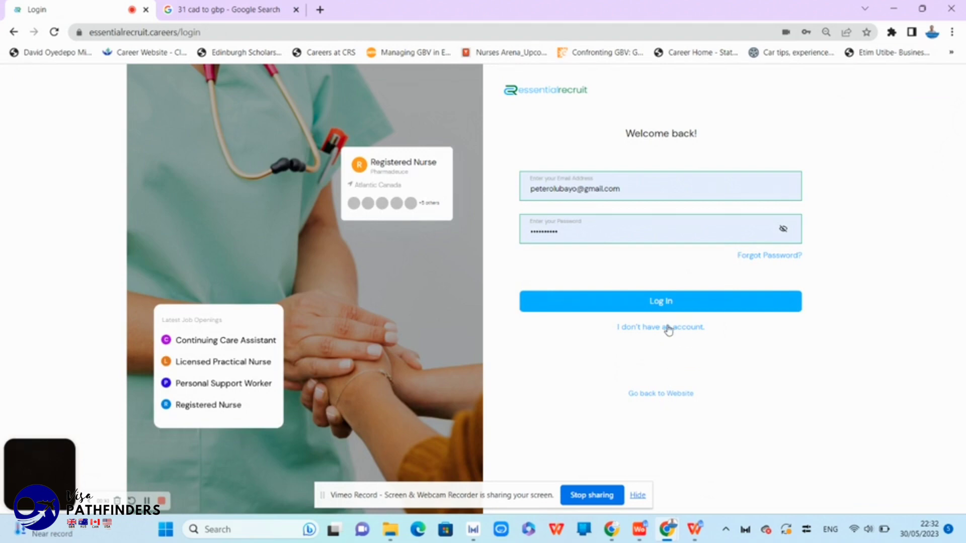
Log in, review the Registered Nurse – Mahone Bay posting, and apply for it
click(660, 300)
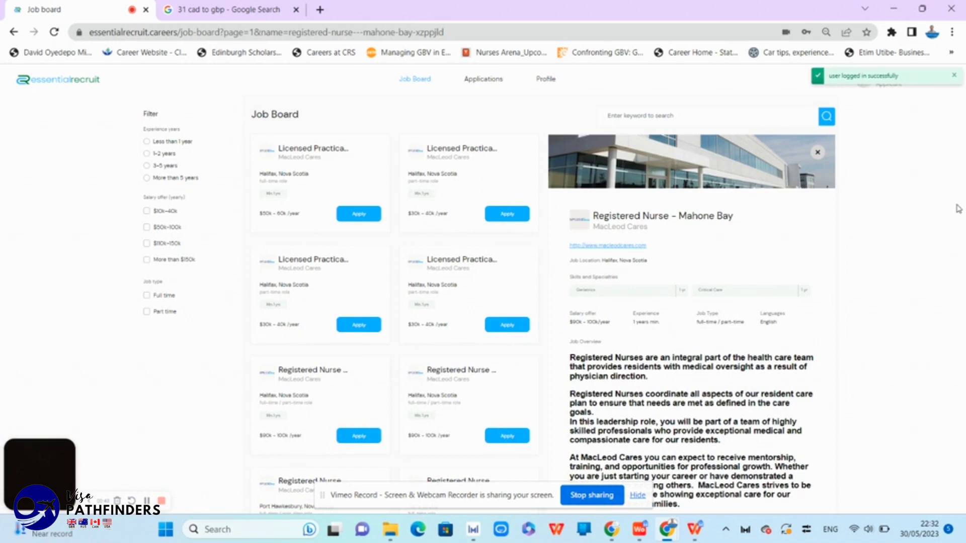
scroll(down, 3)
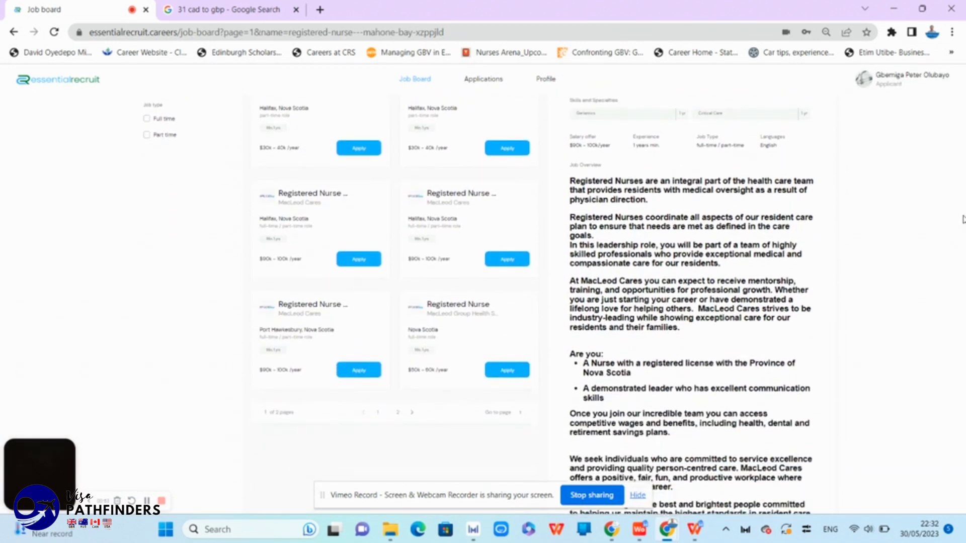
scroll(down, 3)
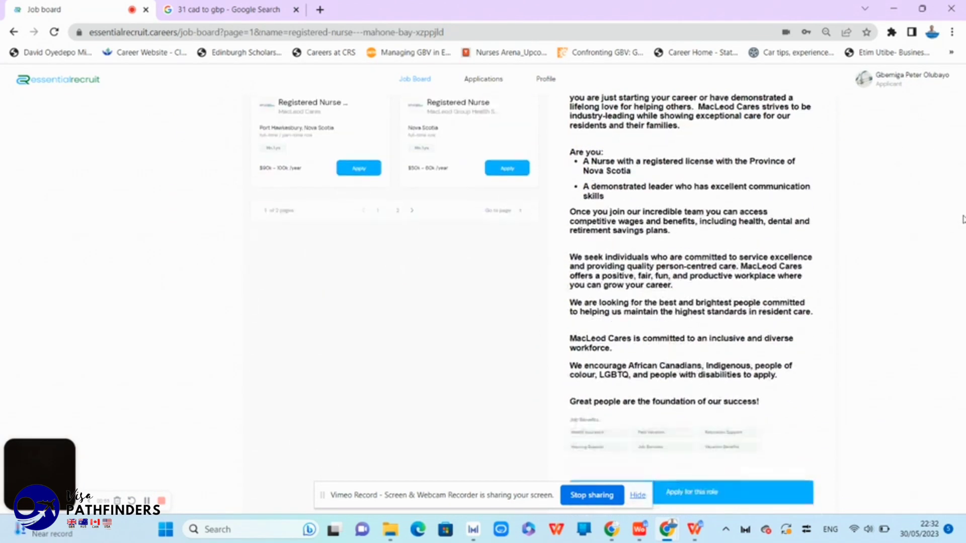
scroll(down, 3)
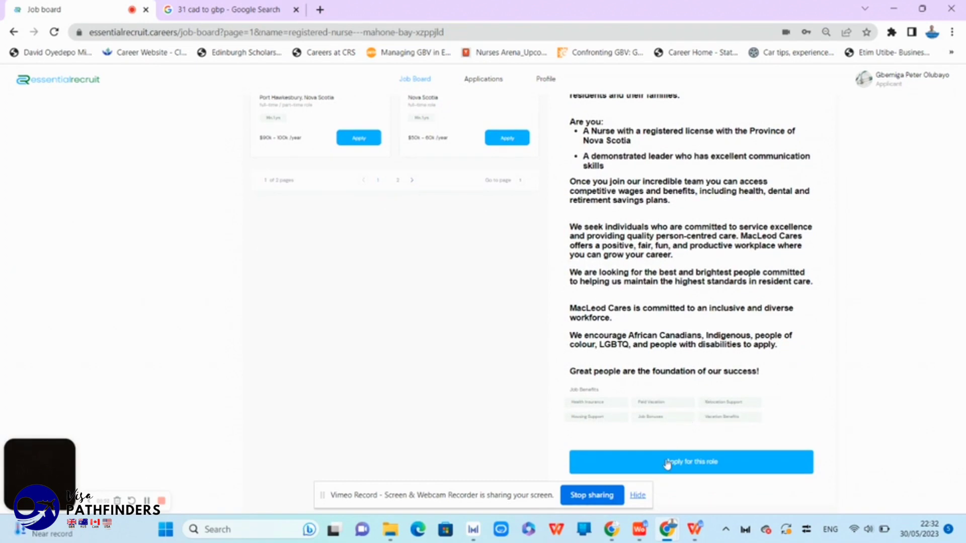
click(691, 462)
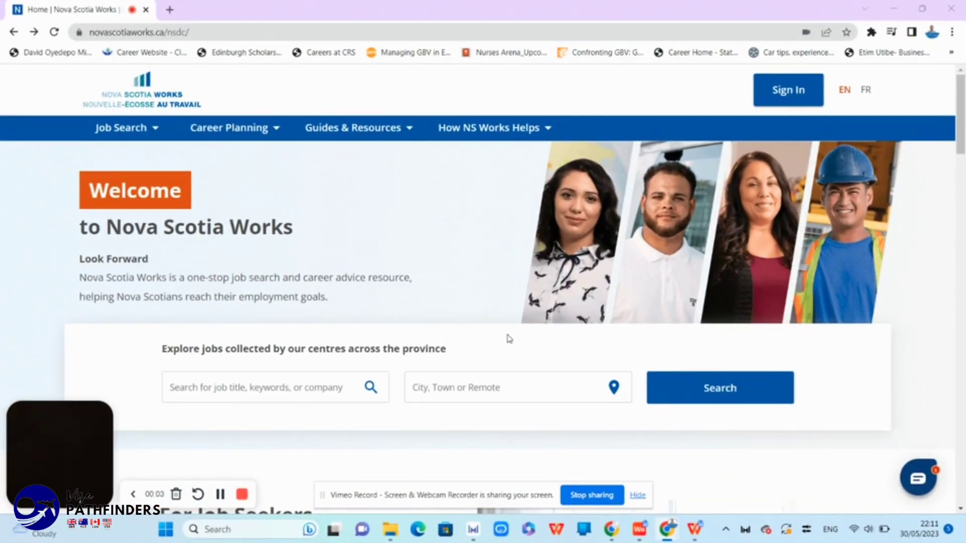
mouse_move(326, 226)
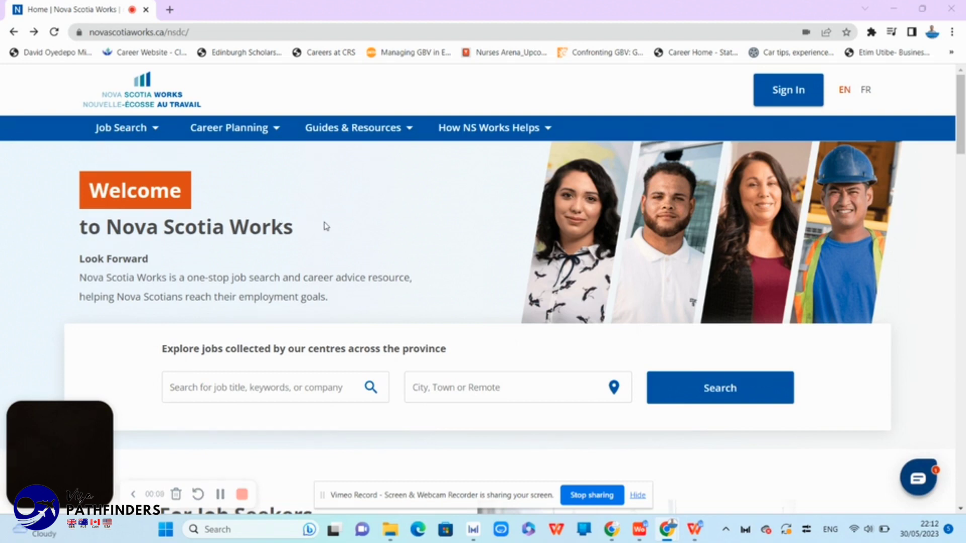
mouse_move(821, 277)
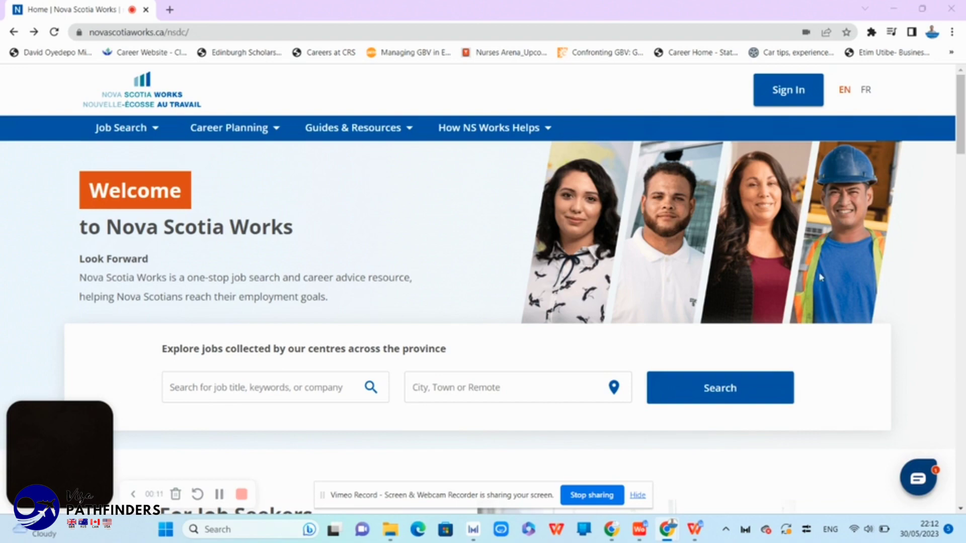
Scroll the Nova Scotia Works homepage through its job seeker and services sections, then back up
scroll(down, 3)
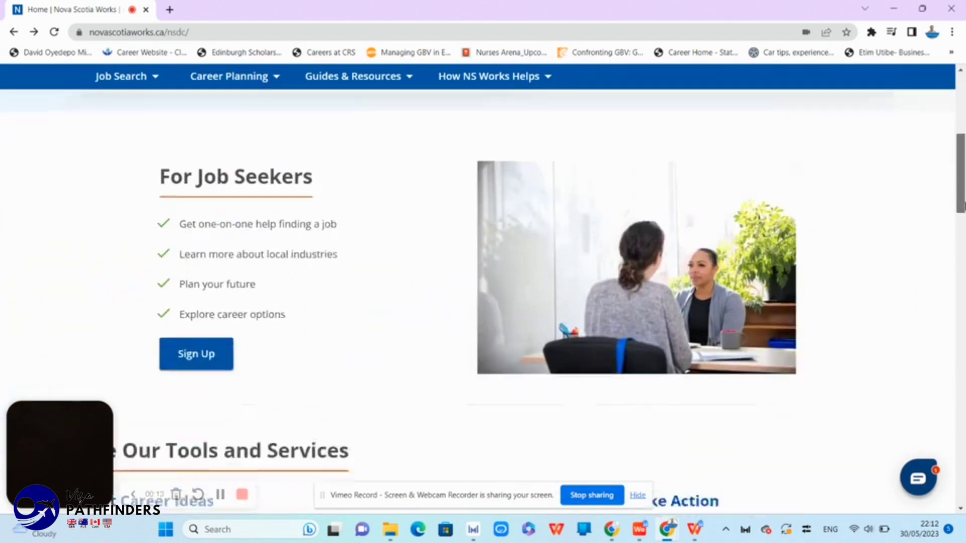
scroll(down, 3)
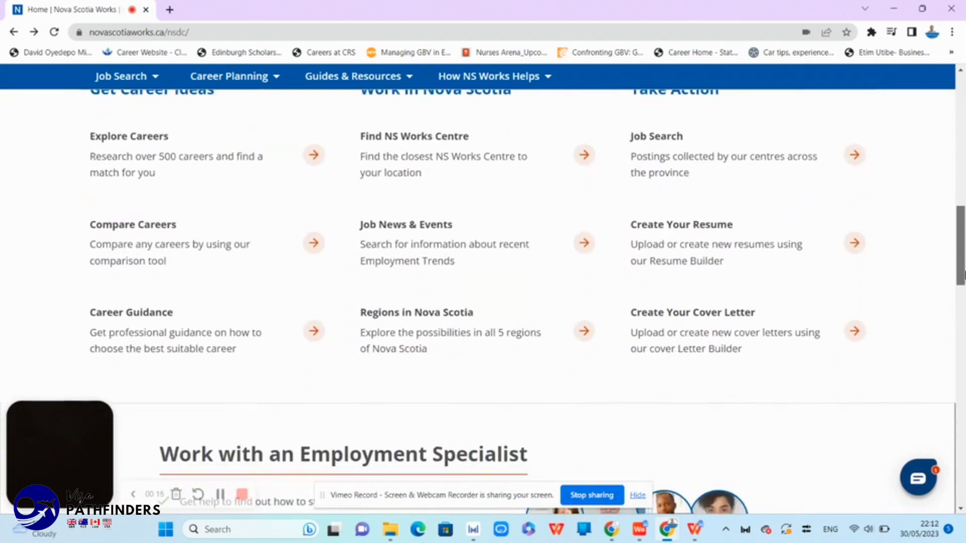
scroll(down, 3)
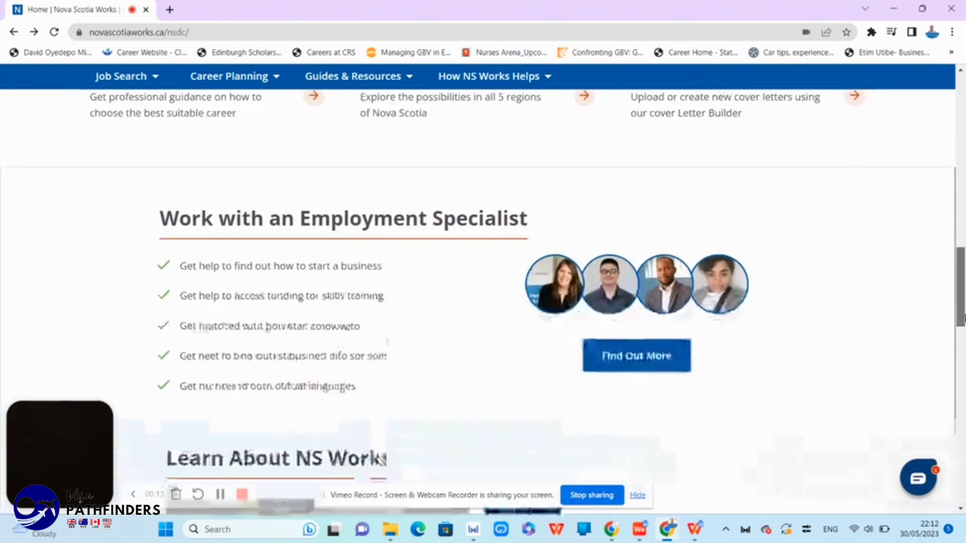
scroll(down, 3)
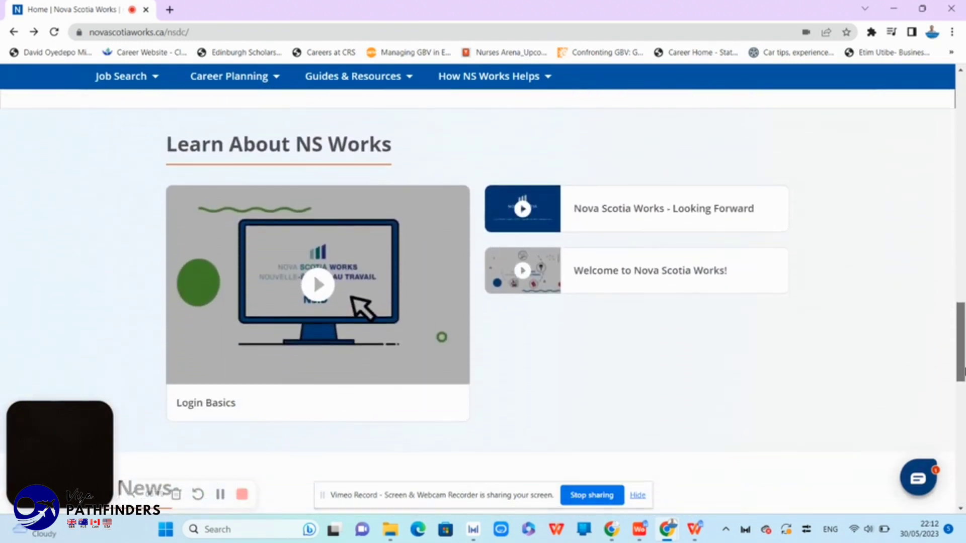
scroll(down, 3)
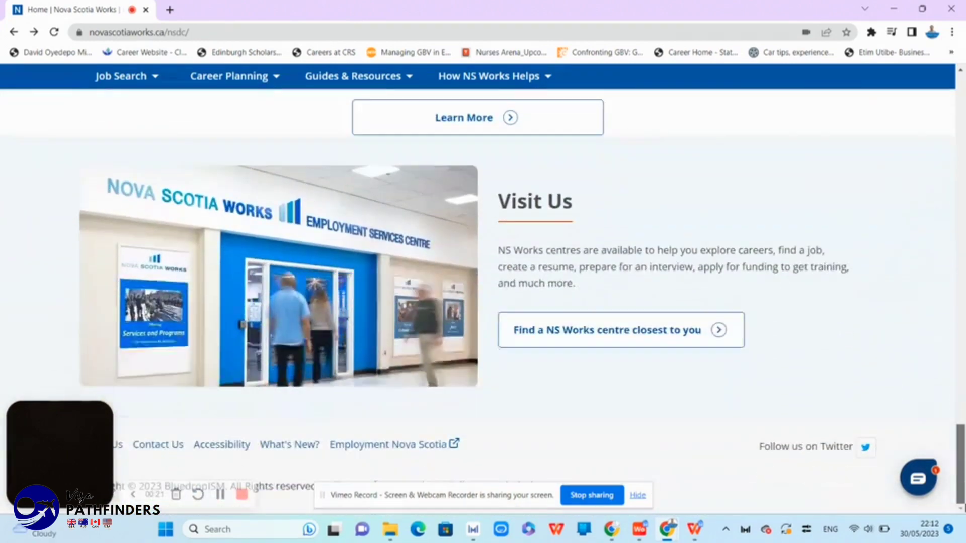
scroll(up, 3)
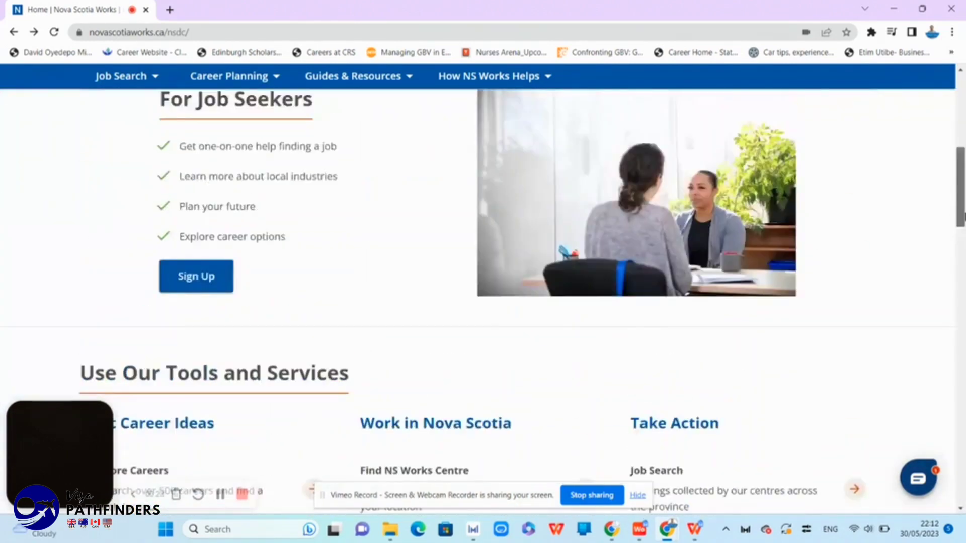
scroll(up, 3)
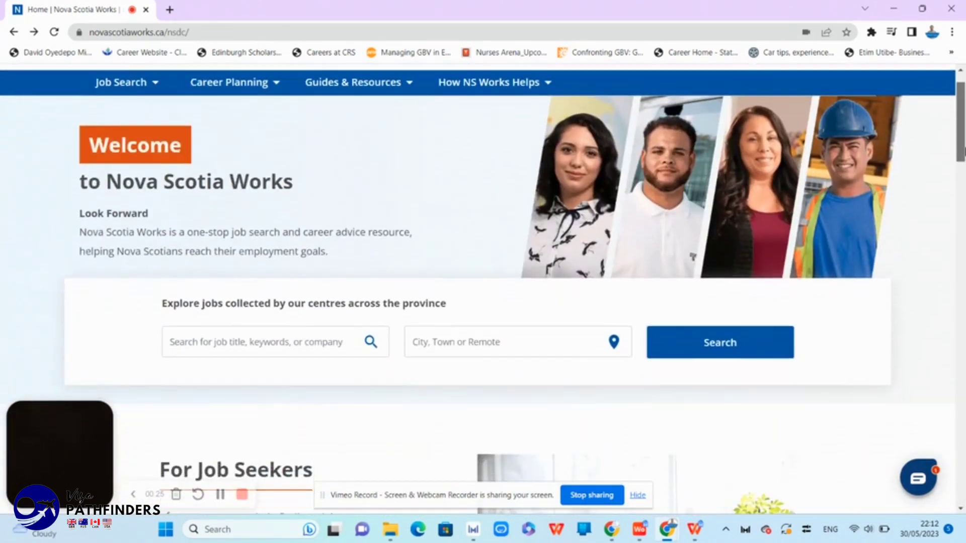
Search for 'nurse' jobs in Nova Scotia, Canada and scroll through the nursing results
click(274, 342)
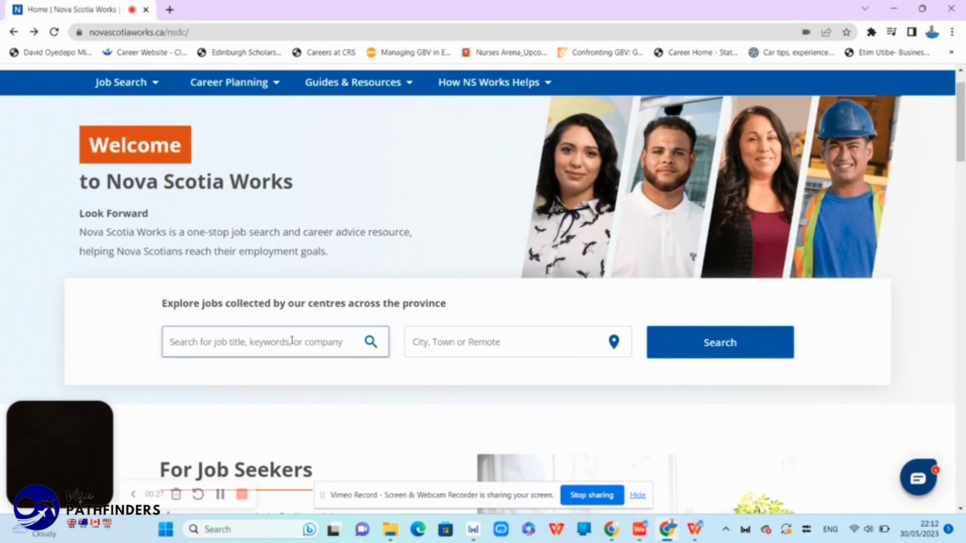
text(nurse)
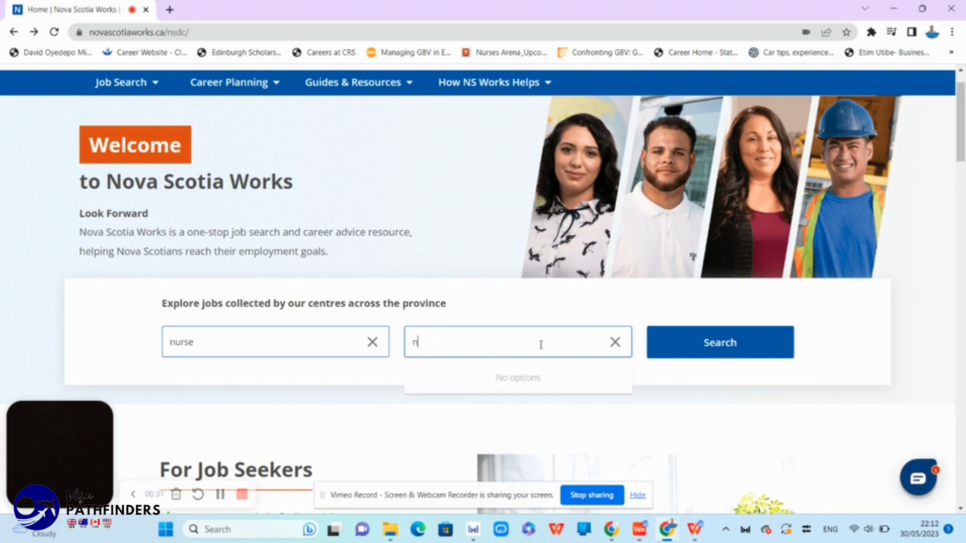
text(ova)
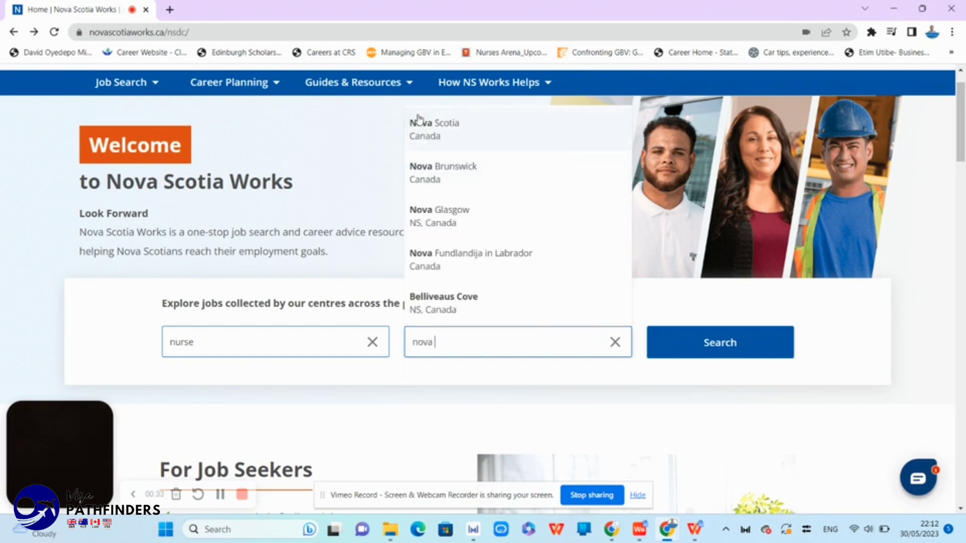
click(434, 123)
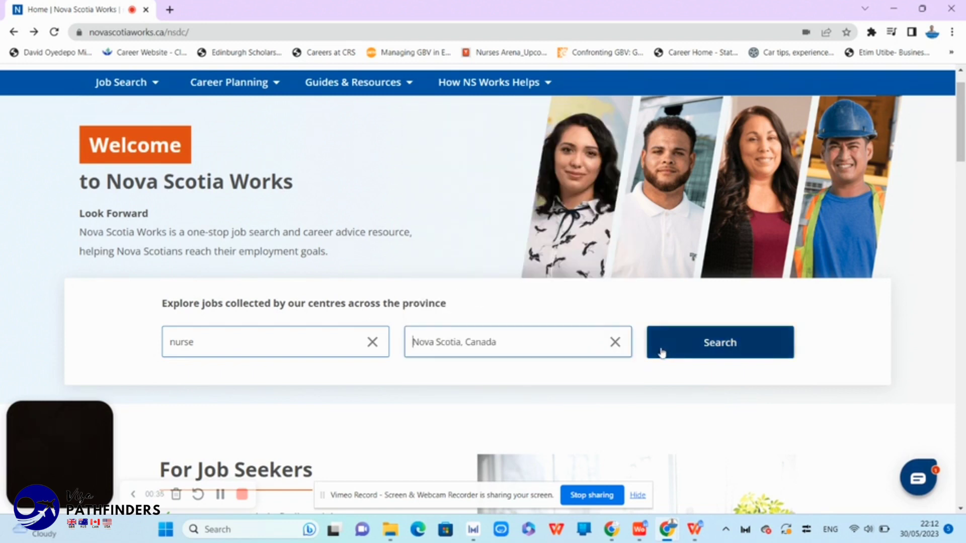
click(719, 342)
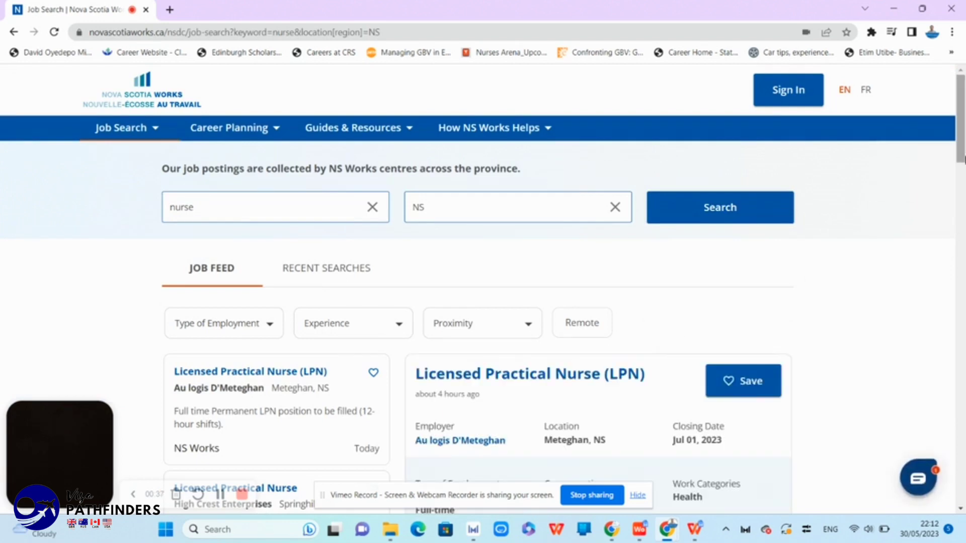
scroll(down, 3)
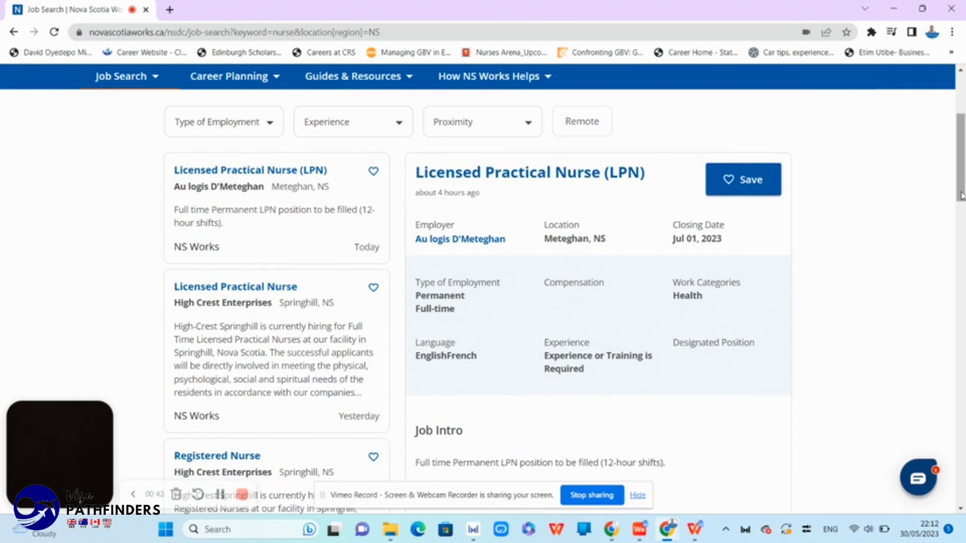
scroll(down, 3)
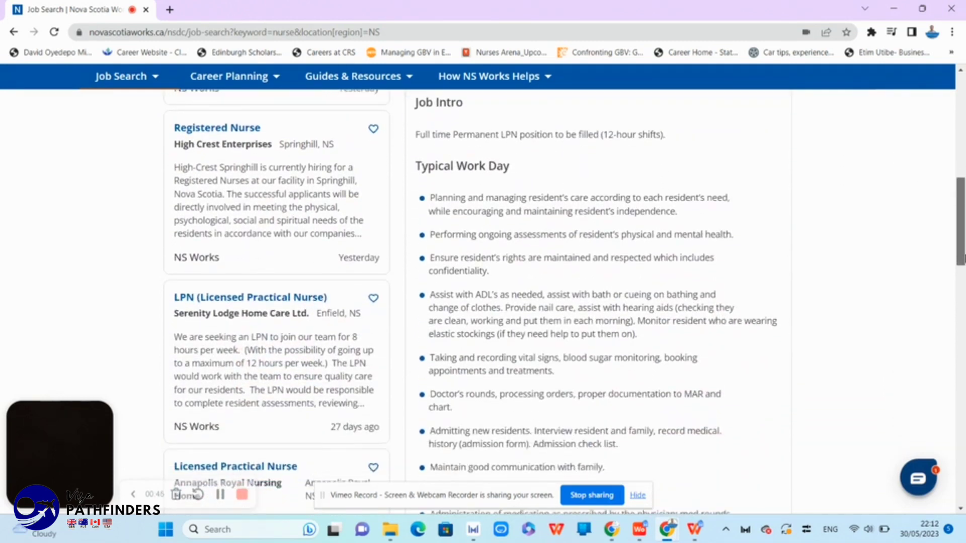
mouse_move(216, 128)
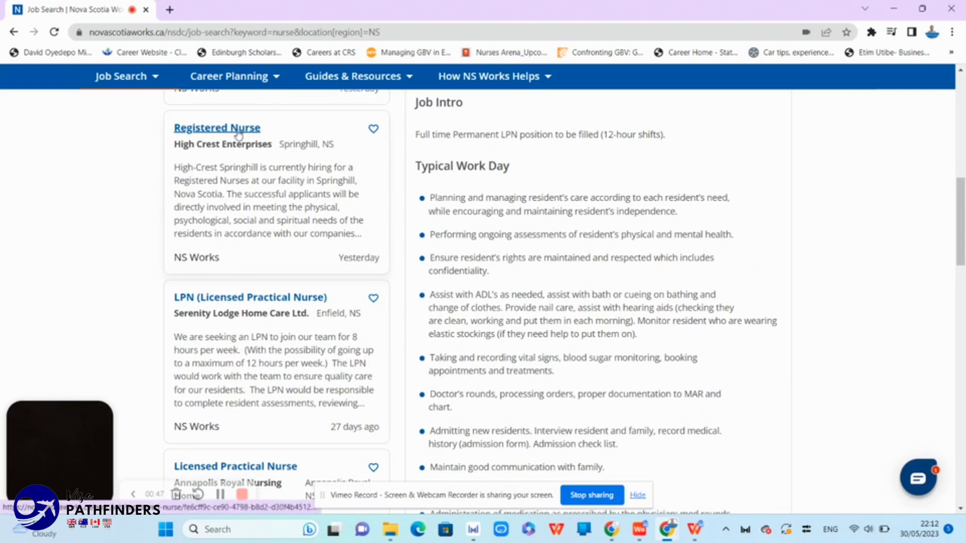
Open High Crest Enterprises' Registered Nurse posting in Springhill and read it to the end
click(217, 127)
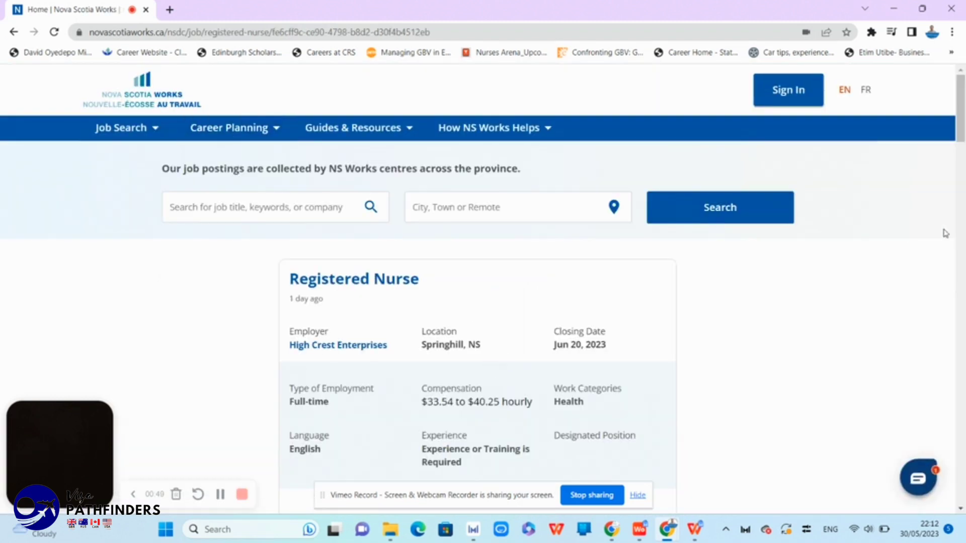
scroll(down, 3)
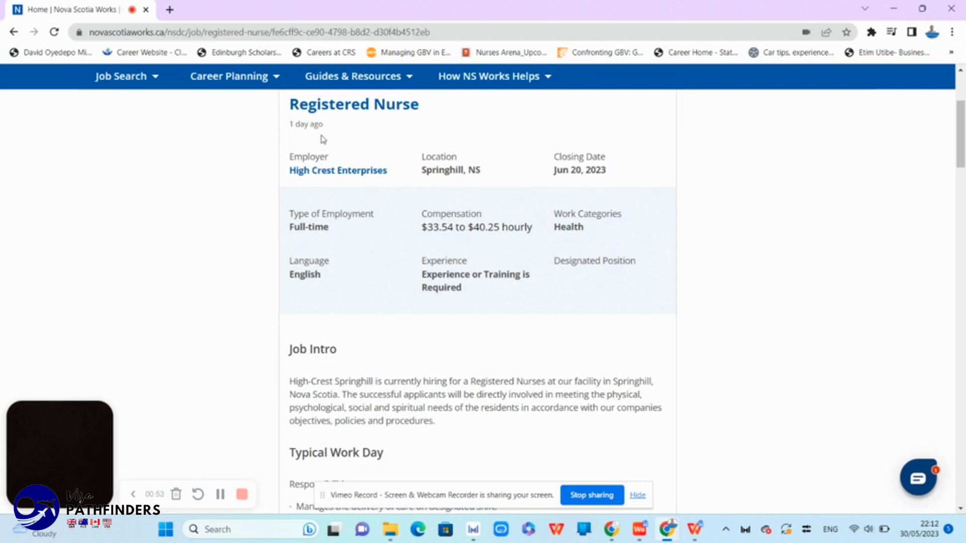
mouse_move(386, 342)
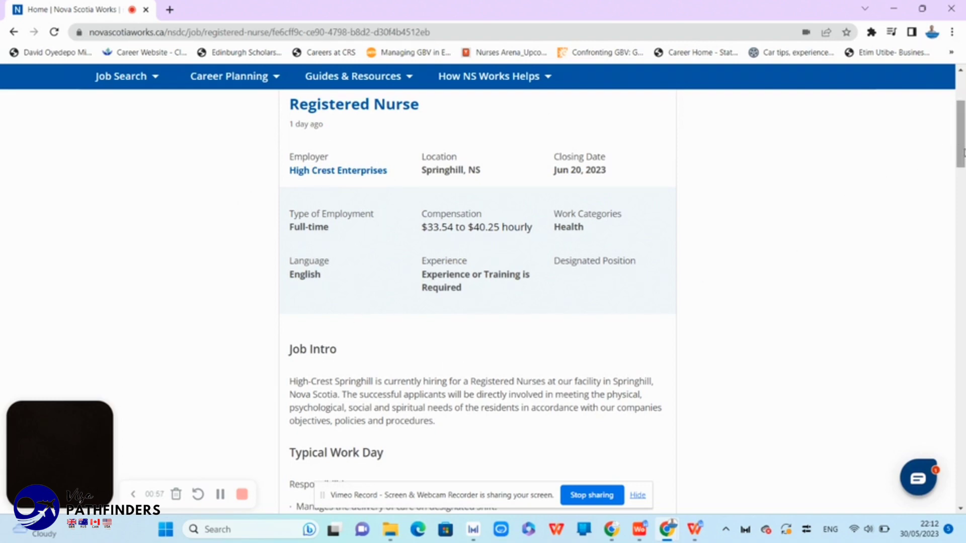
scroll(down, 3)
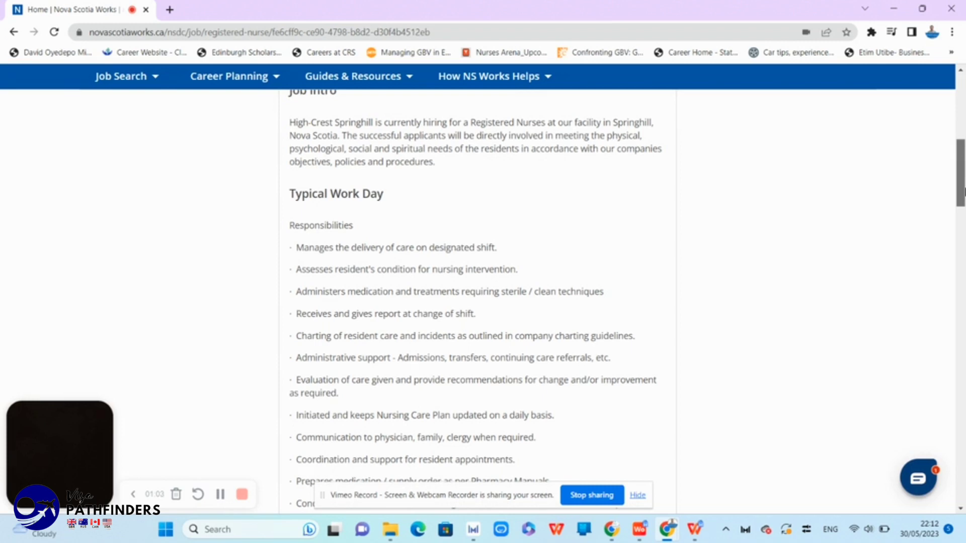
scroll(down, 3)
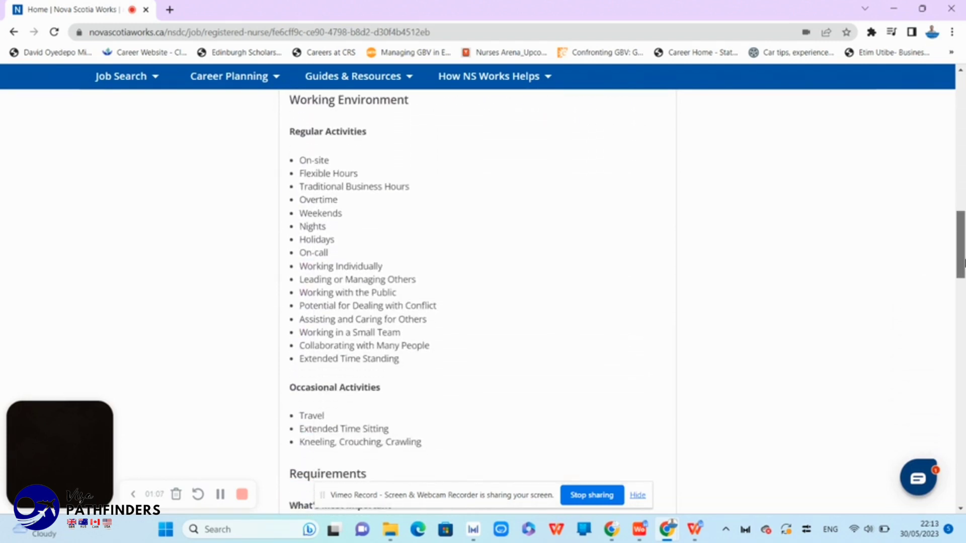
scroll(down, 3)
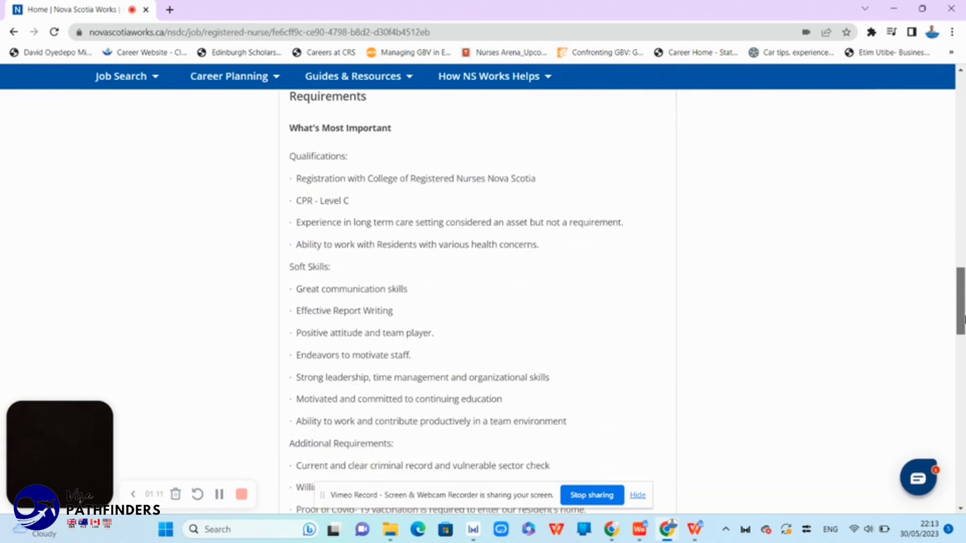
scroll(down, 3)
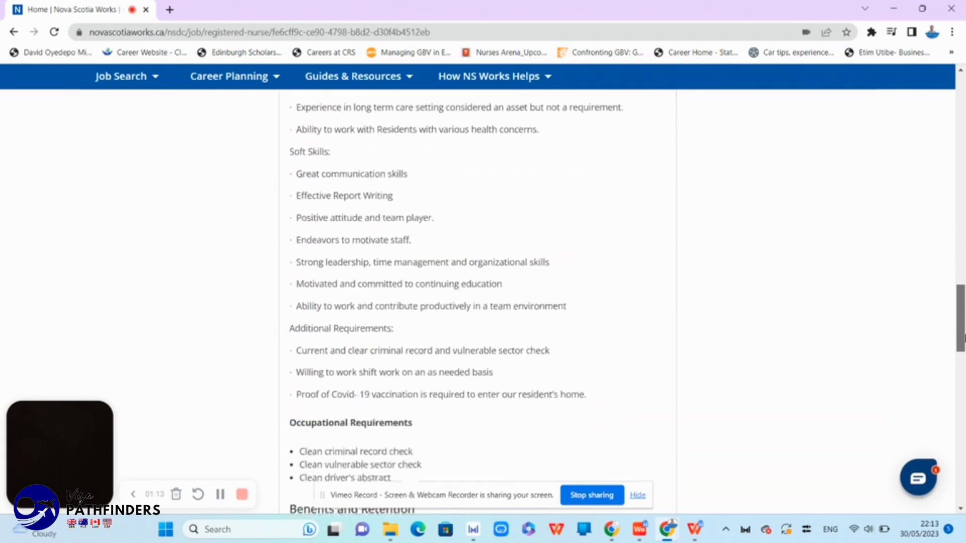
scroll(down, 3)
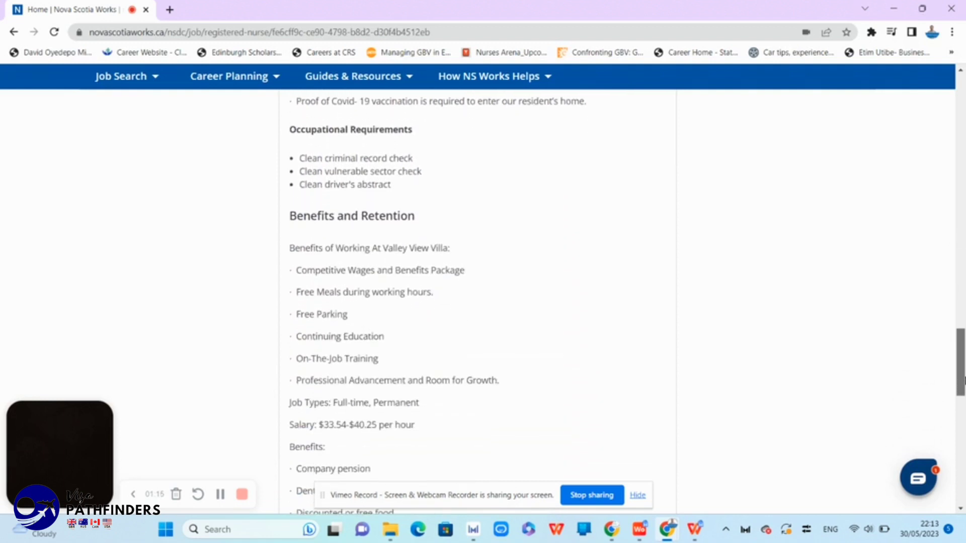
scroll(down, 3)
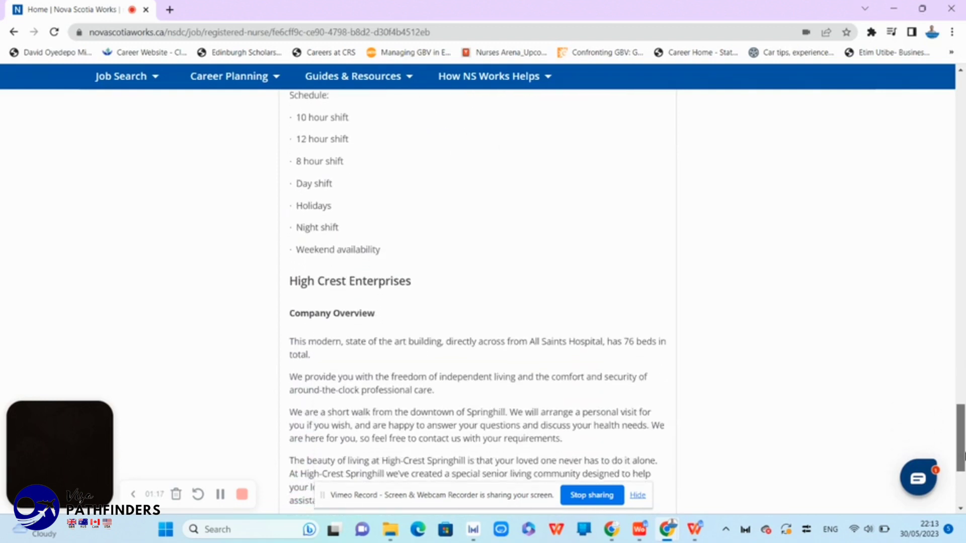
scroll(down, 3)
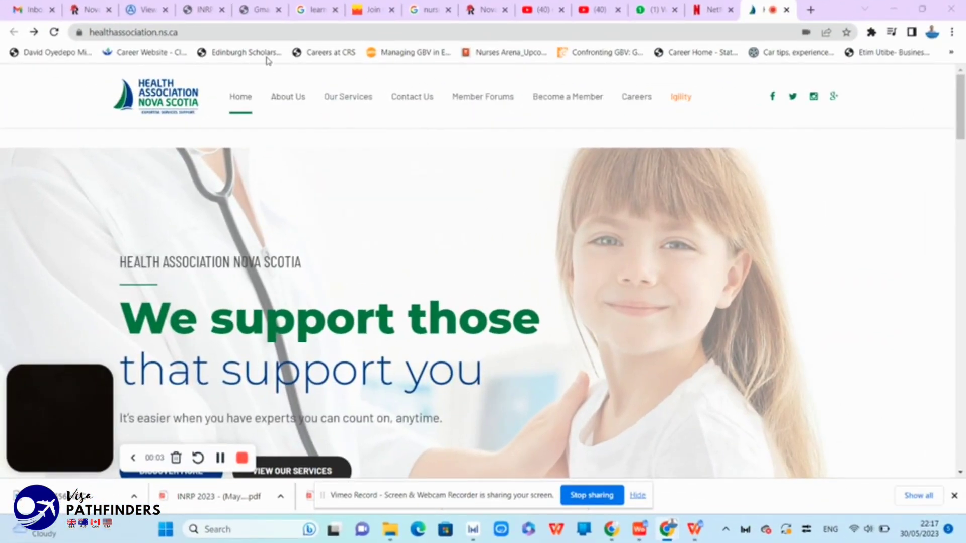
Scroll through the healthassociation.ns.ca homepage, then go to the igility subsidiary site
click(154, 32)
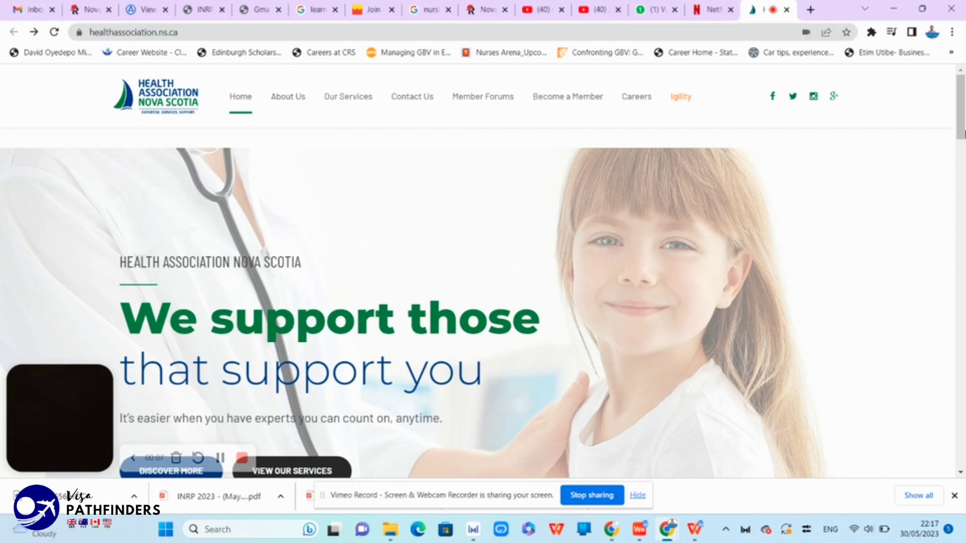
scroll(down, 3)
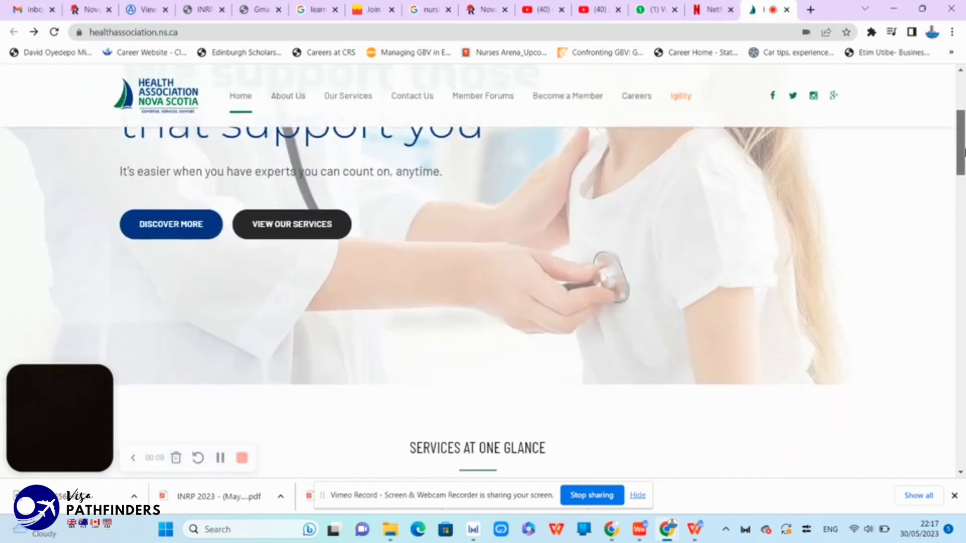
scroll(down, 3)
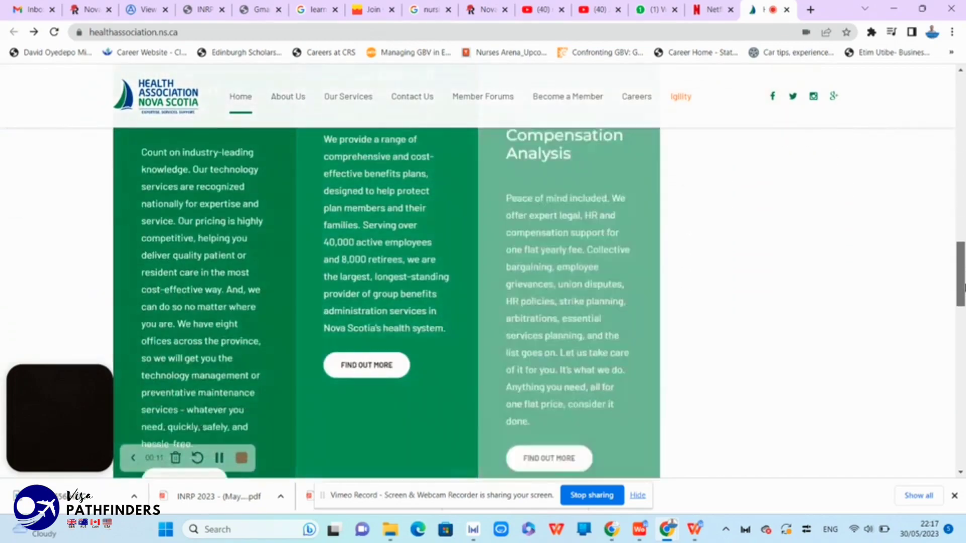
scroll(down, 3)
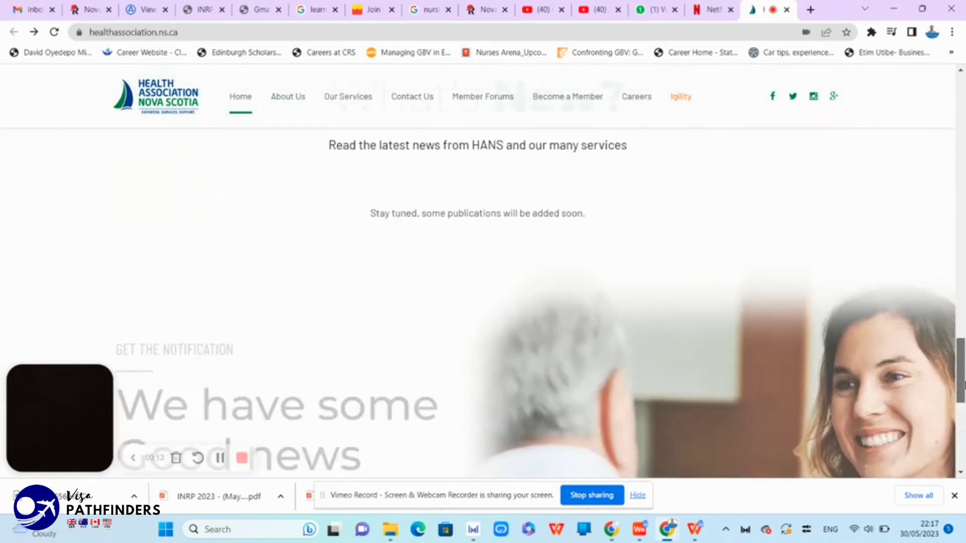
scroll(down, 3)
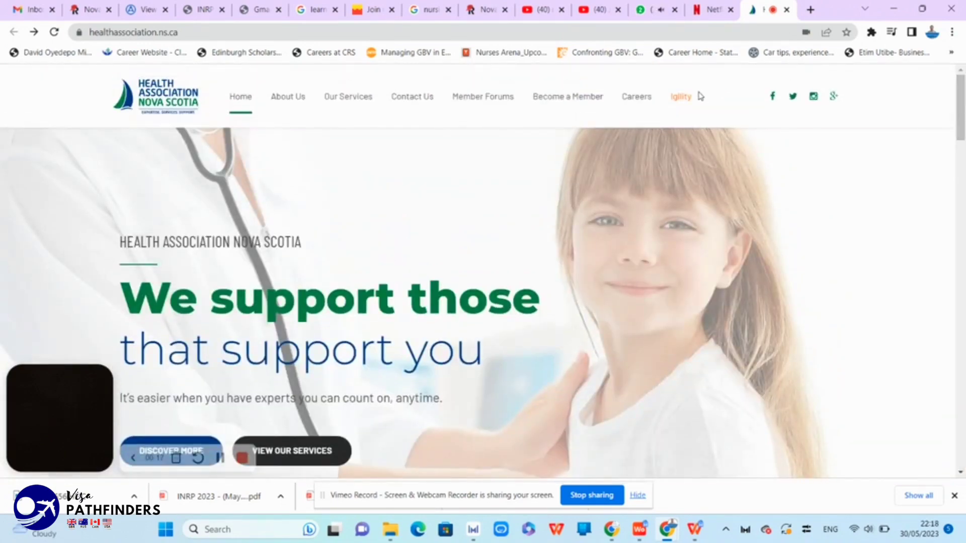
click(680, 96)
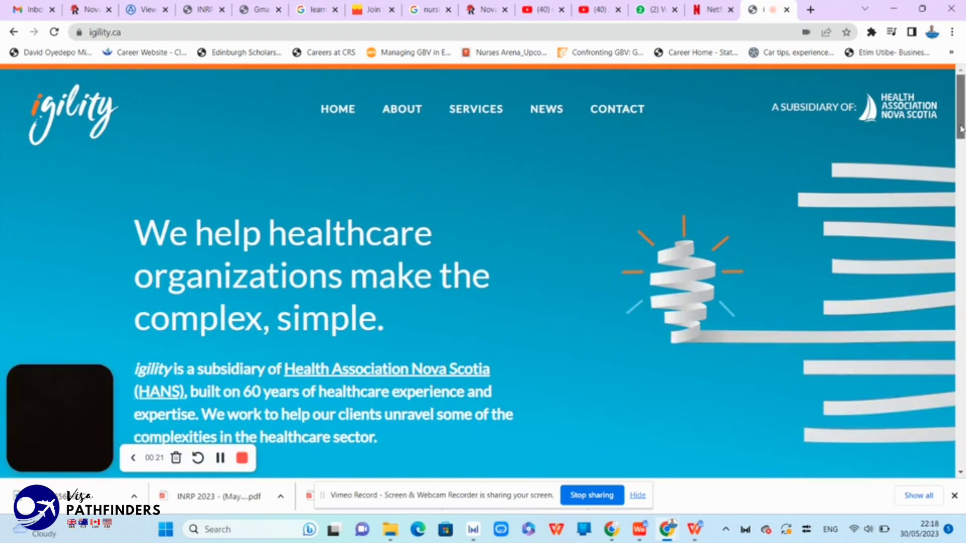
Open igility's Recruitment & Retention page and review CCA, LPN/RN and Allied Health requirements
scroll(down, 3)
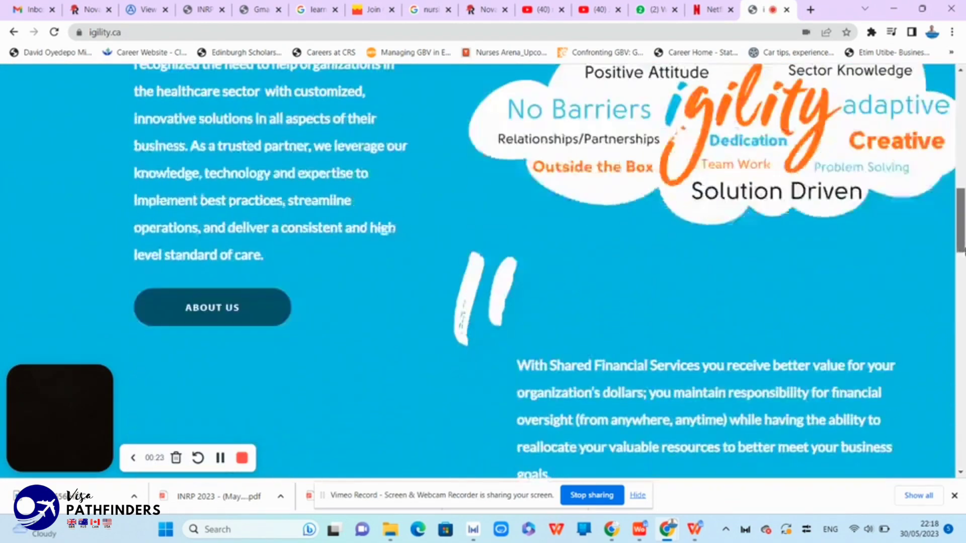
scroll(down, 3)
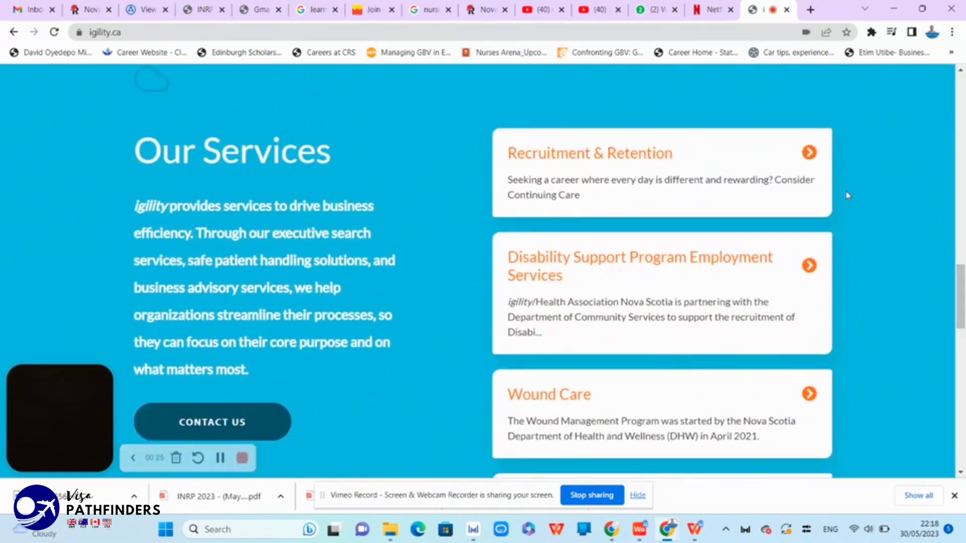
click(589, 153)
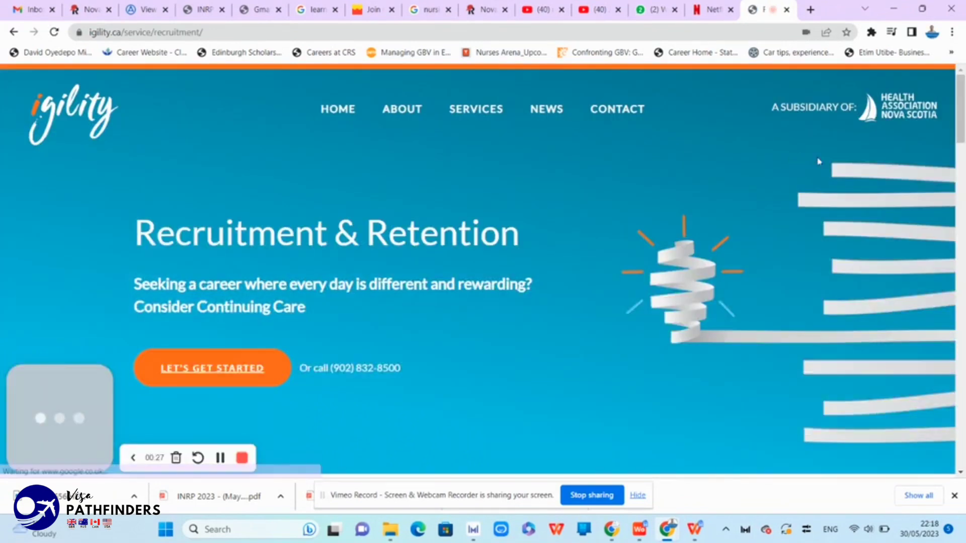
scroll(down, 3)
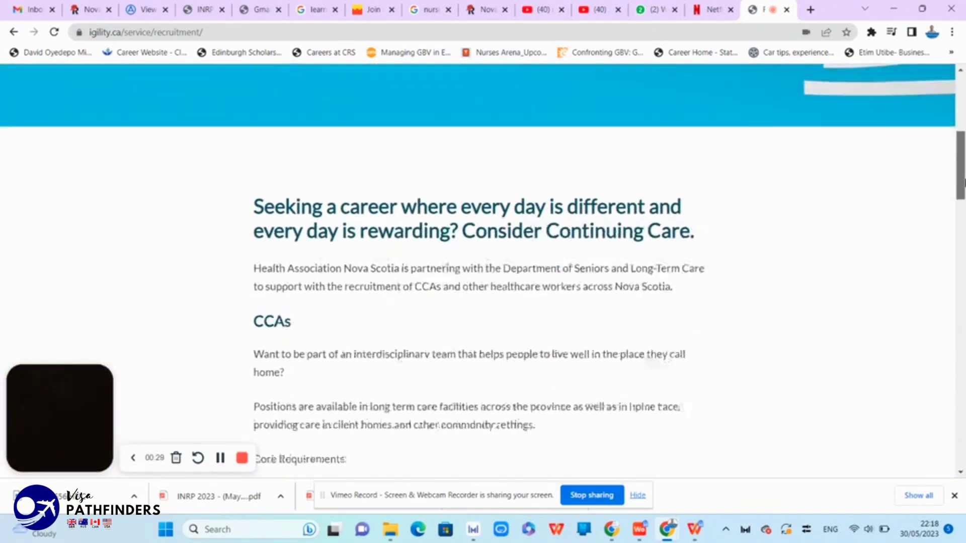
scroll(down, 3)
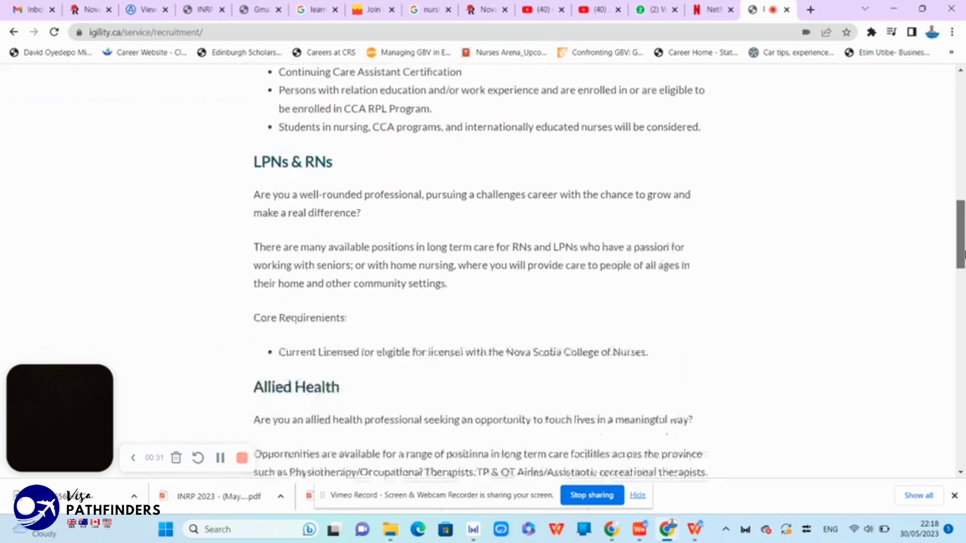
scroll(down, 3)
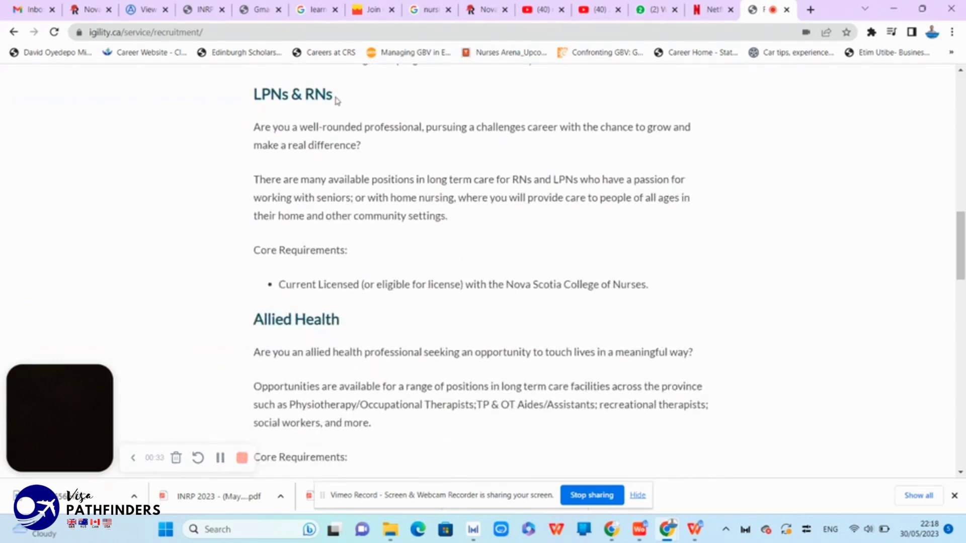
mouse_move(960, 266)
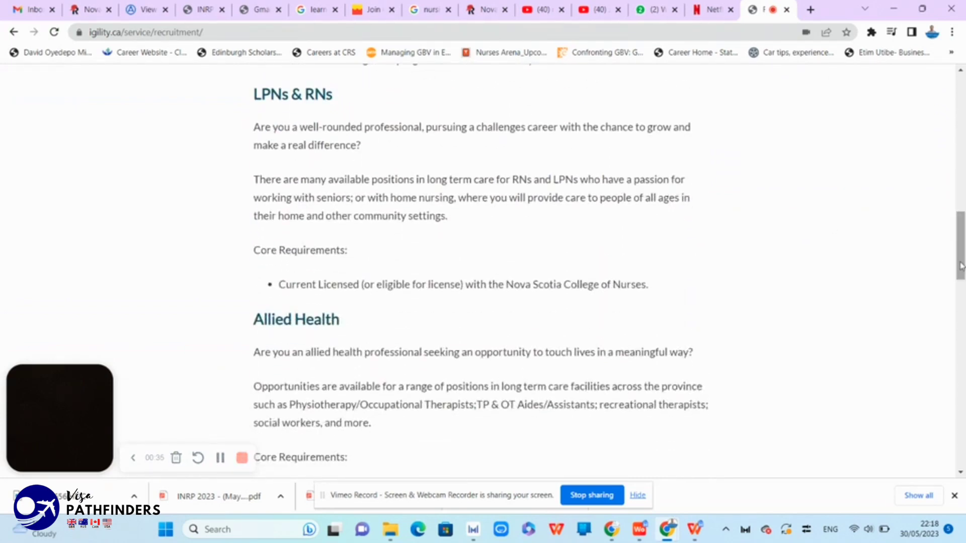
scroll(down, 3)
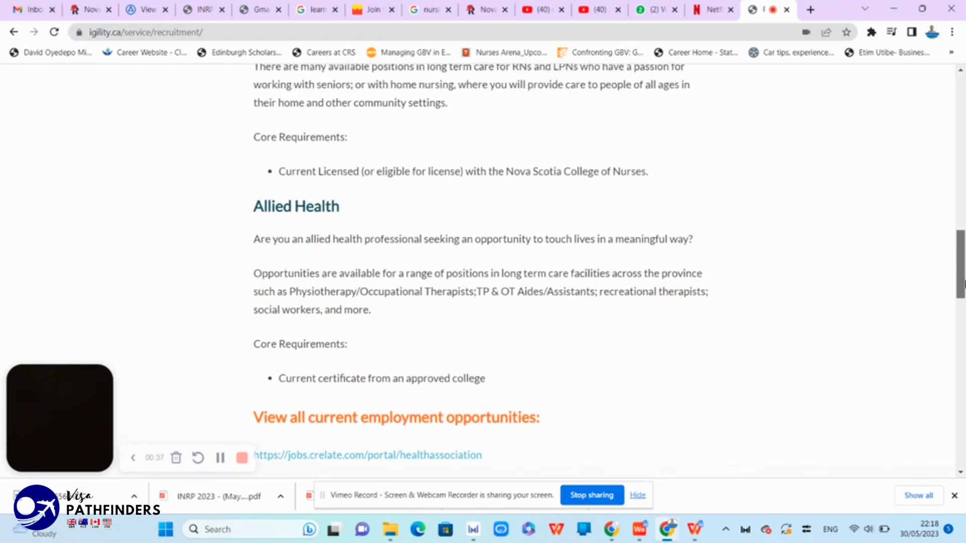
scroll(up, 3)
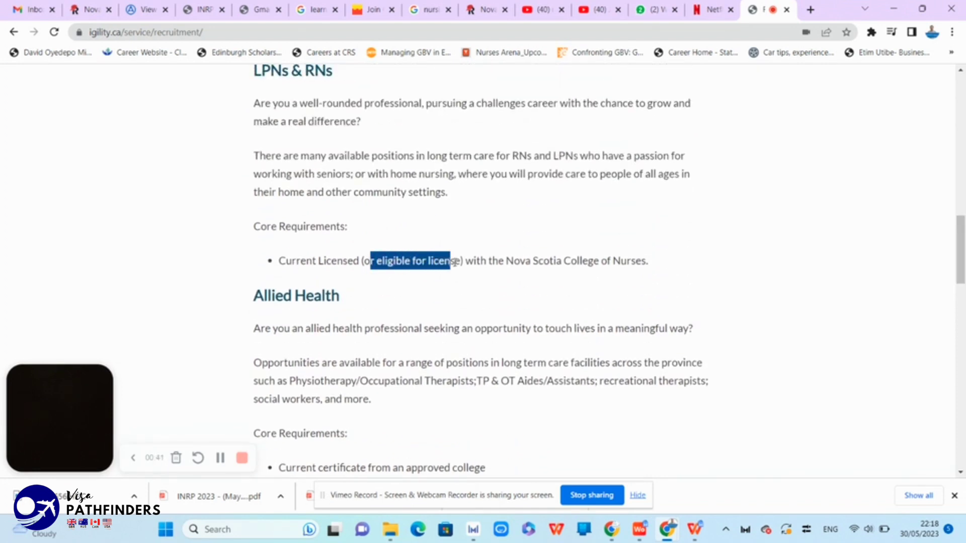
scroll(down, 3)
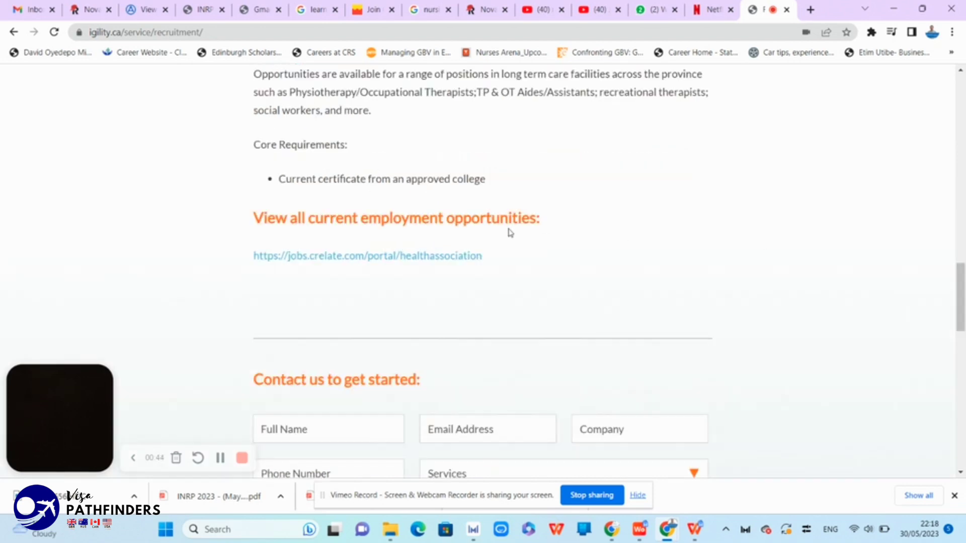
Open the jobs.crelate.com portal and scroll the Open Jobs down to Registered Nurse postings
click(367, 256)
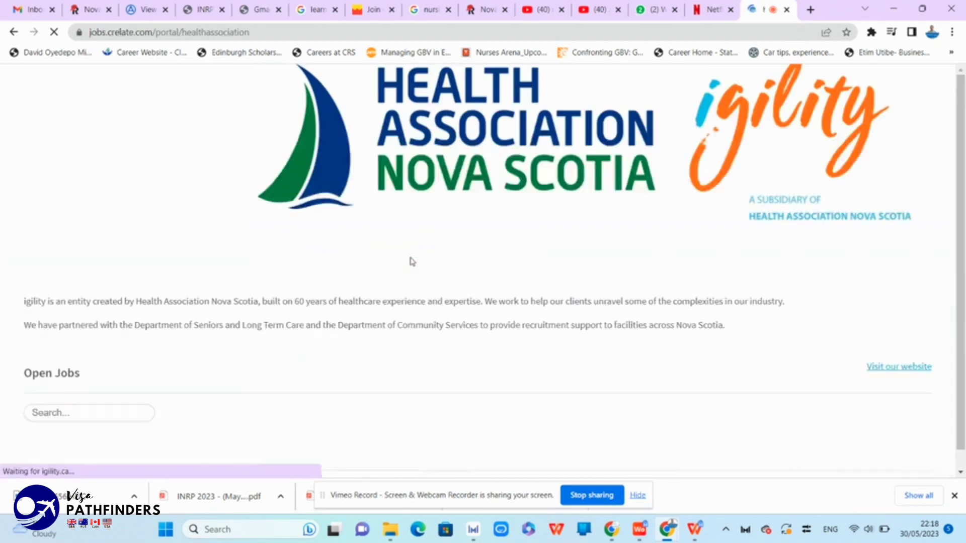
scroll(down, 3)
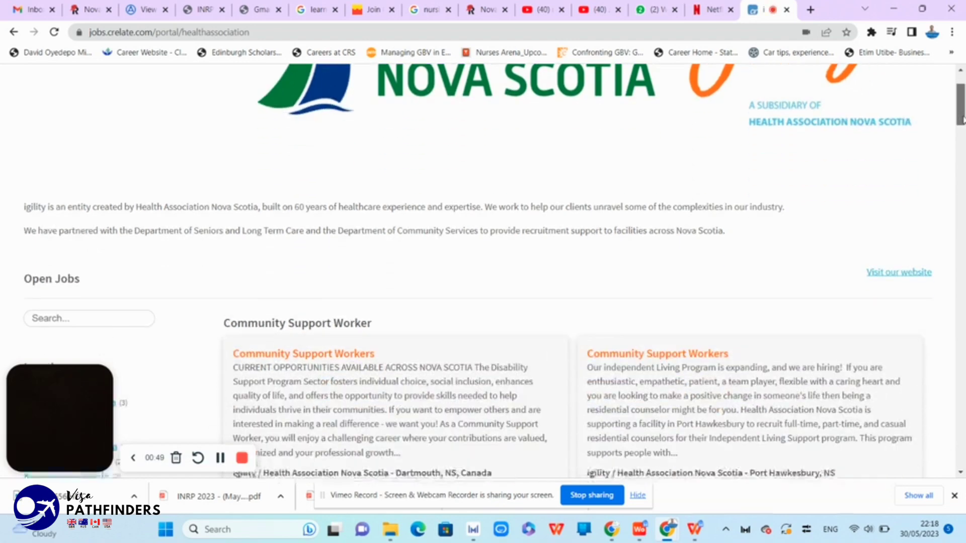
scroll(down, 3)
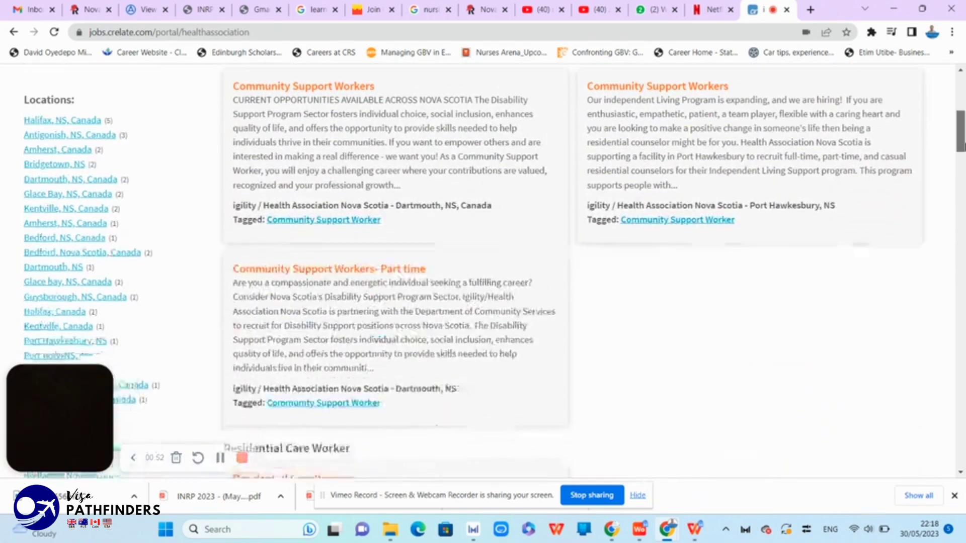
scroll(down, 3)
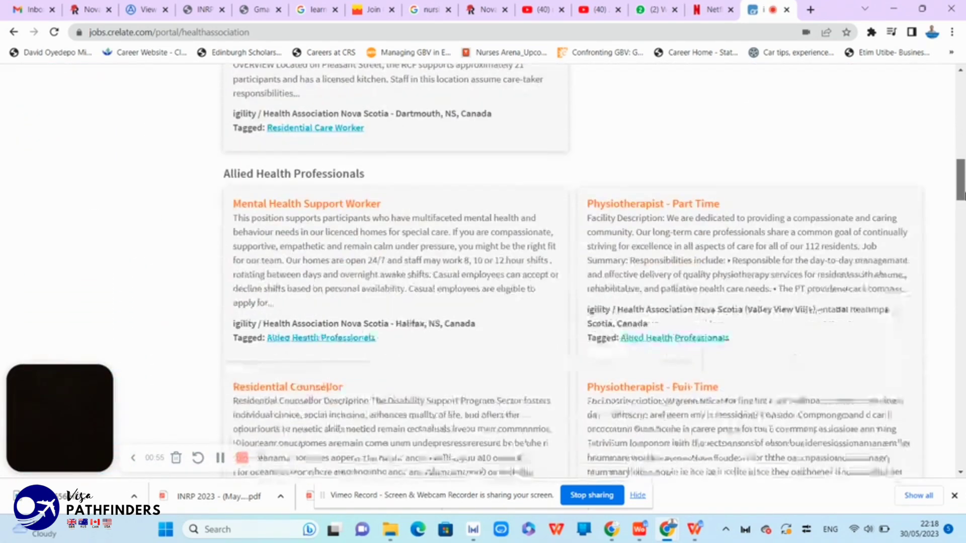
scroll(down, 3)
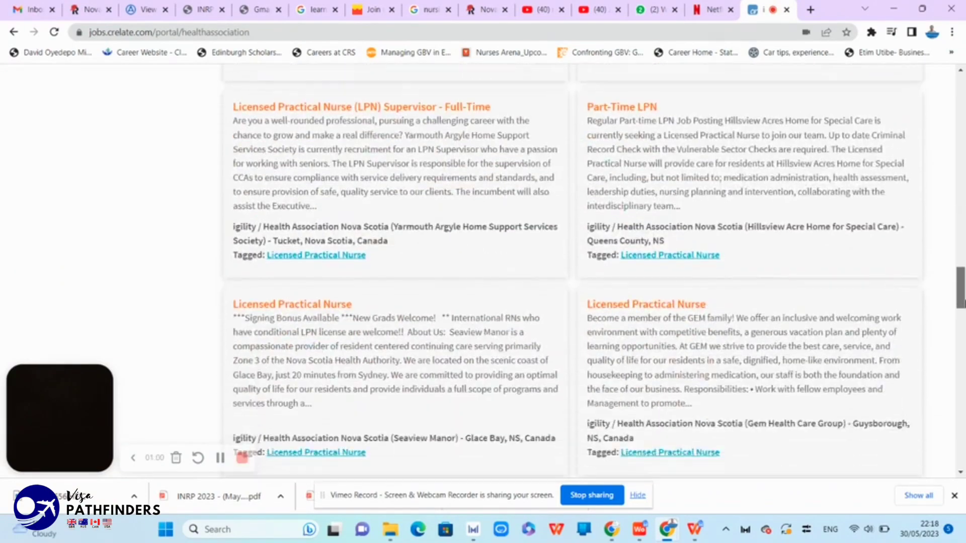
scroll(down, 3)
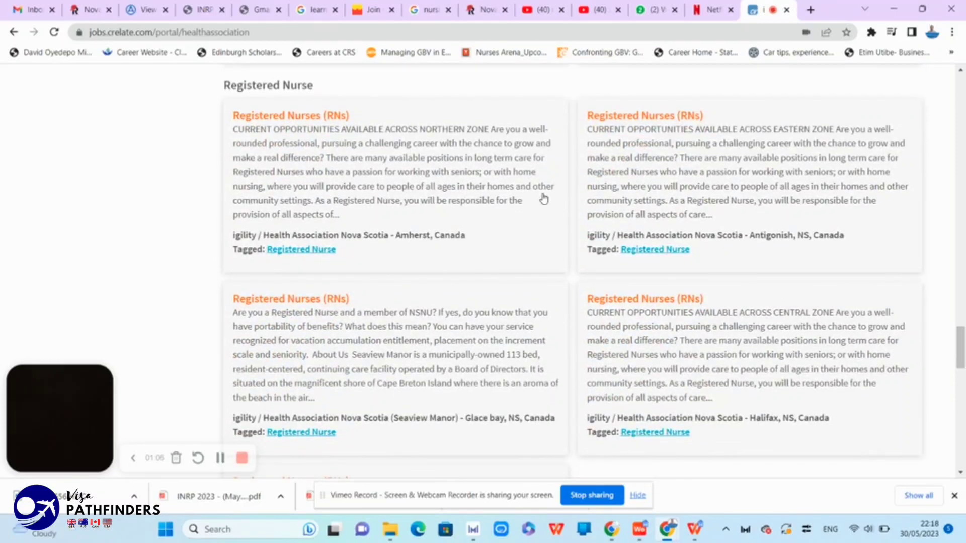
scroll(down, 3)
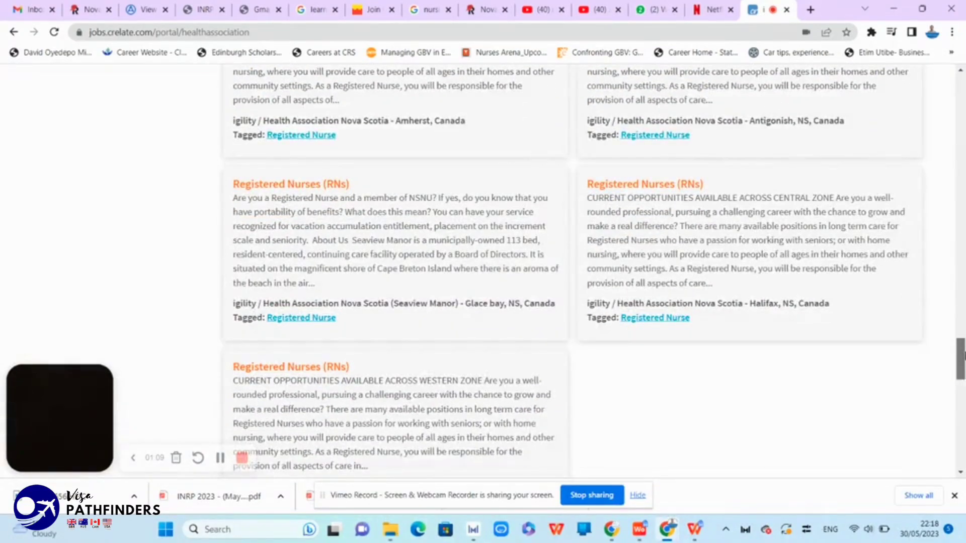
Review the Seaview Manor Registered Nurses (RNs) posting and start its APPLY NOW application
click(290, 184)
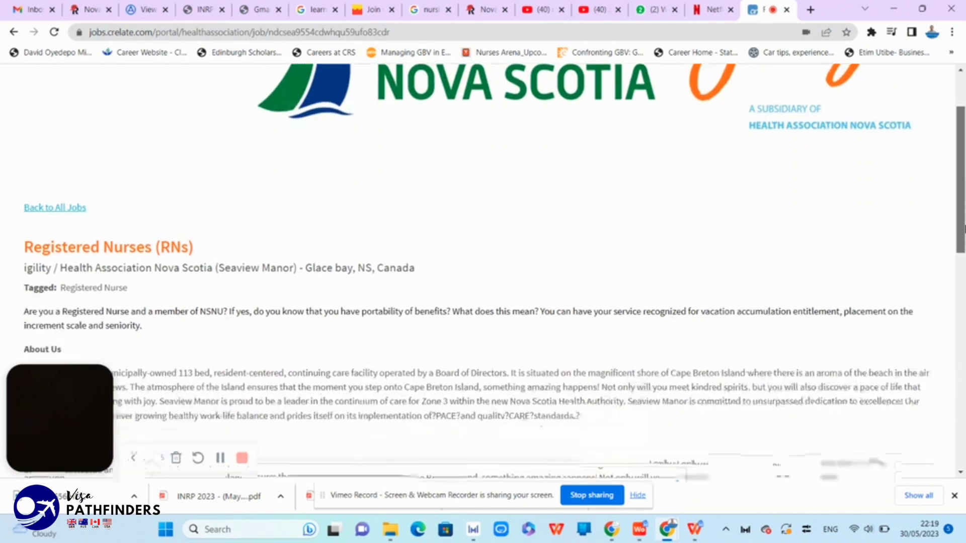
scroll(down, 3)
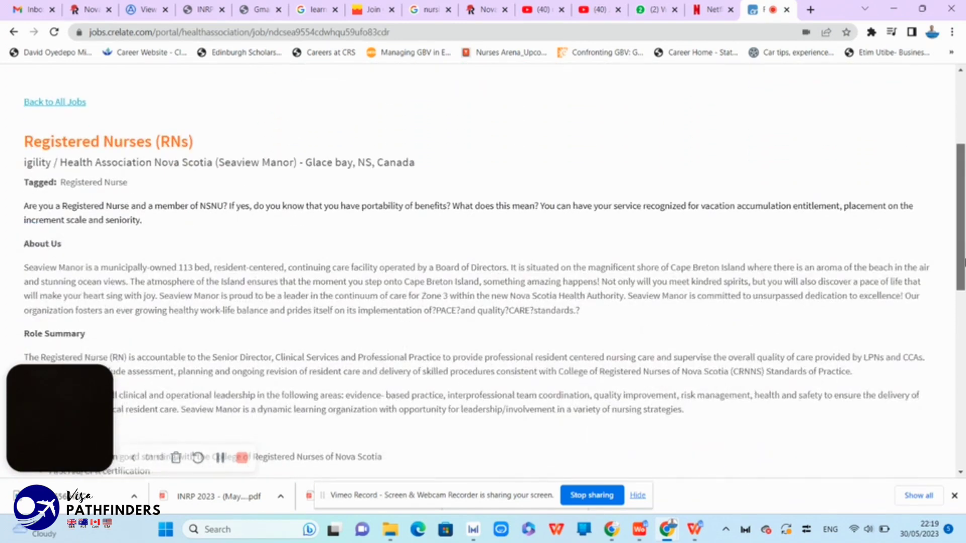
scroll(down, 3)
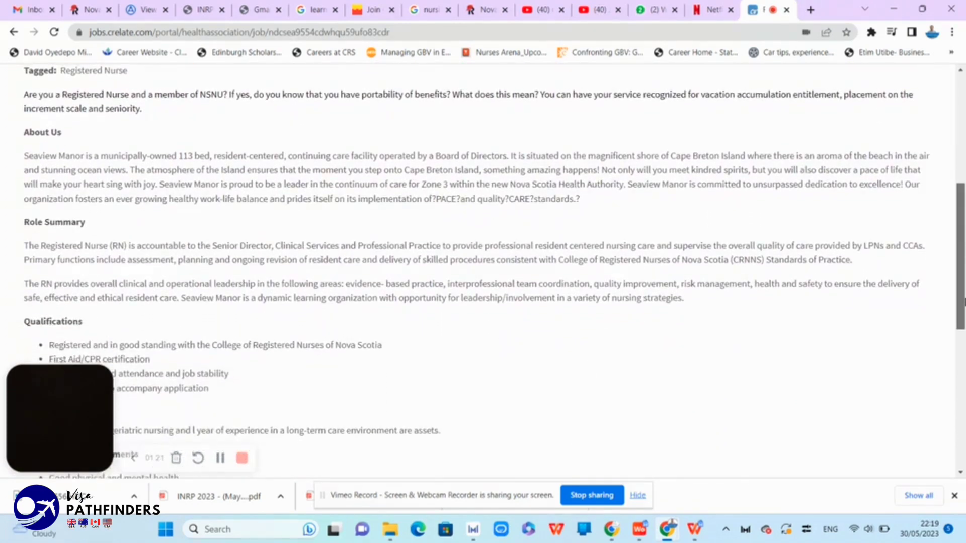
scroll(down, 3)
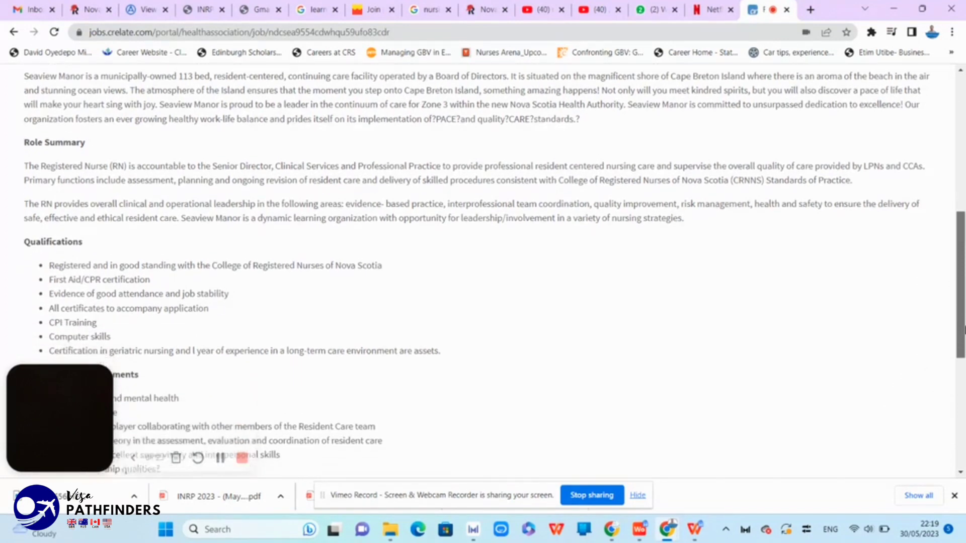
scroll(down, 3)
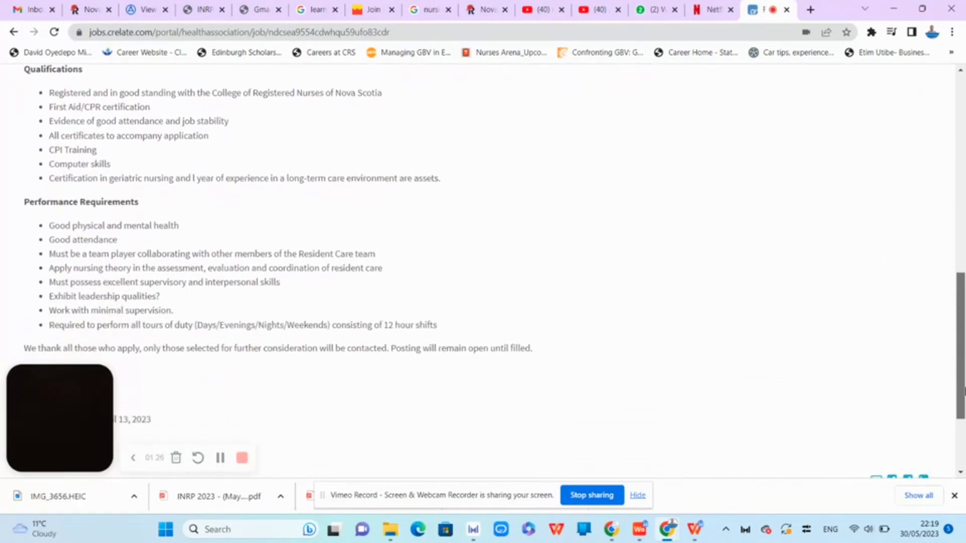
scroll(down, 3)
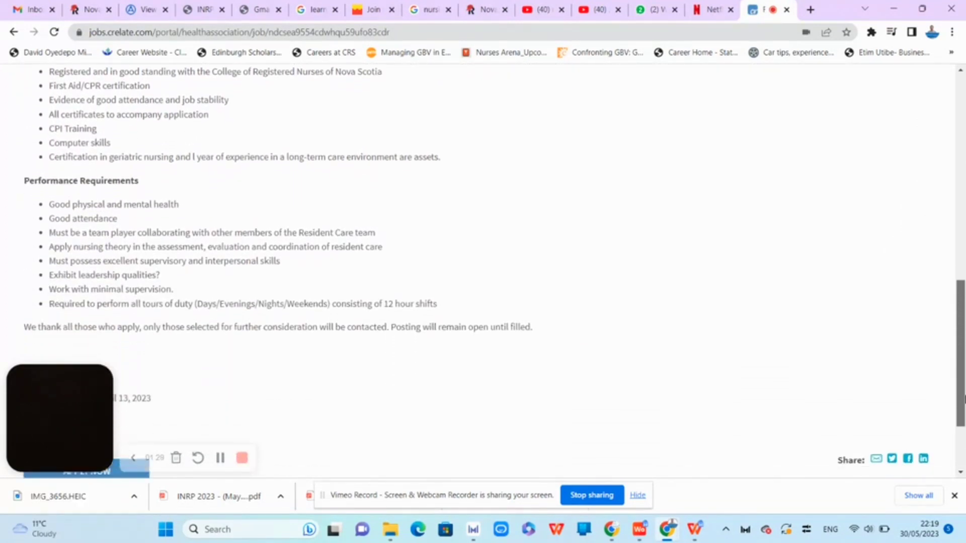
scroll(up, 3)
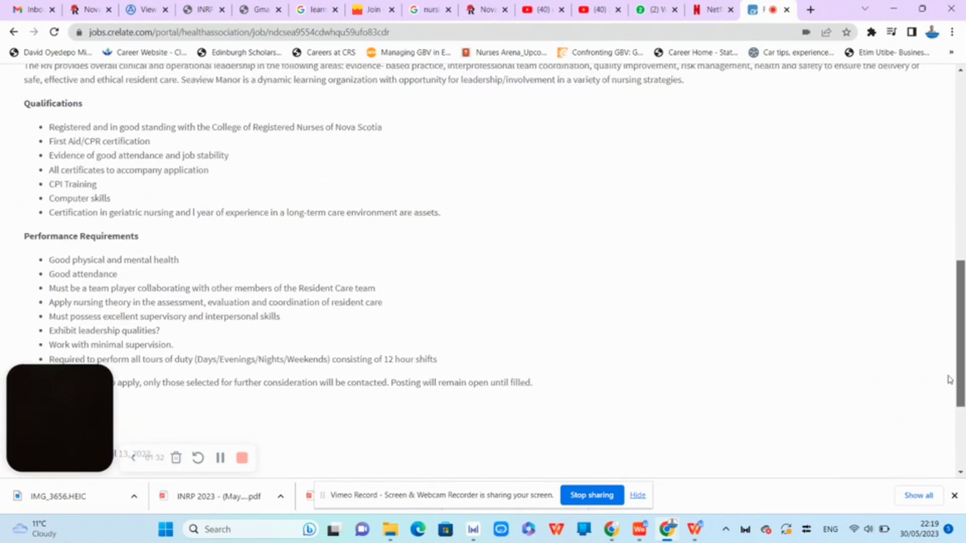
scroll(up, 3)
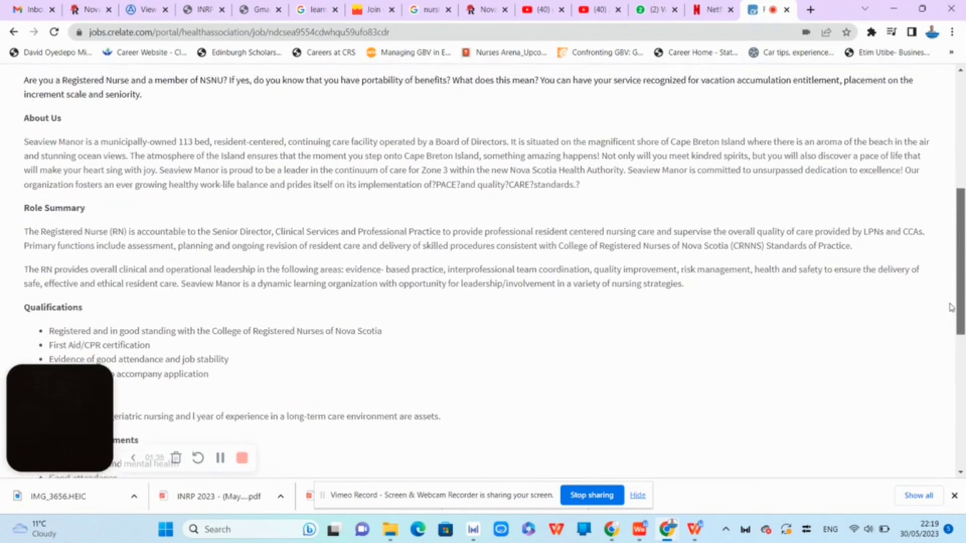
scroll(down, 3)
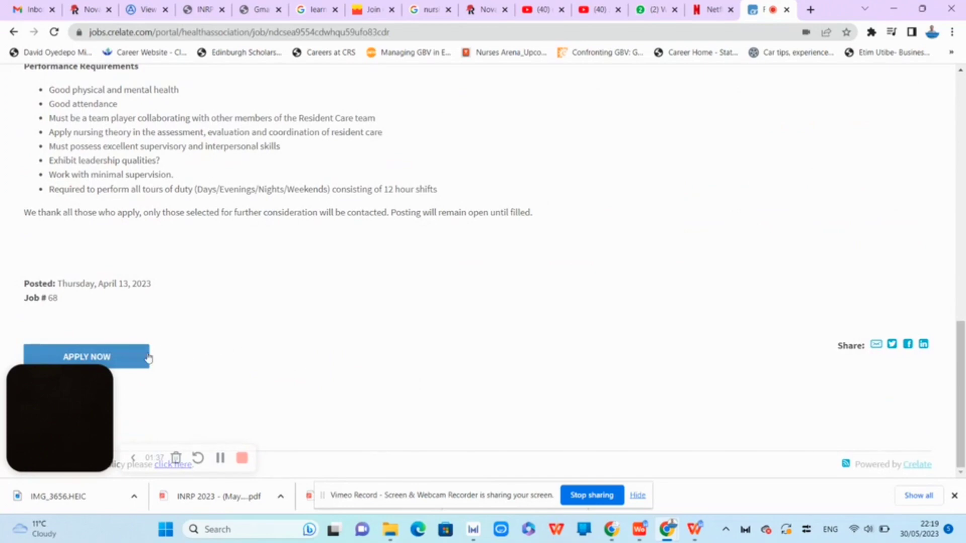
click(86, 357)
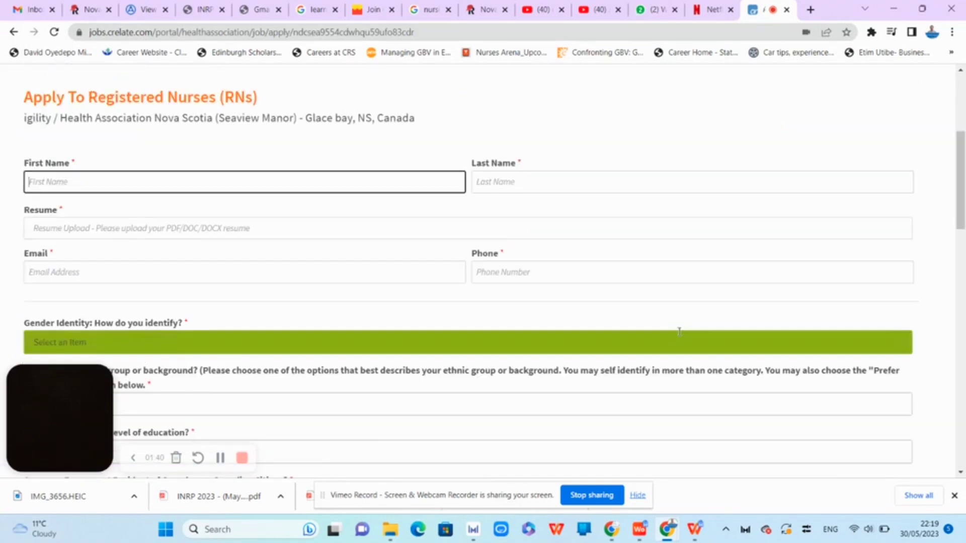
scroll(down, 3)
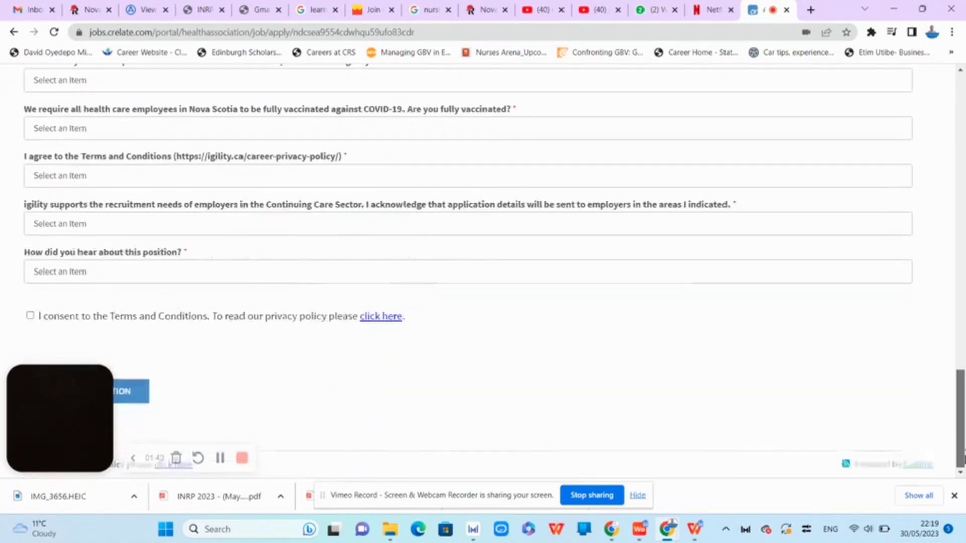